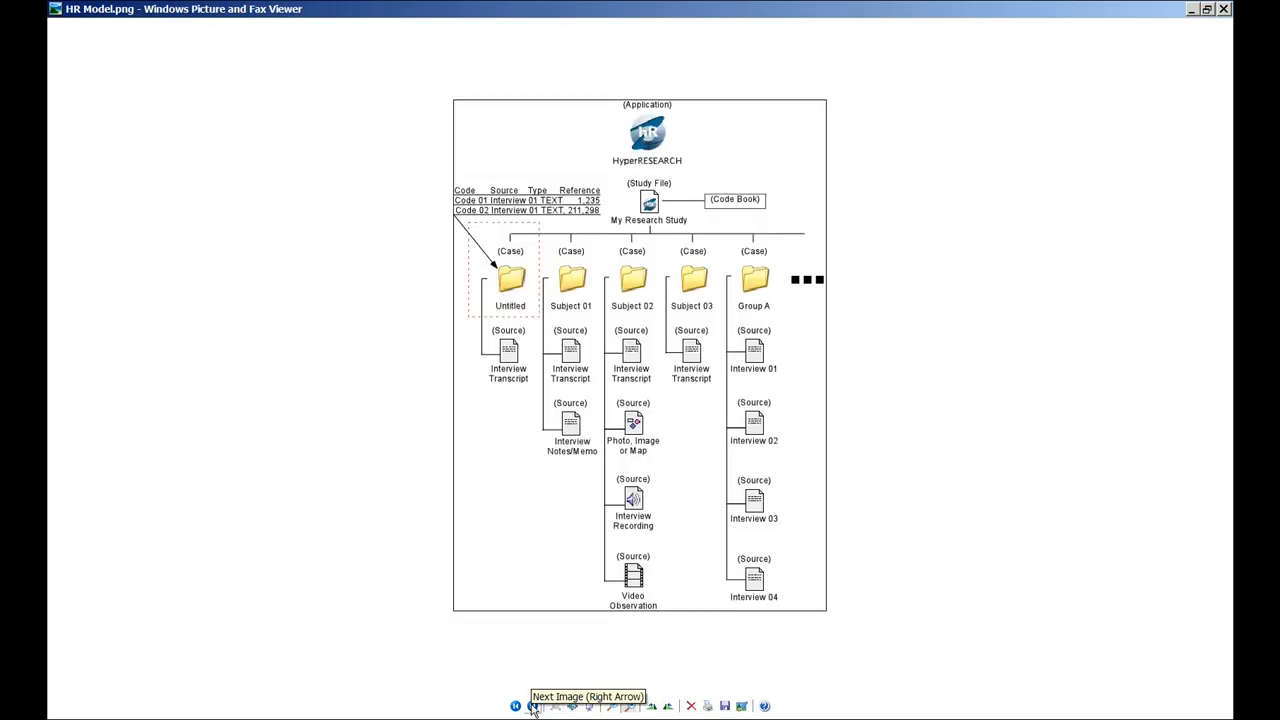
mouse_move(624, 710)
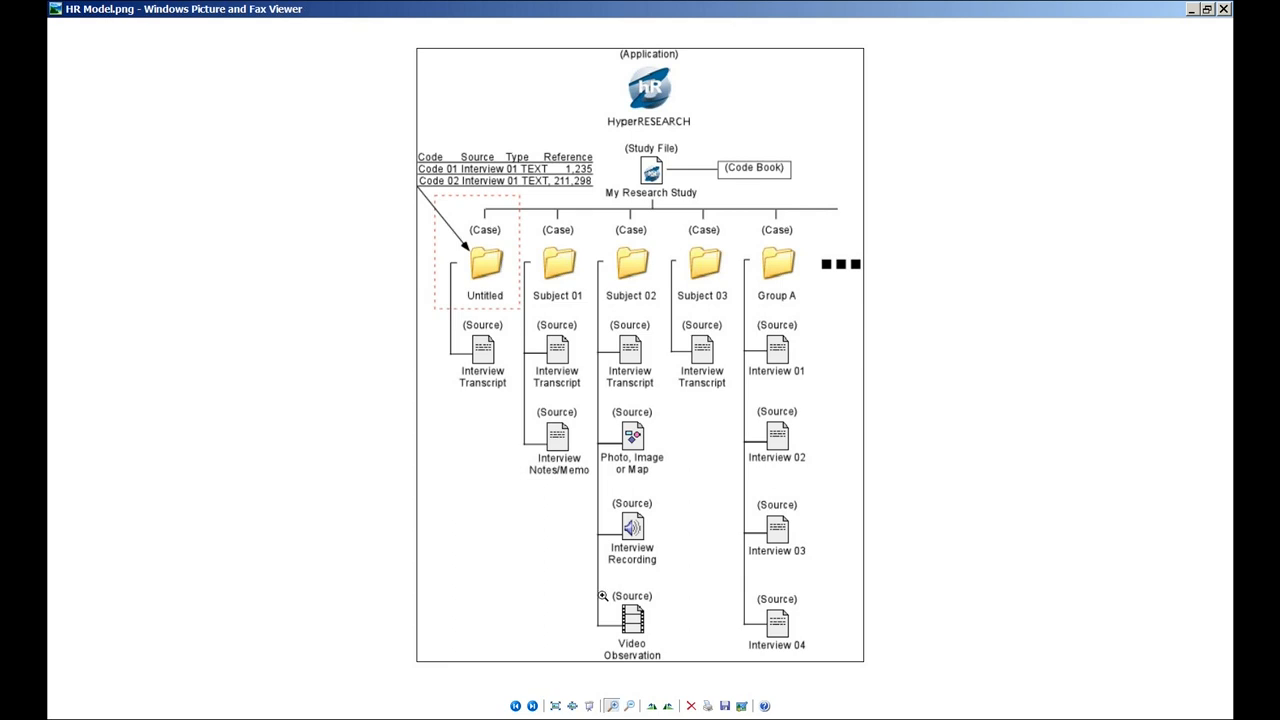
mouse_move(652, 260)
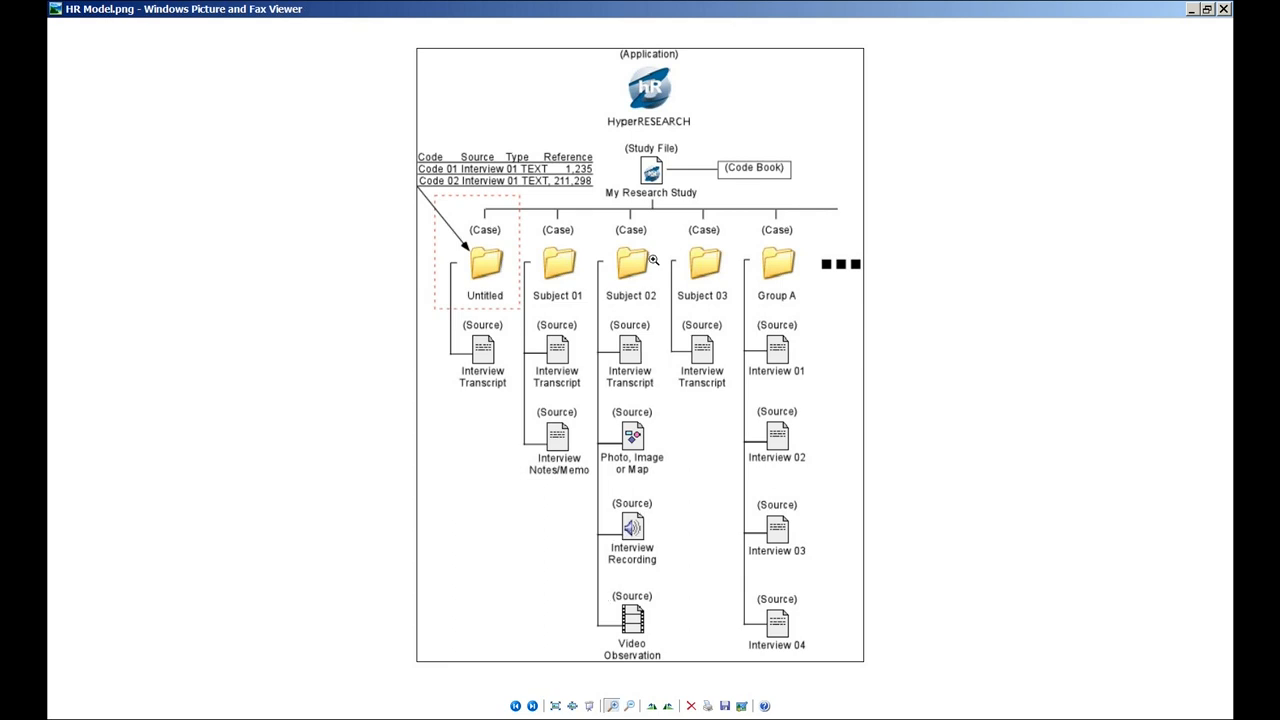
mouse_move(676, 148)
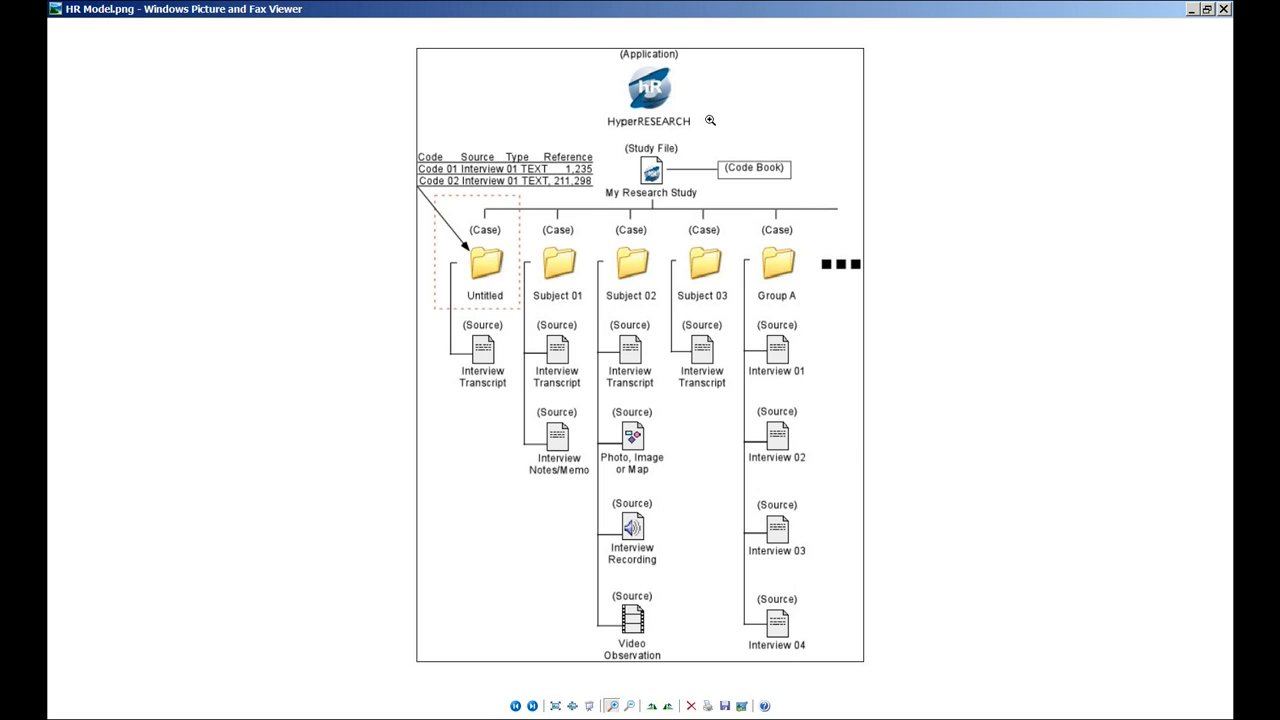
mouse_move(702, 106)
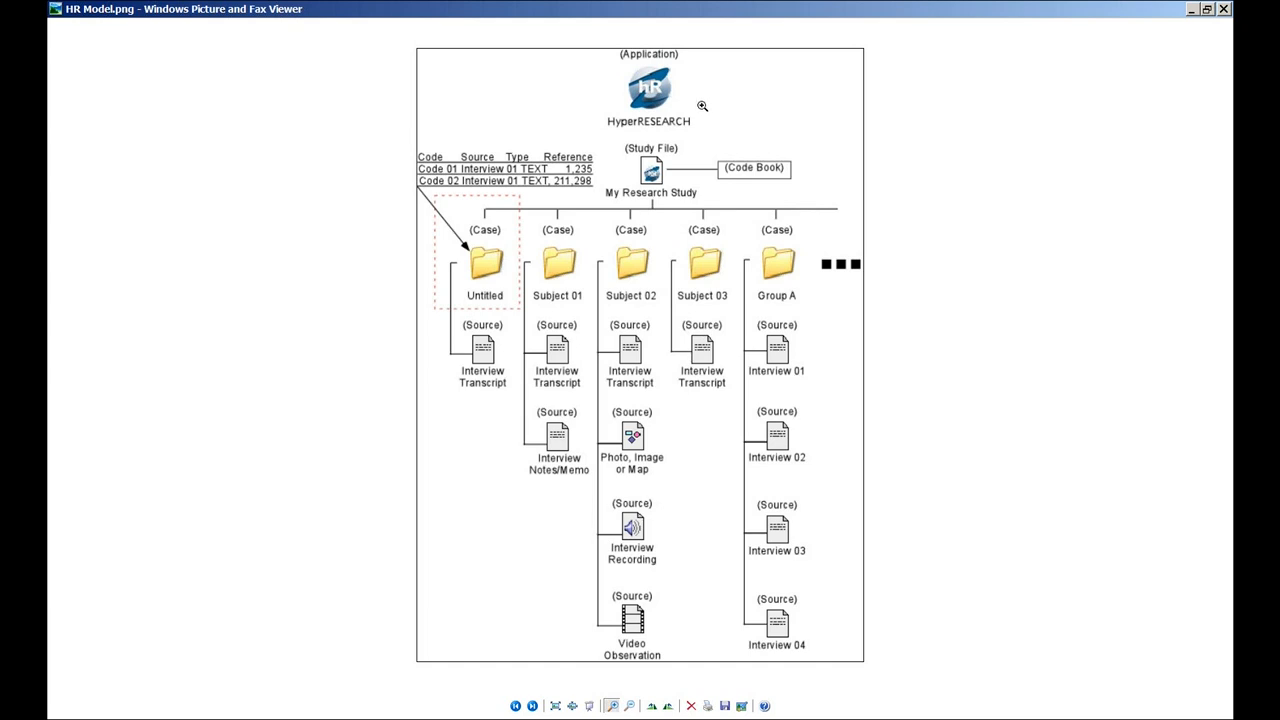
mouse_move(666, 160)
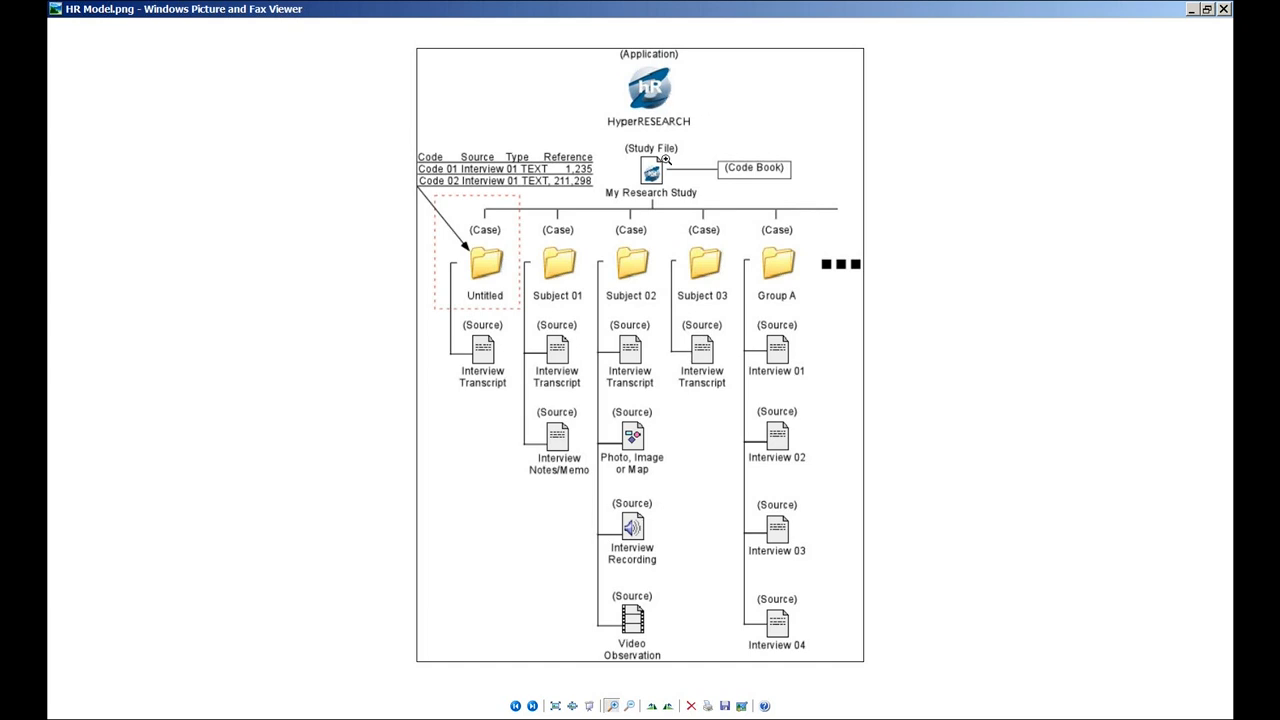
mouse_move(1036, 160)
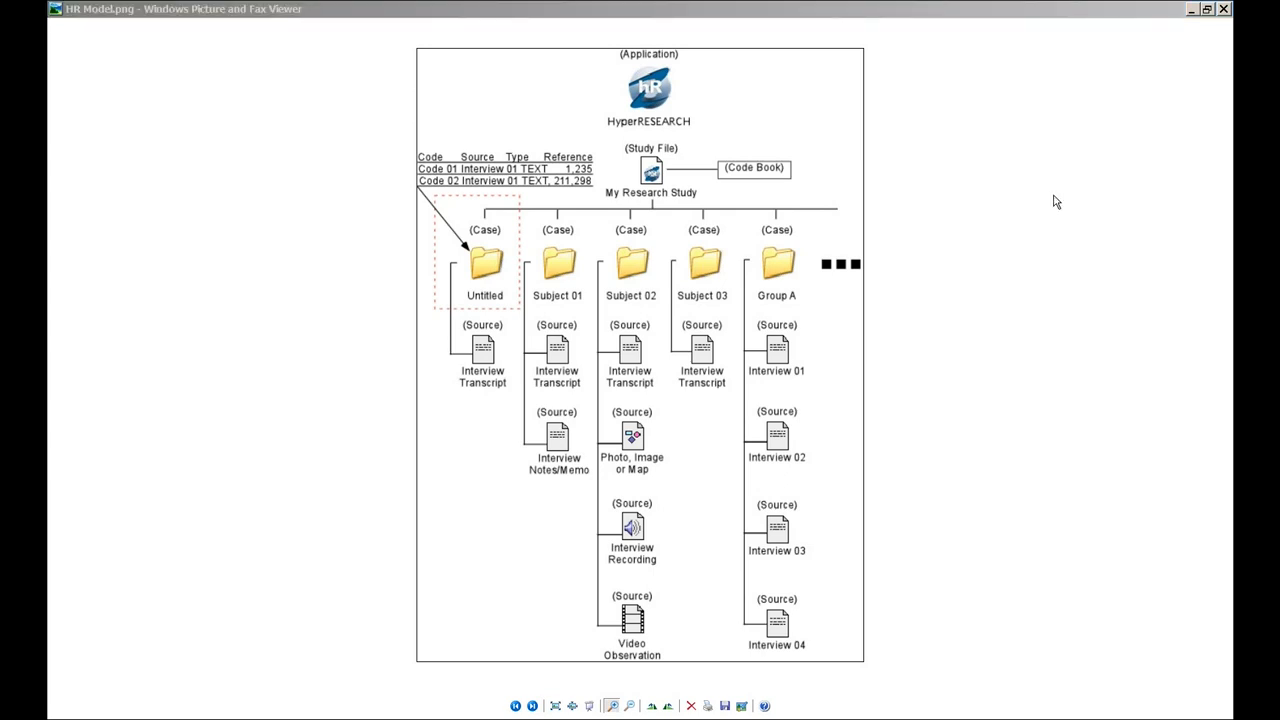
mouse_move(1064, 218)
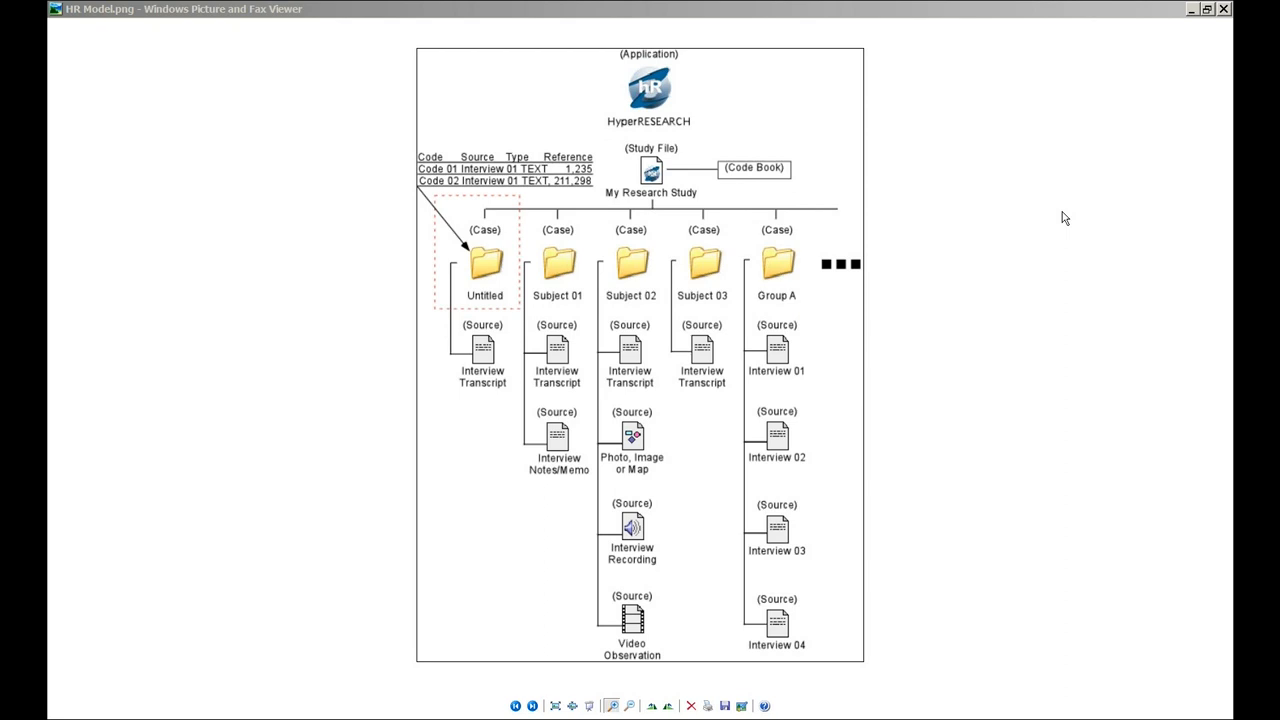
mouse_move(1072, 212)
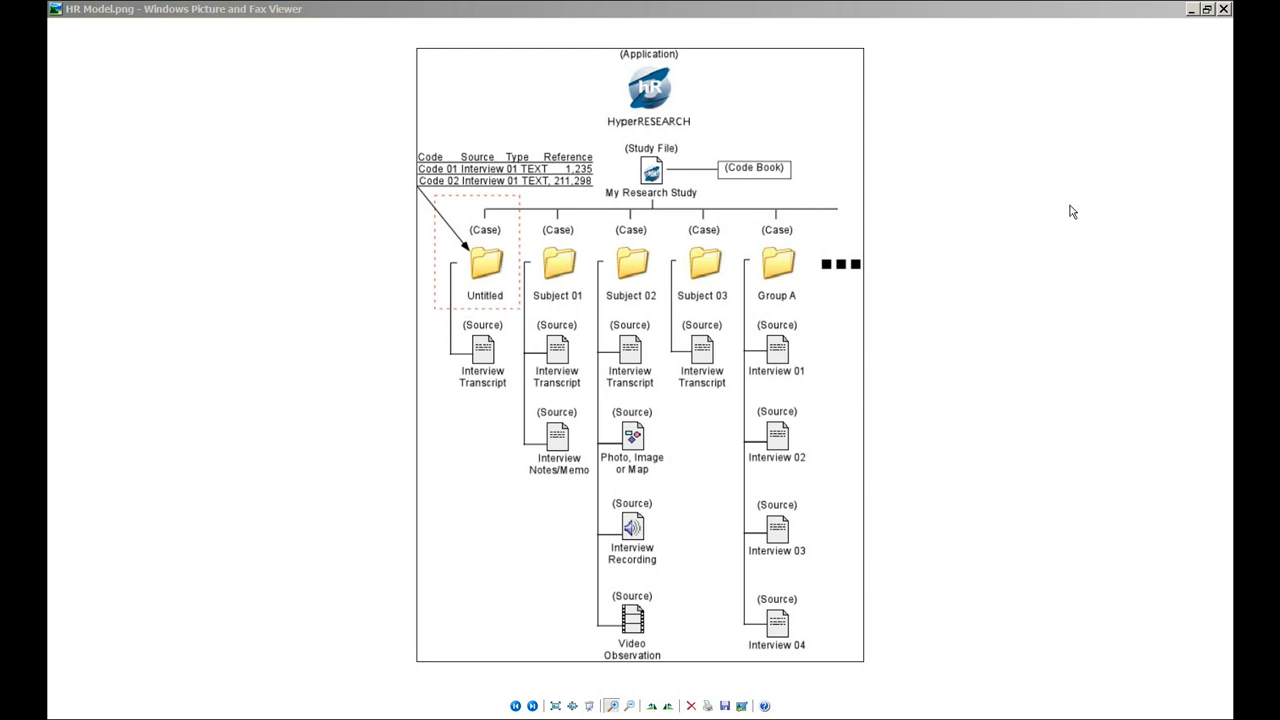
mouse_move(940, 228)
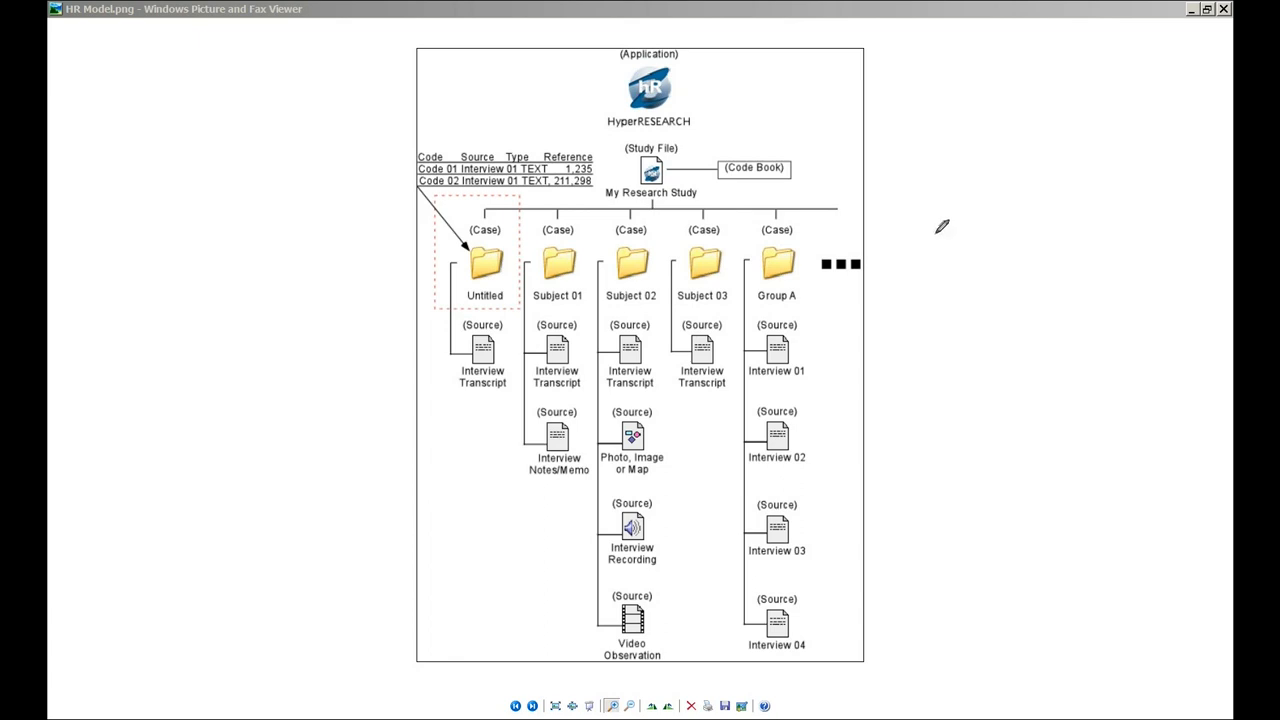
mouse_move(868, 232)
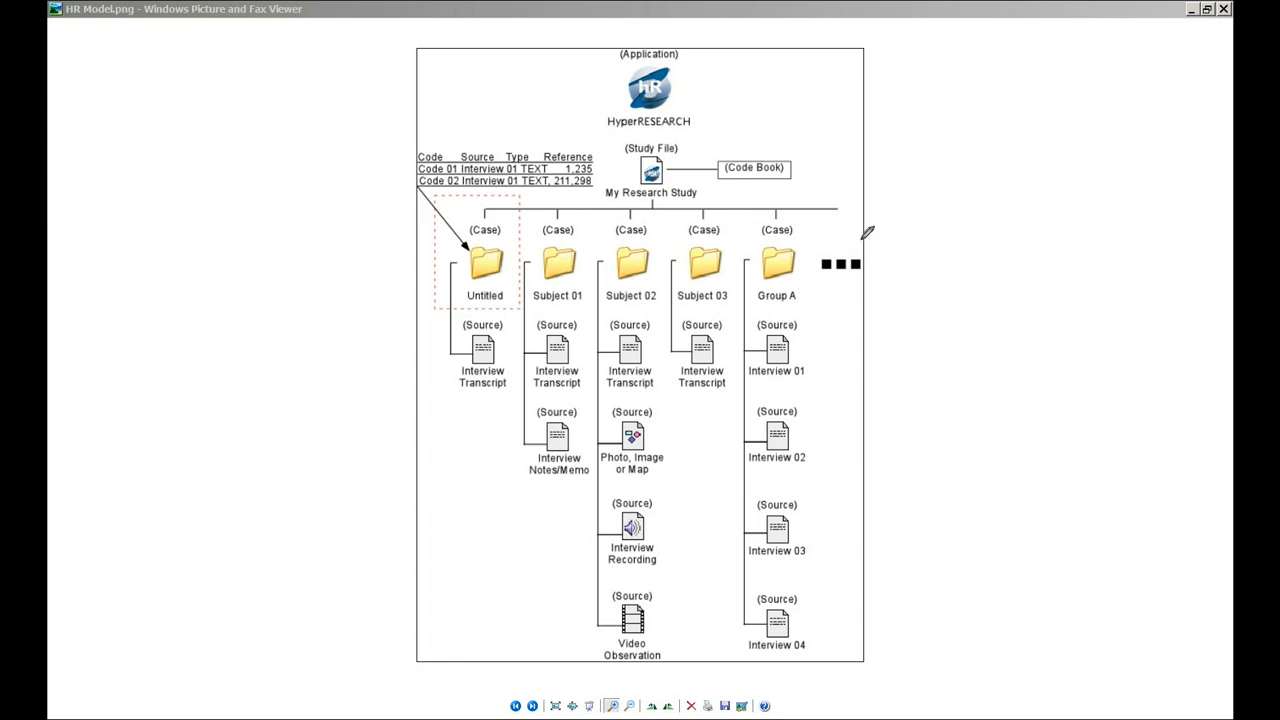
mouse_move(840, 164)
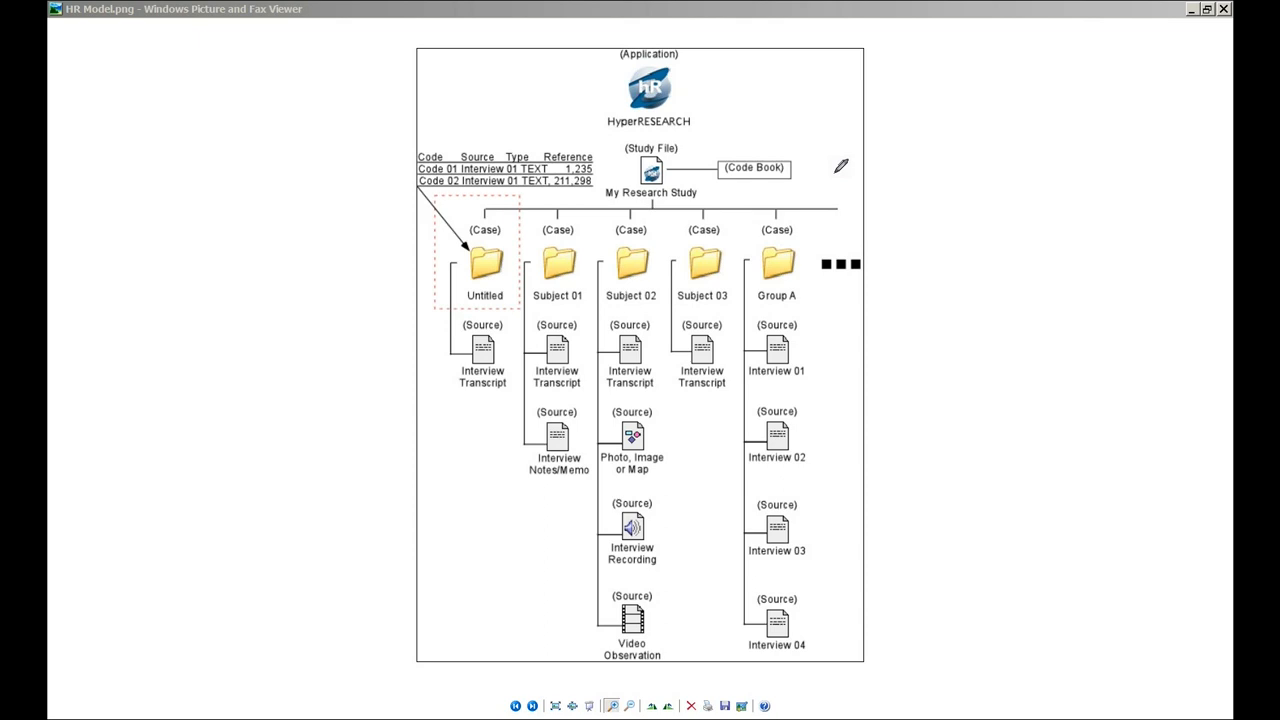
mouse_move(656, 160)
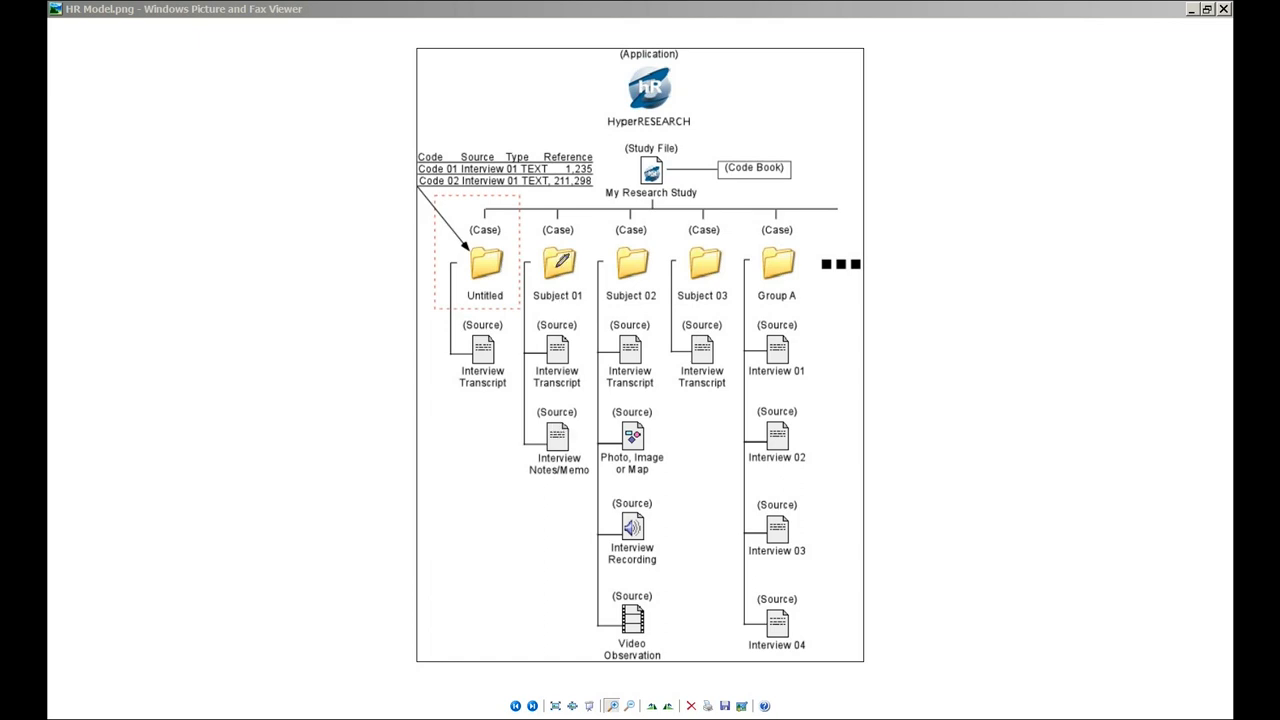
mouse_move(560, 490)
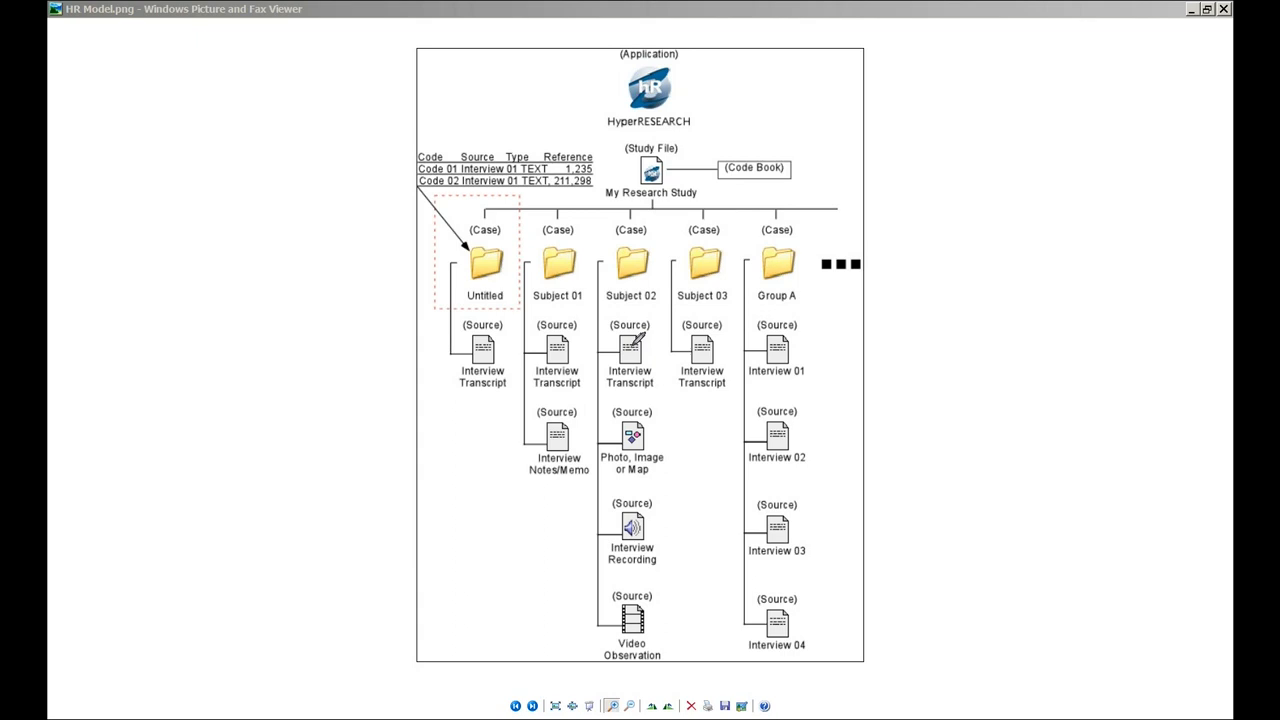
mouse_move(636, 424)
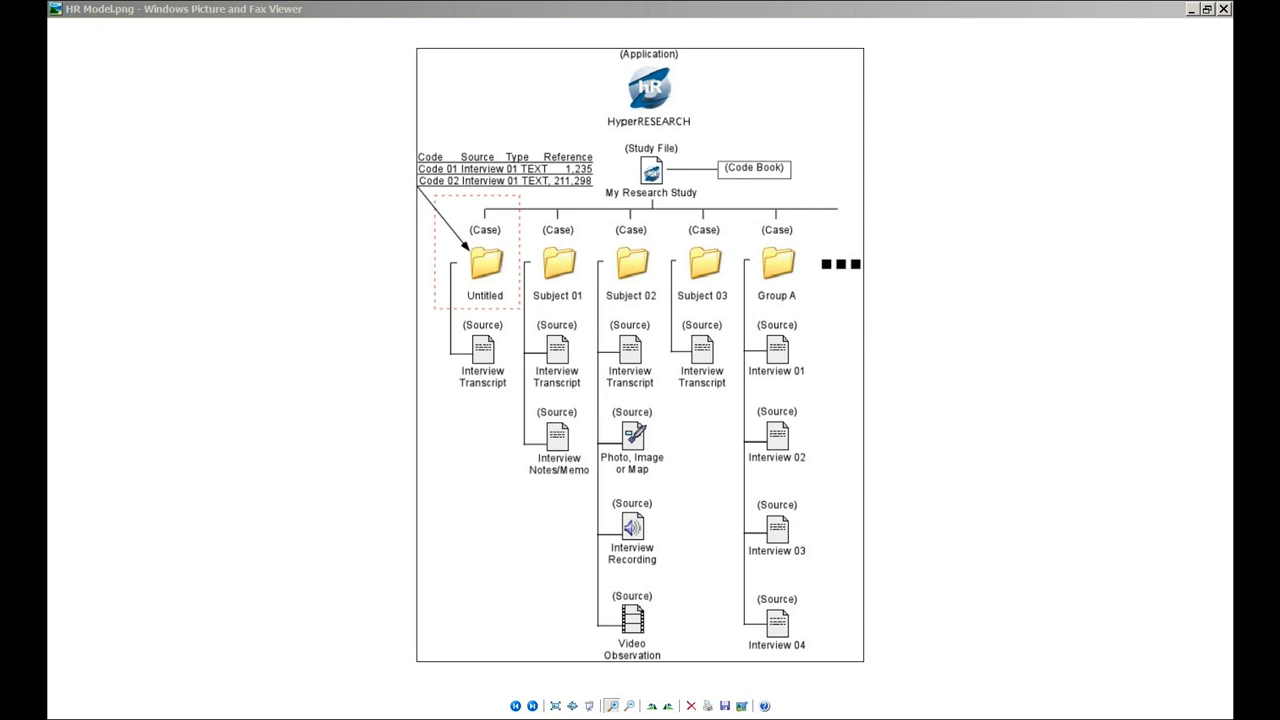
mouse_move(644, 516)
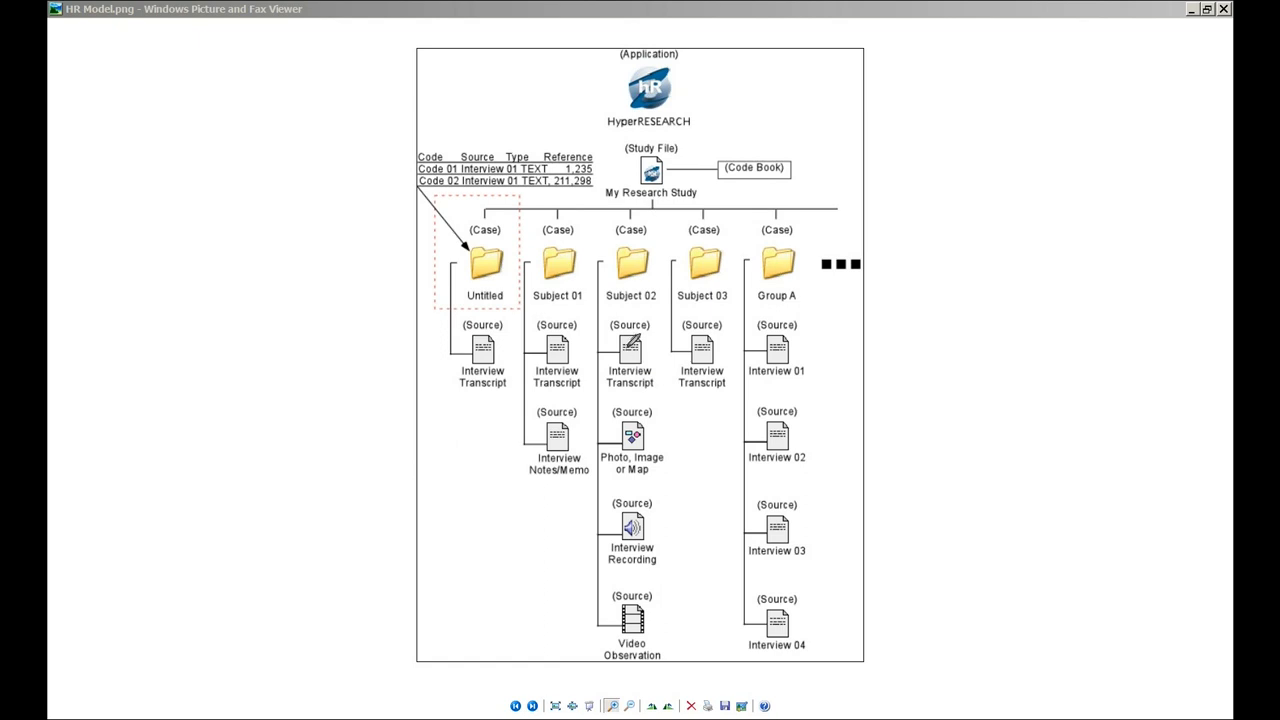
mouse_move(648, 284)
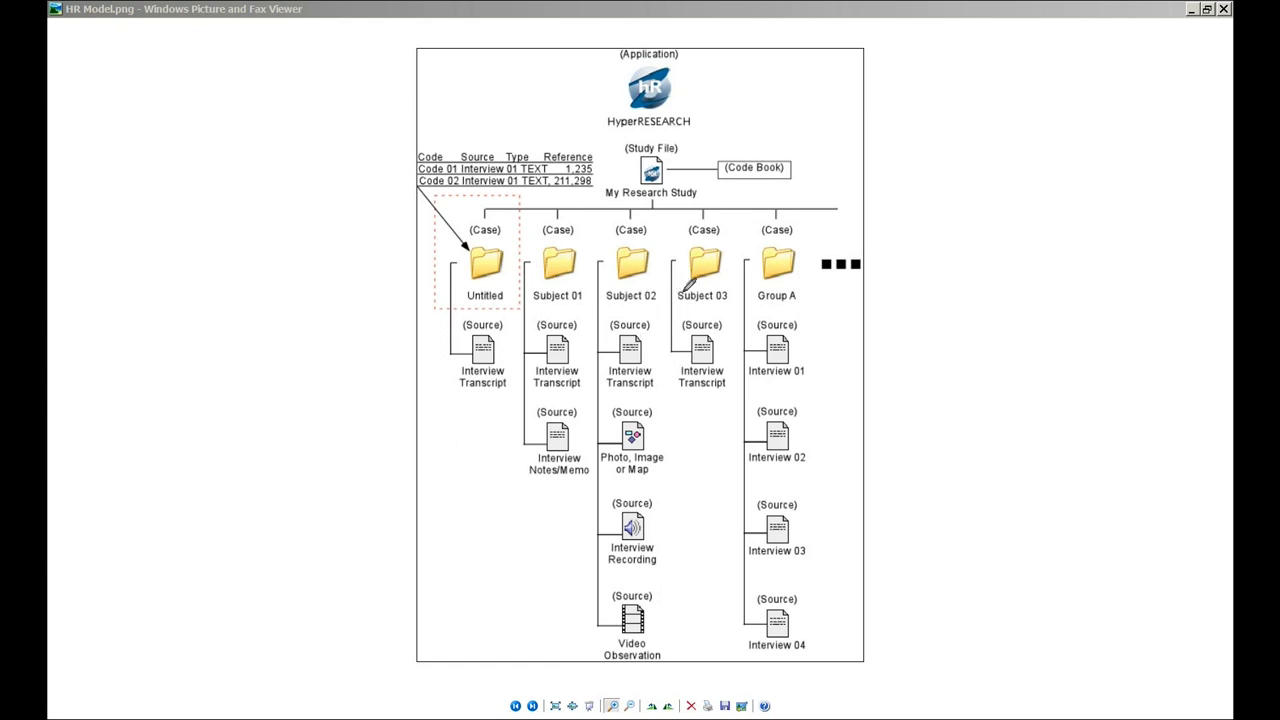
mouse_move(742, 270)
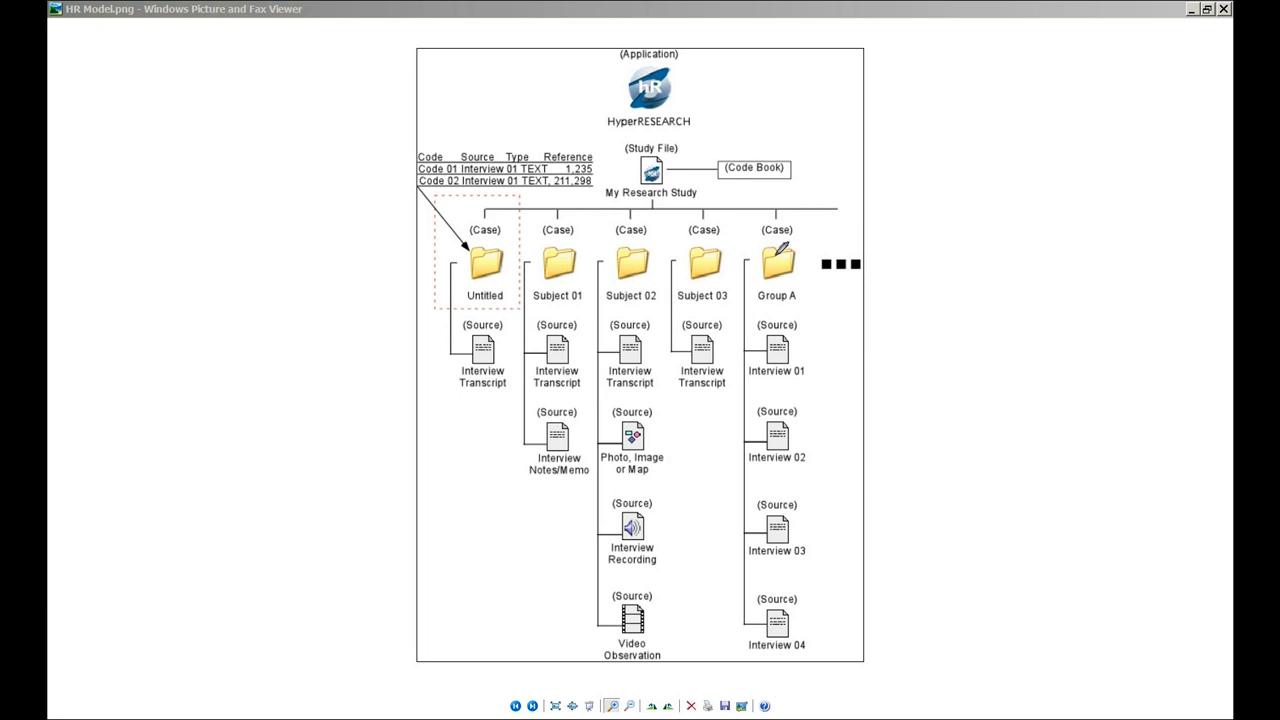
mouse_move(796, 440)
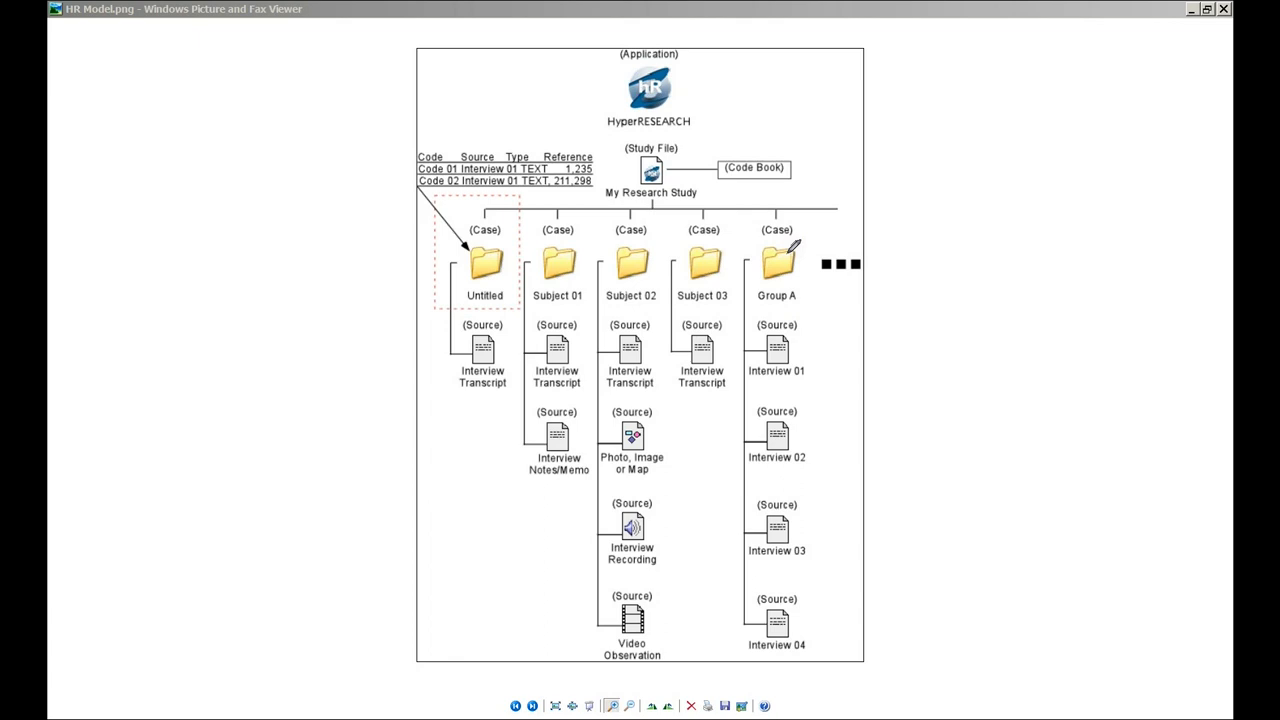
mouse_move(742, 210)
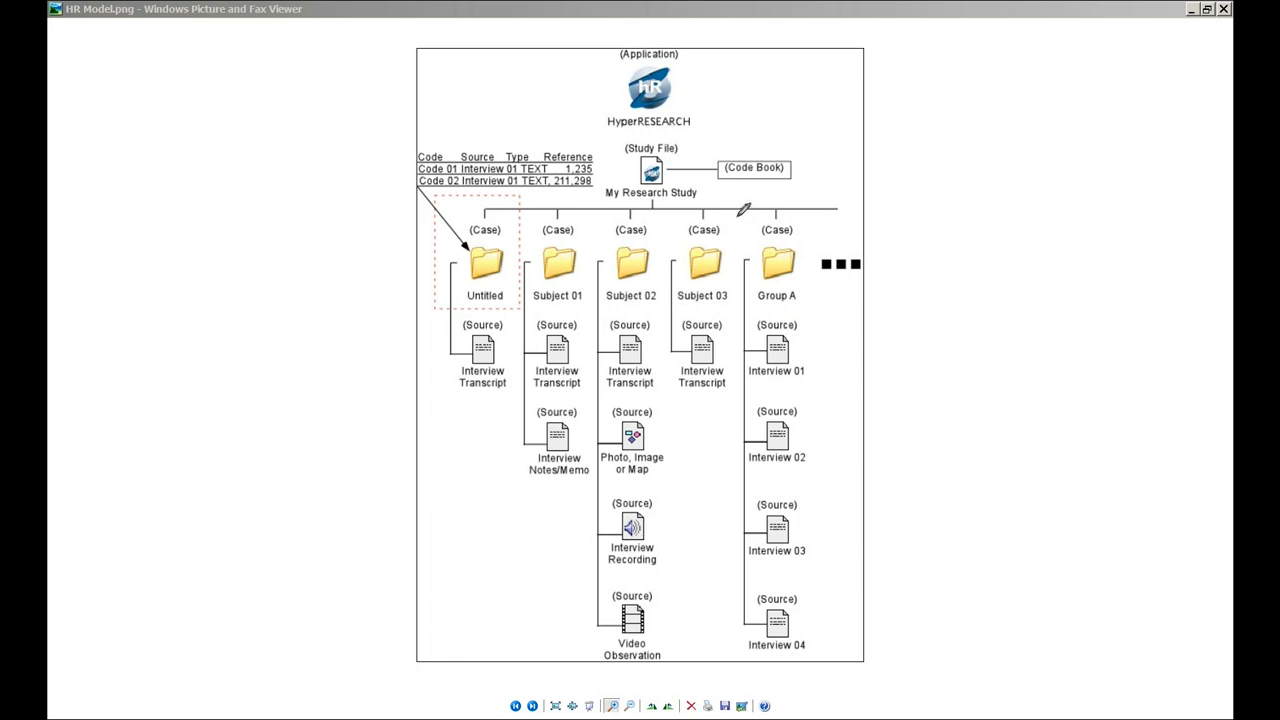
mouse_move(436, 152)
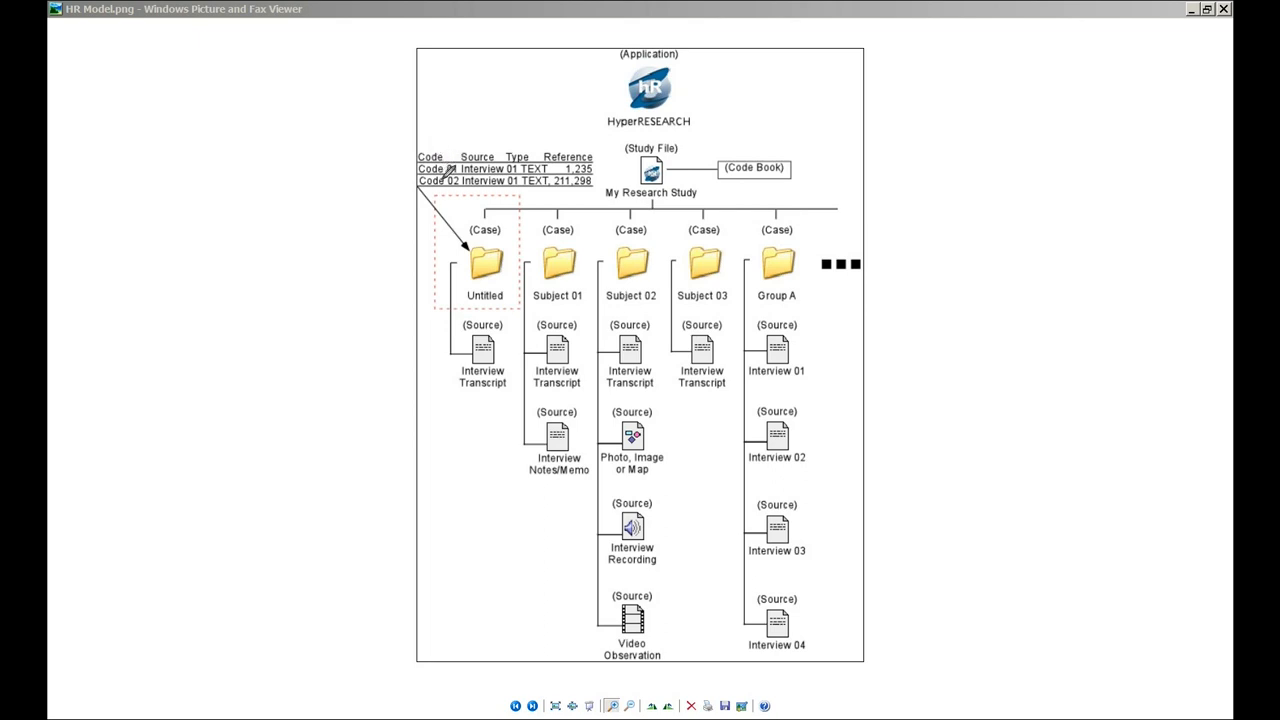
mouse_move(496, 332)
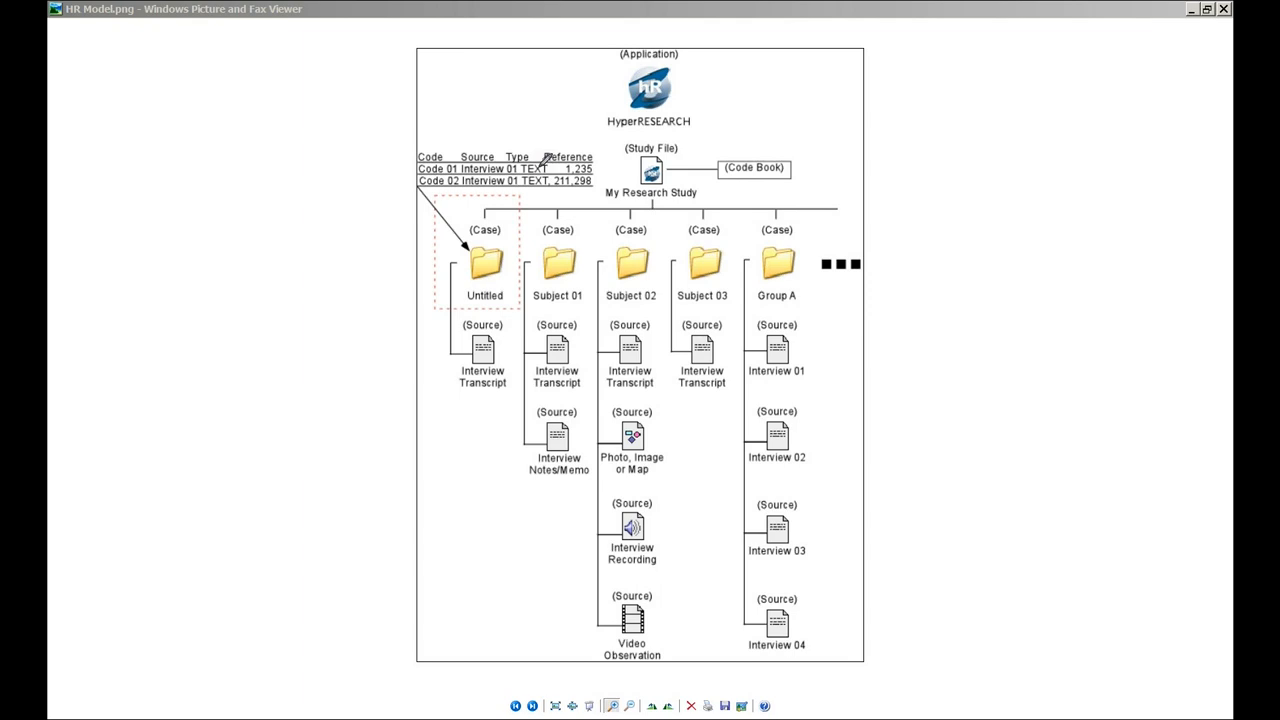
mouse_move(590, 160)
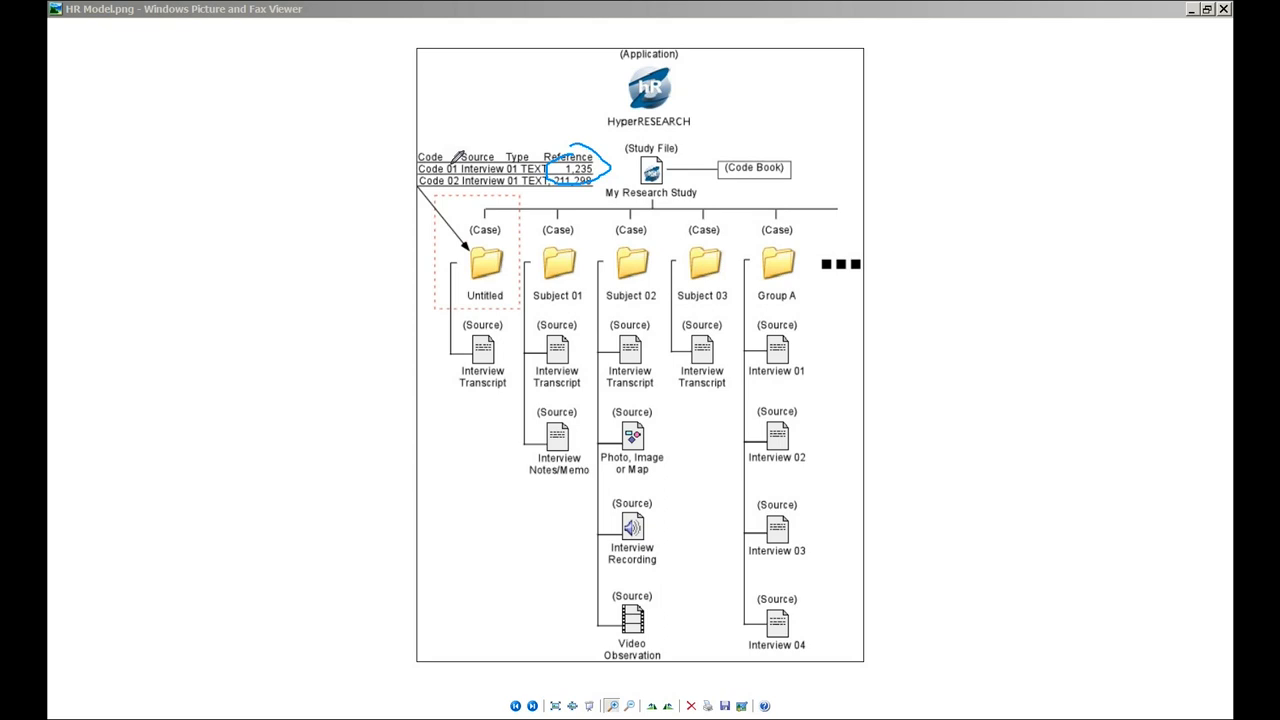
mouse_move(450, 136)
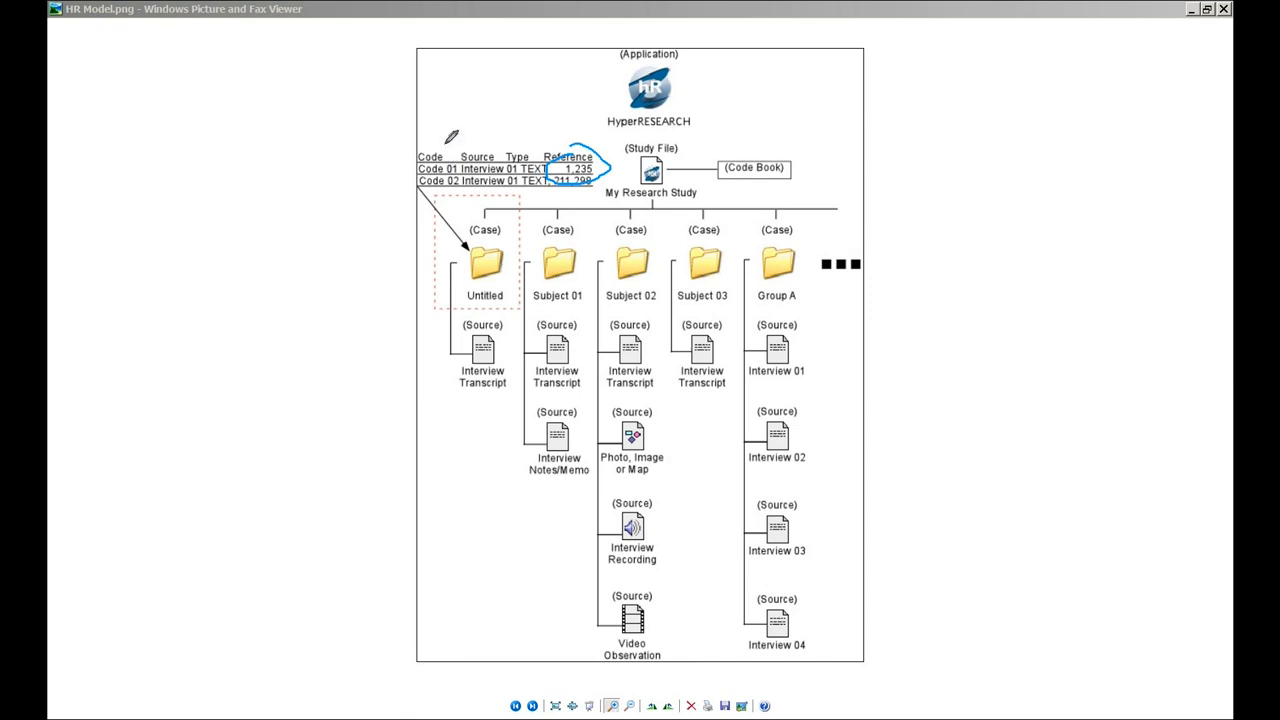
mouse_move(562, 106)
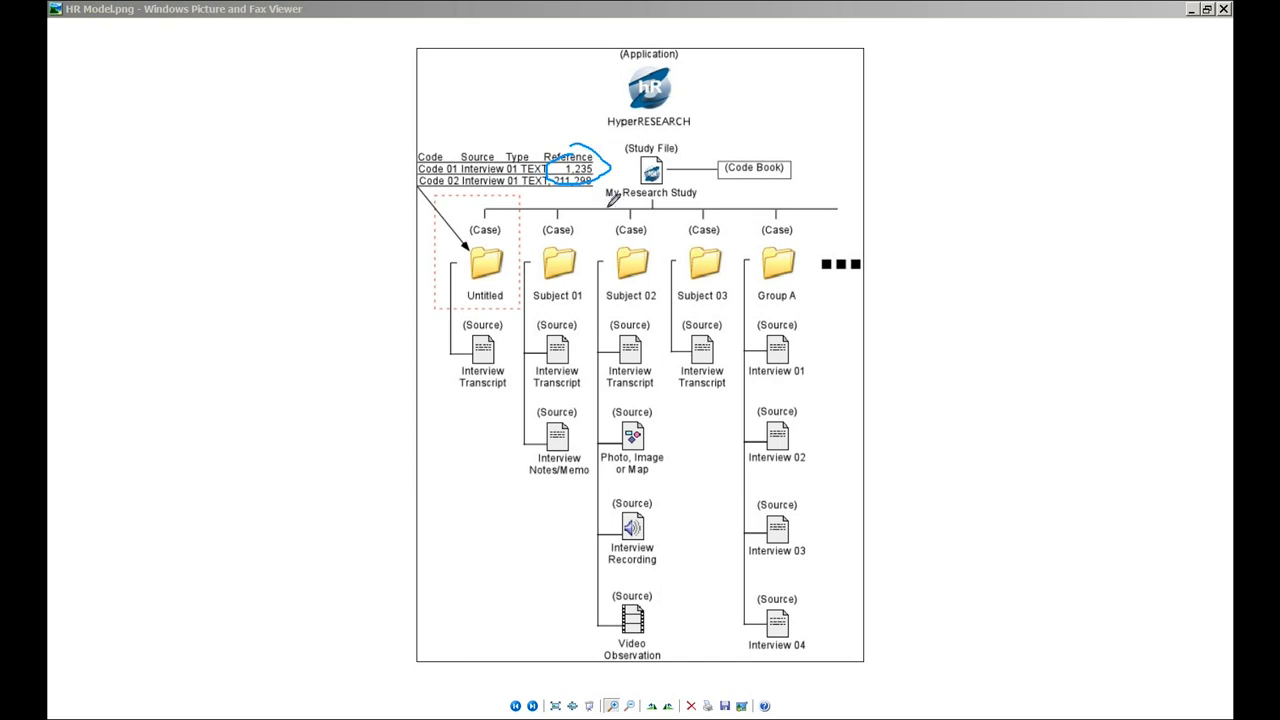
mouse_move(496, 552)
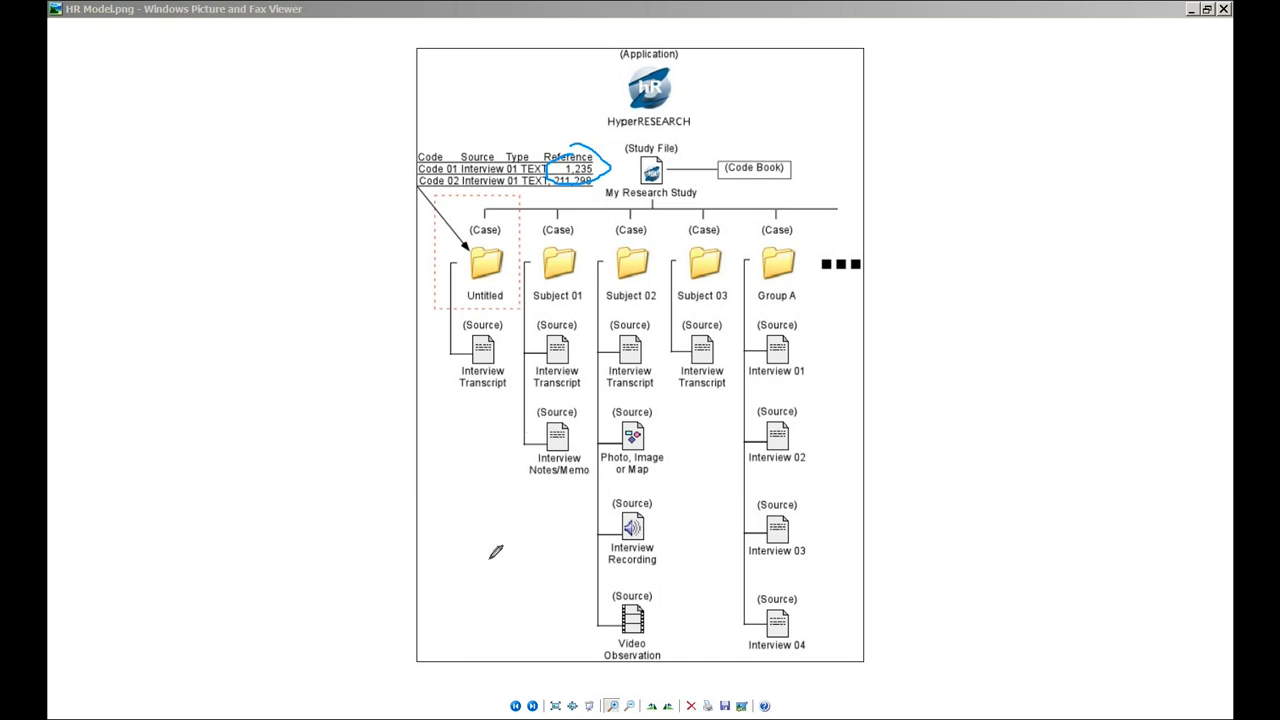
mouse_move(692, 136)
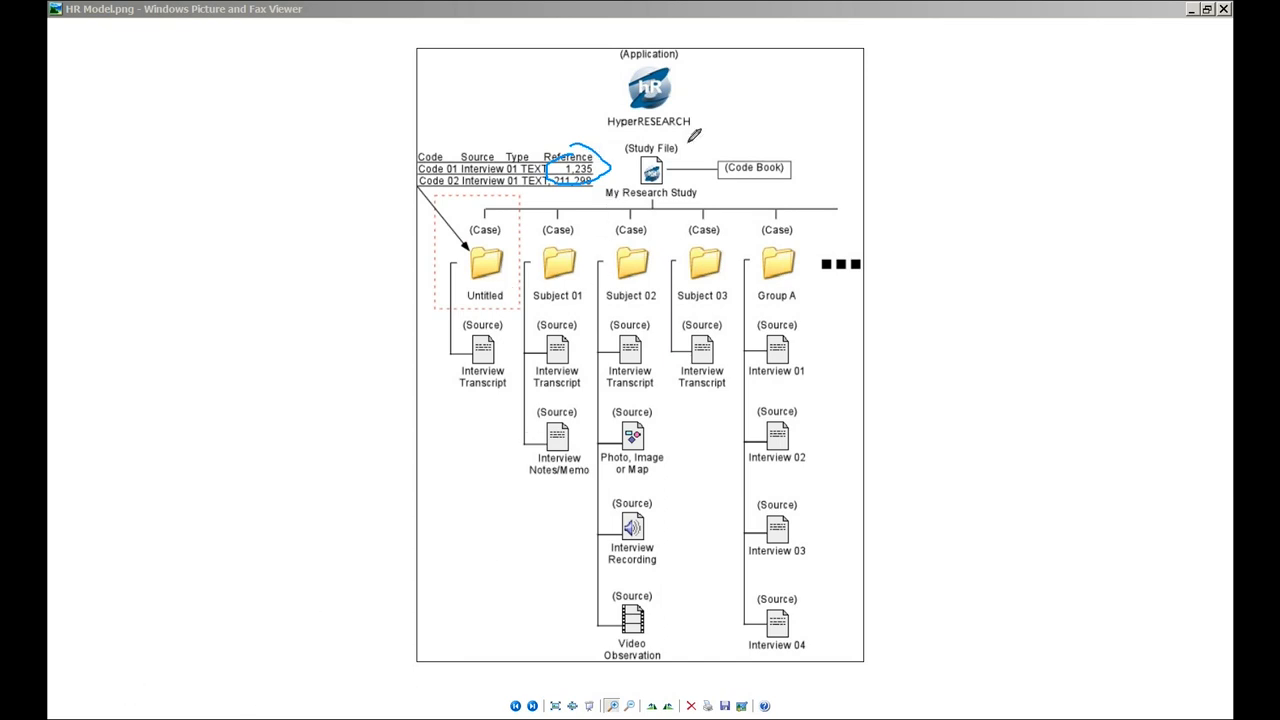
mouse_move(1036, 160)
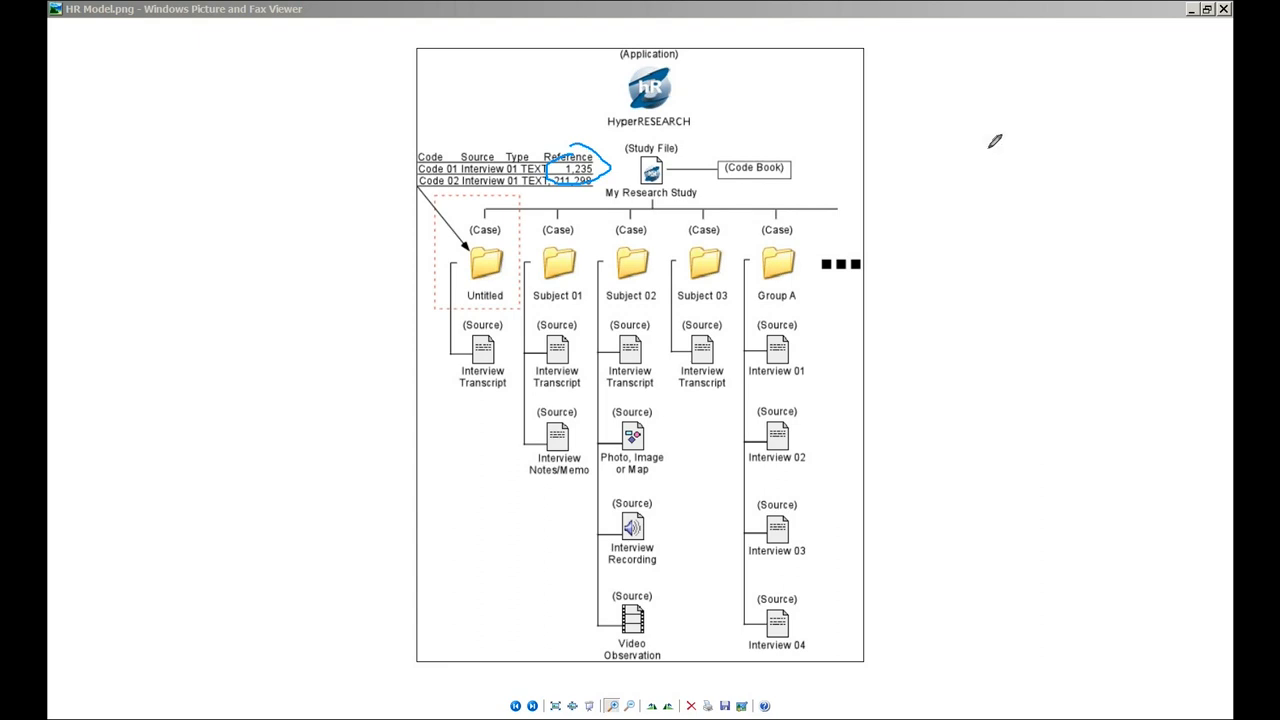
mouse_move(770, 152)
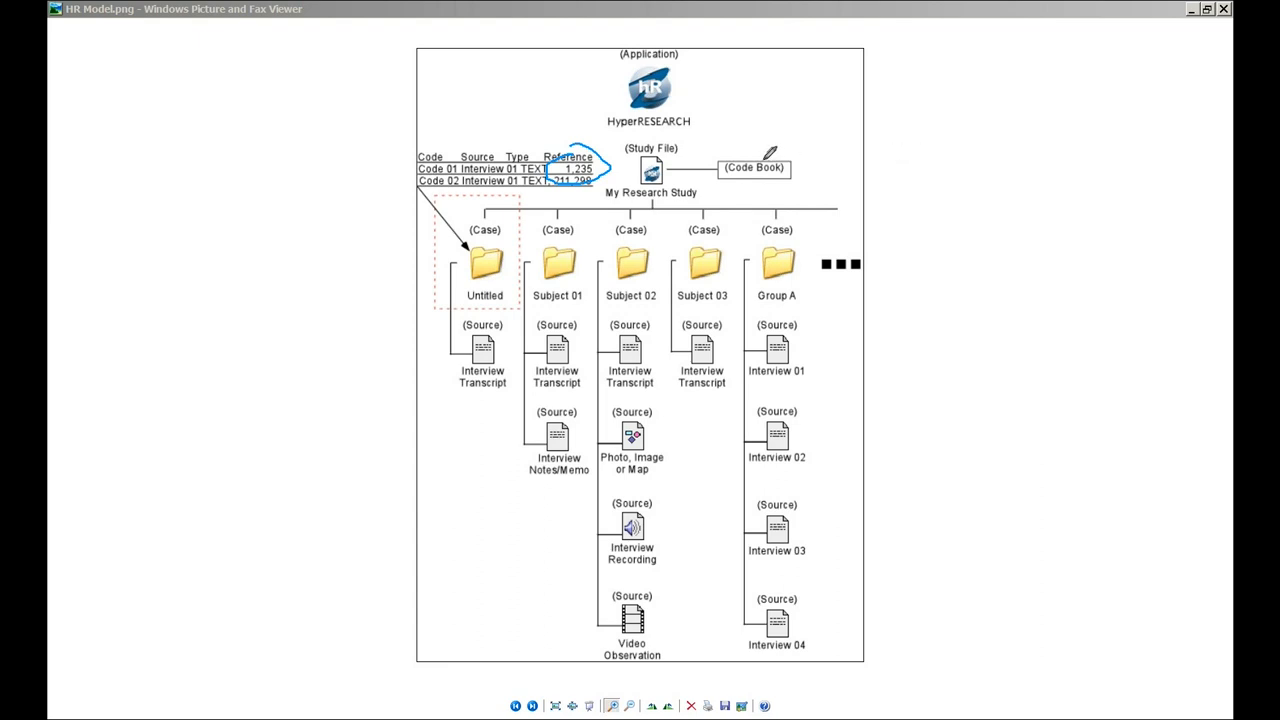
mouse_move(750, 136)
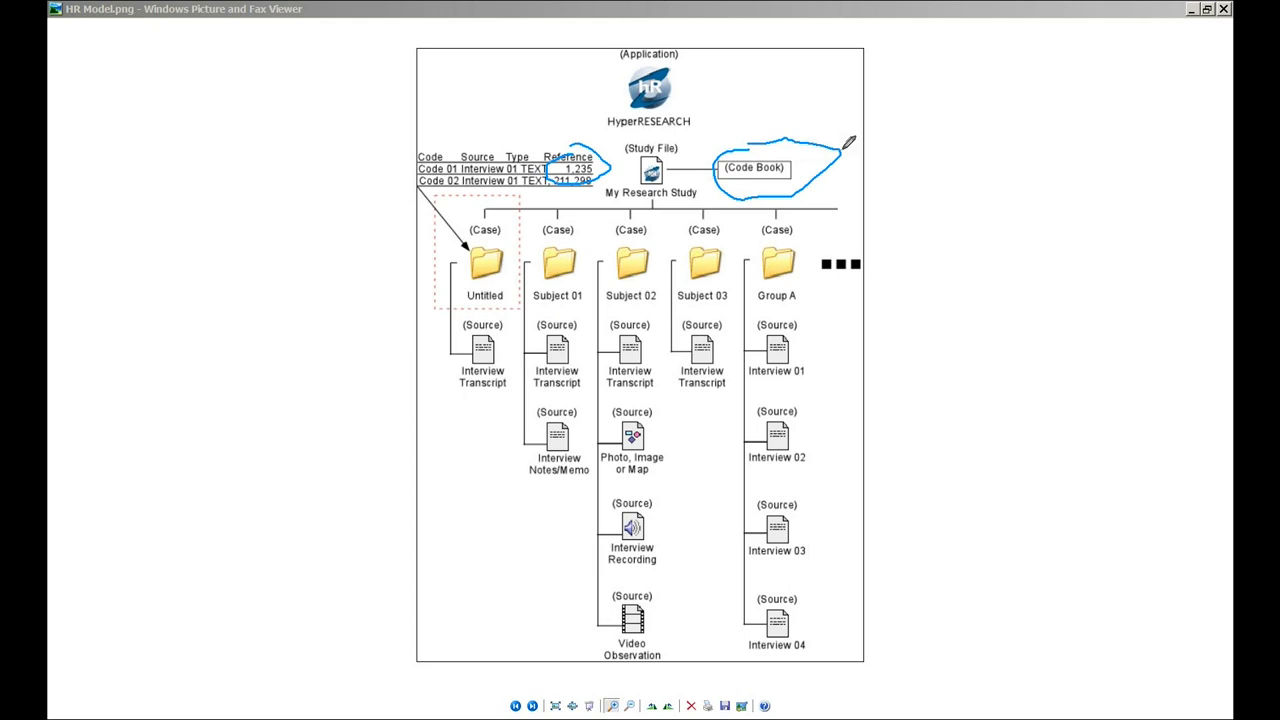
mouse_move(1016, 124)
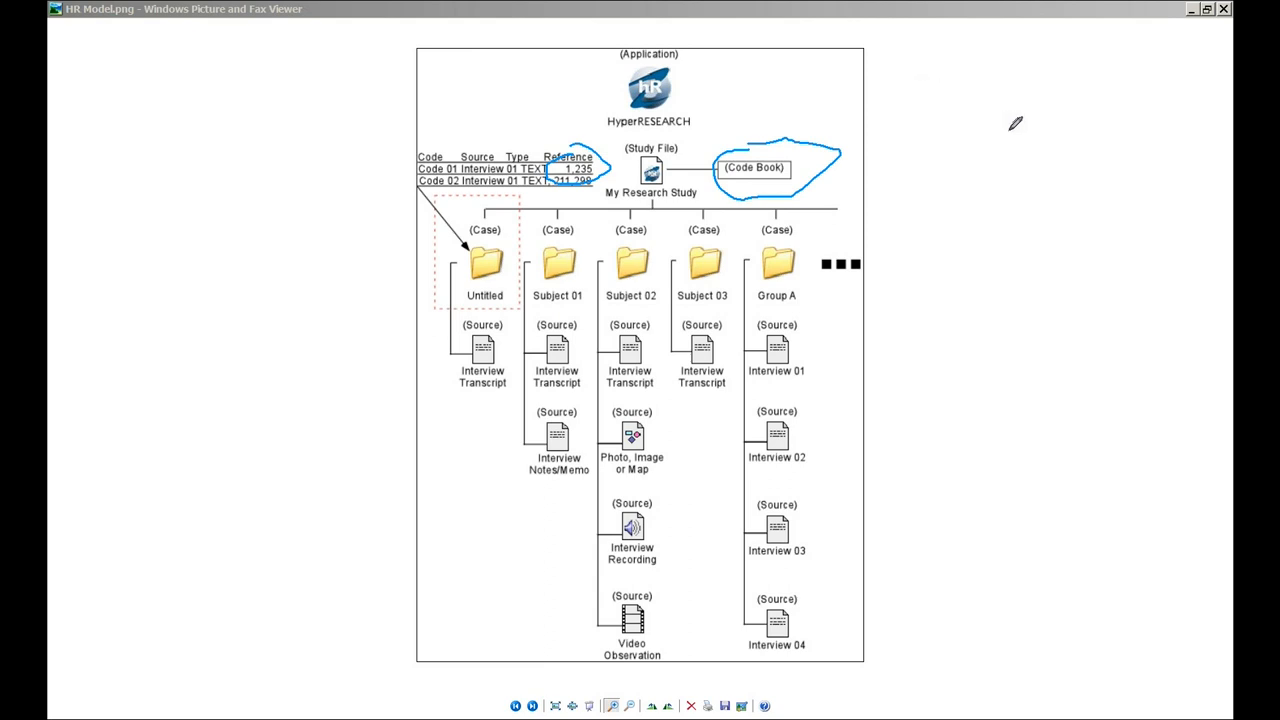
mouse_move(1064, 180)
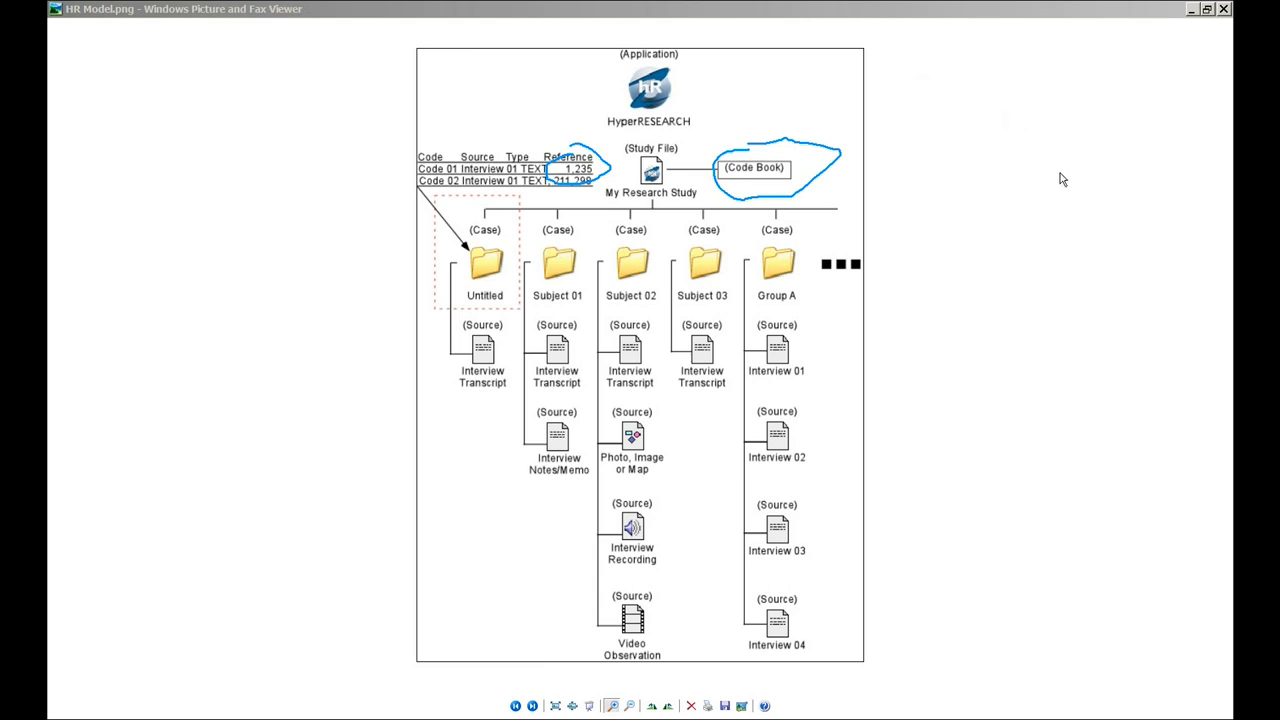
mouse_move(232, 654)
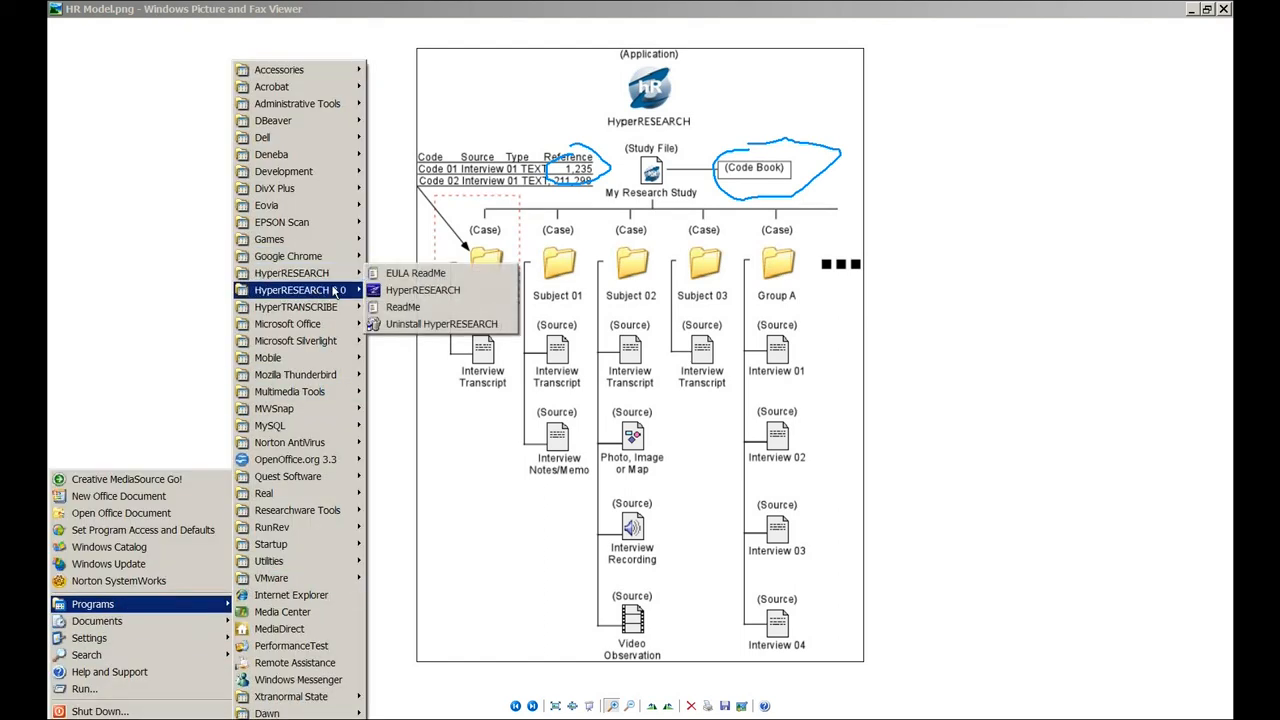
Step: Launch HyperRESEARCH from the Start menu so its welcome window appears
left_click(422, 288)
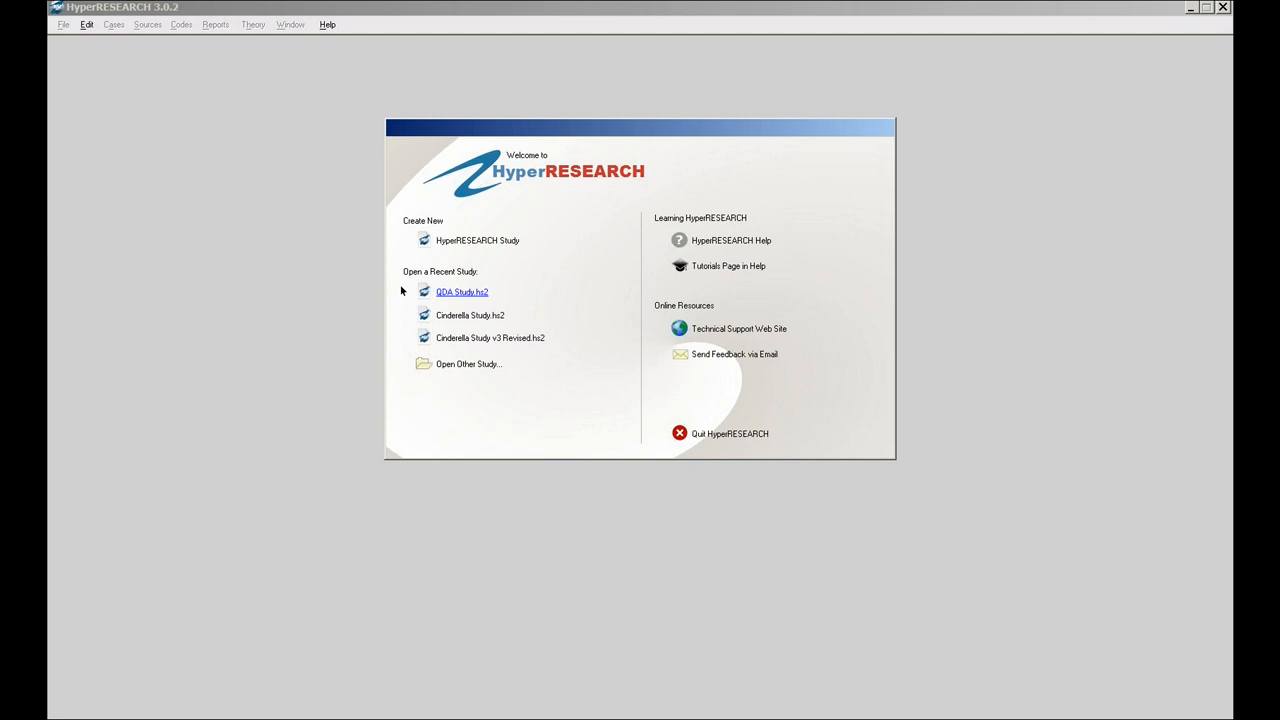
mouse_move(428, 308)
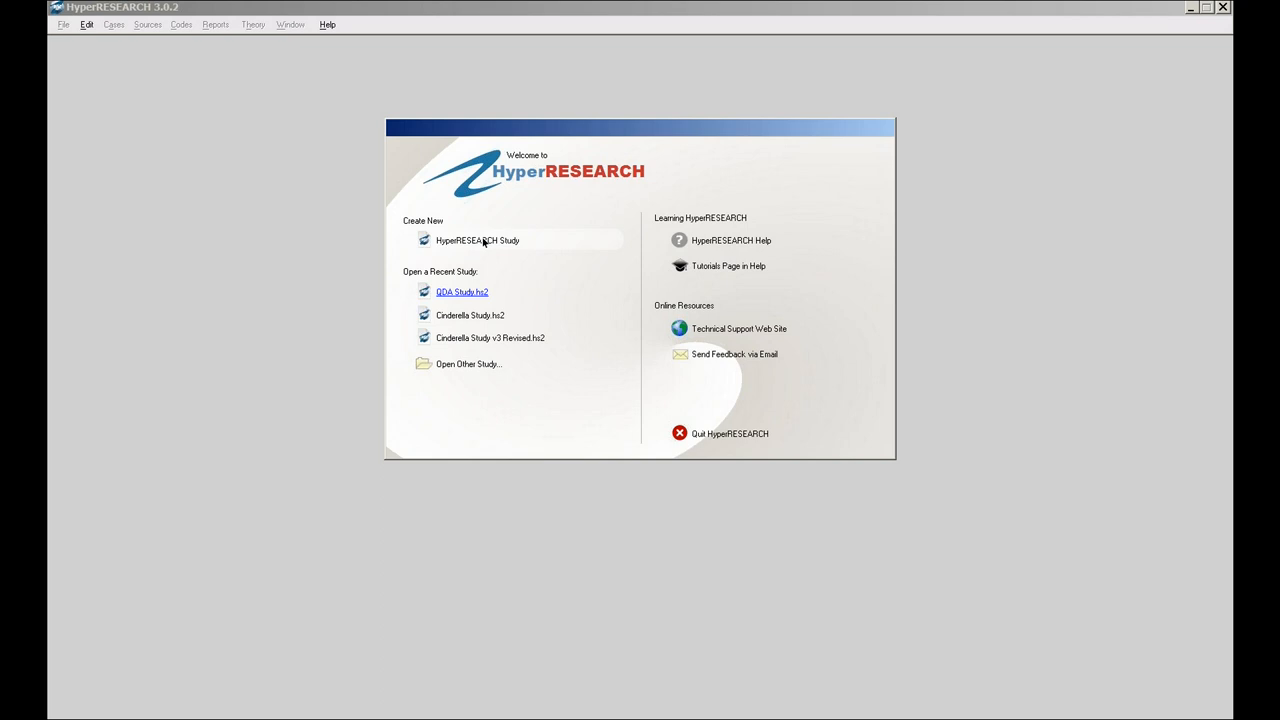
Step: Create a new Untitled study, then show the program's About/version information from Help
left_click(478, 240)
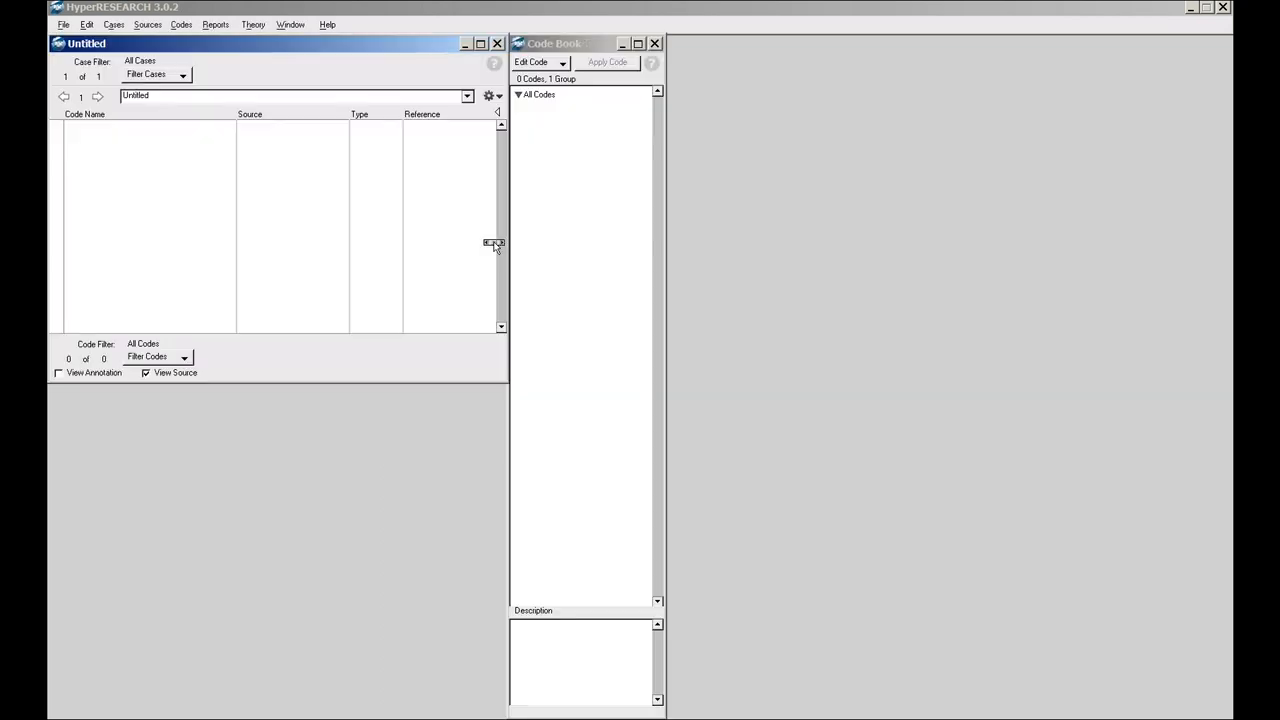
left_click(328, 24)
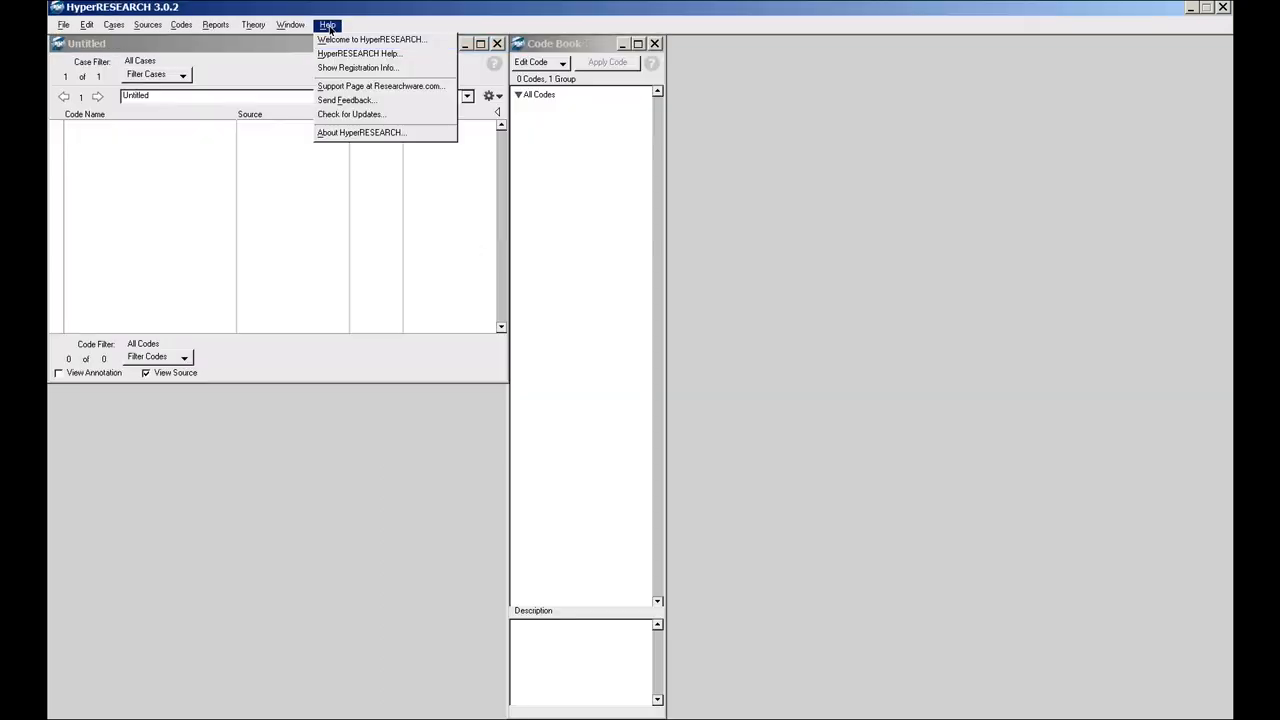
left_click(360, 132)
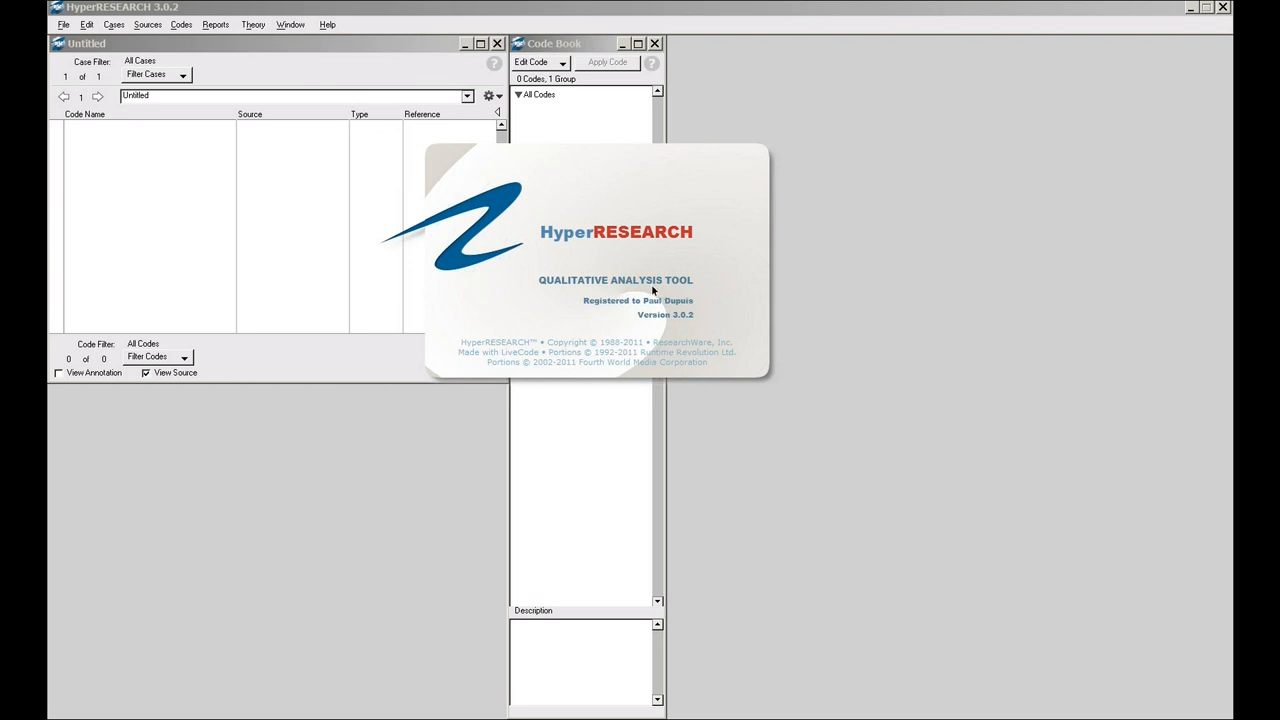
mouse_move(660, 296)
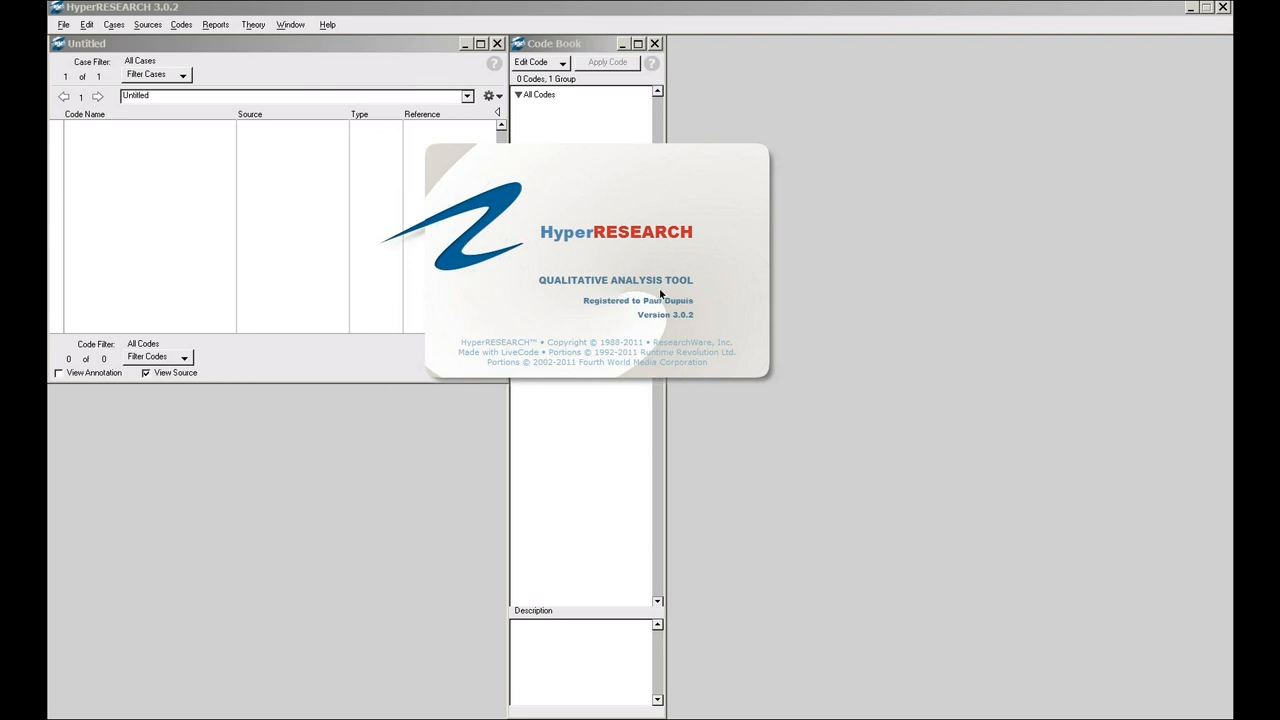
mouse_move(670, 324)
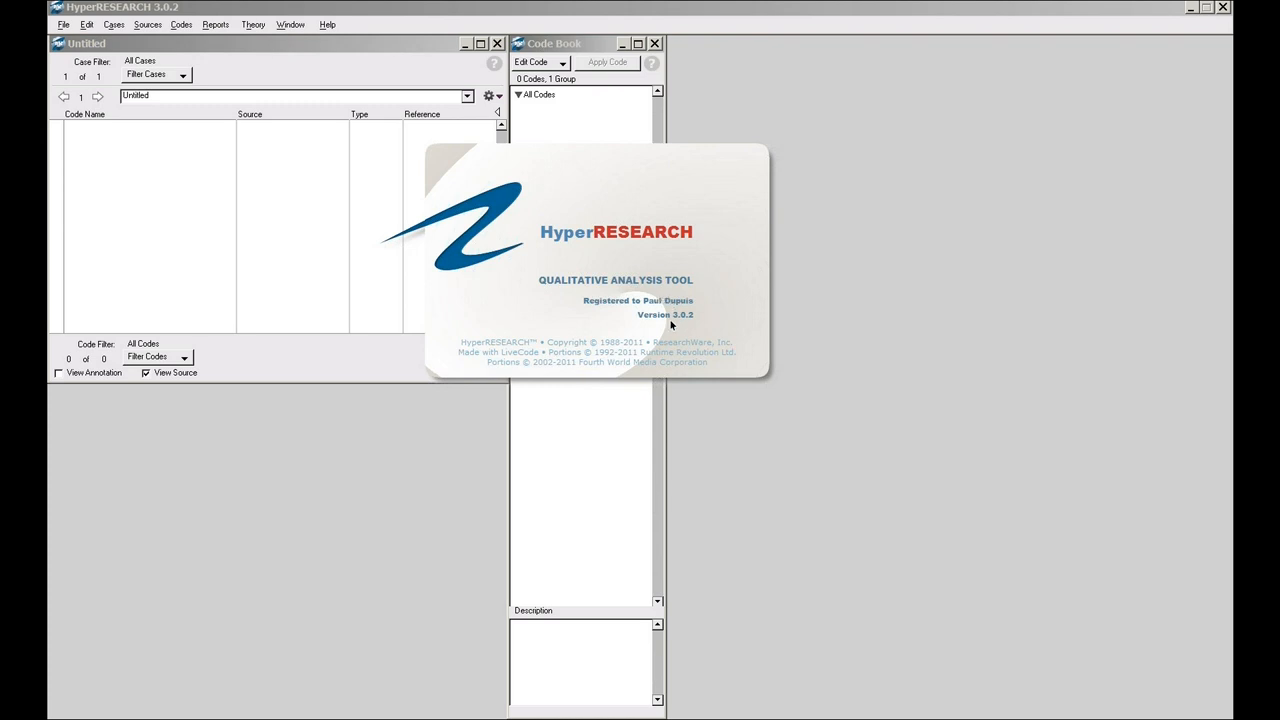
mouse_move(676, 324)
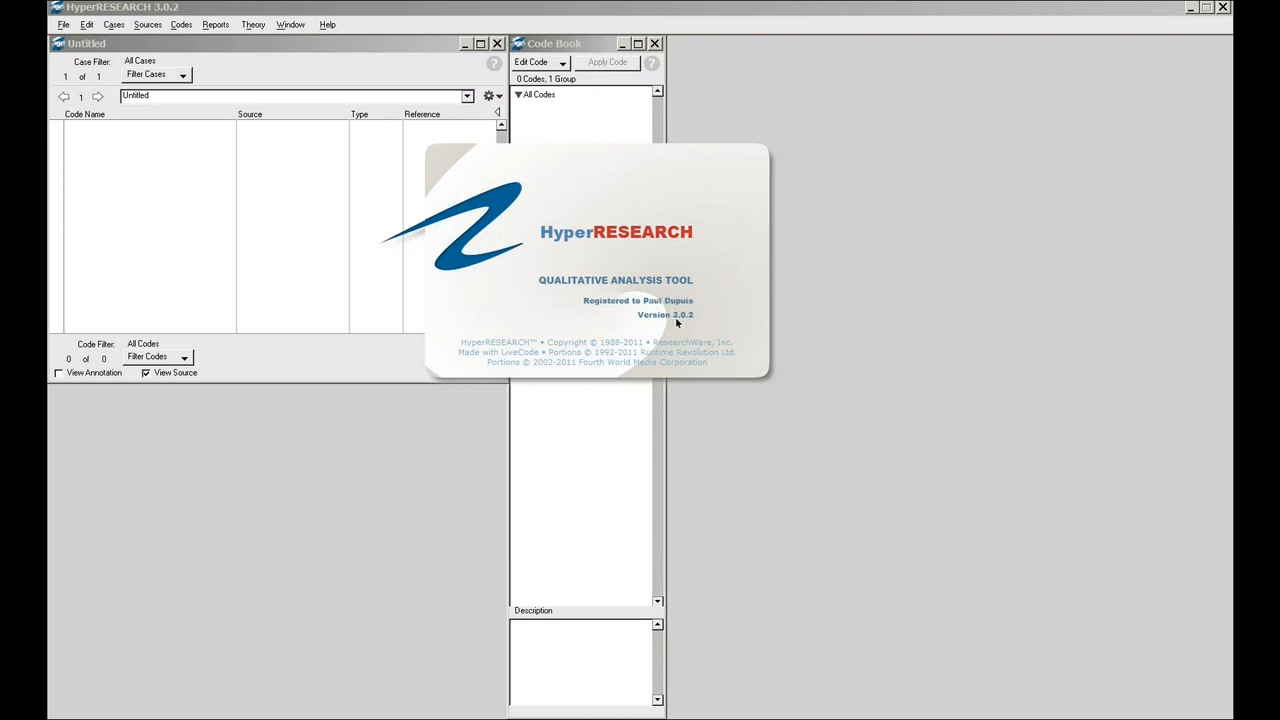
mouse_move(692, 322)
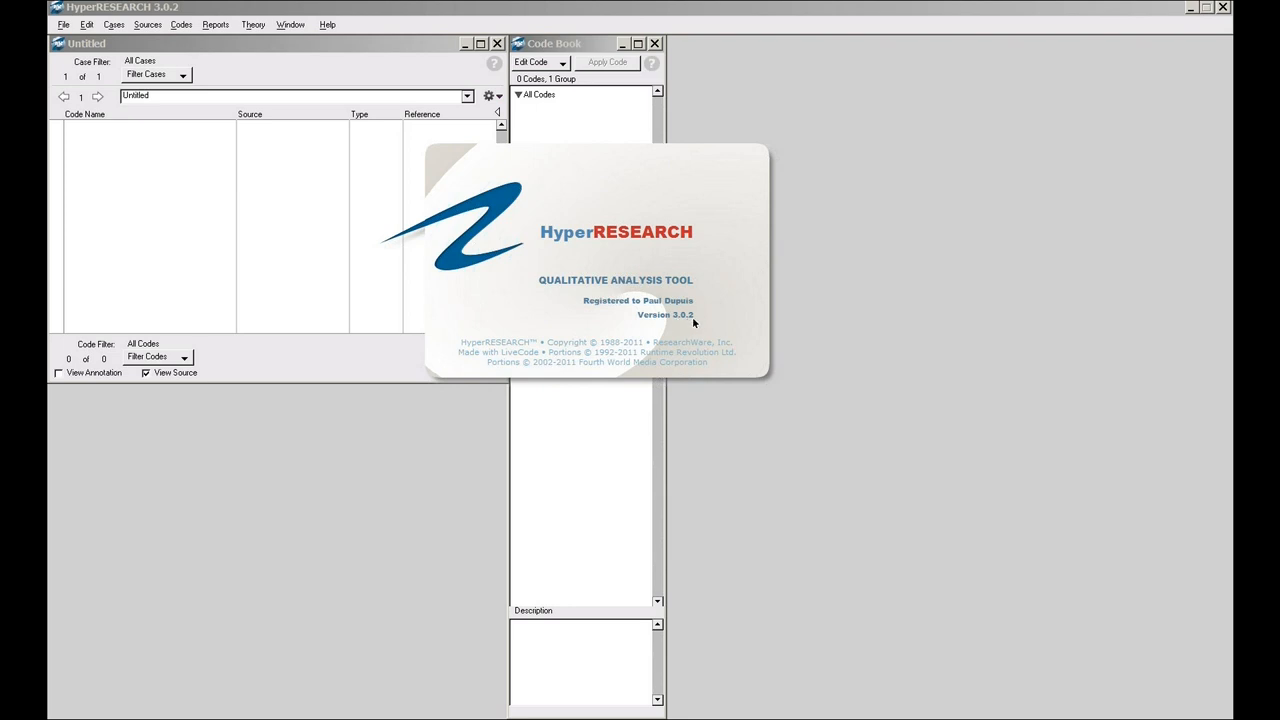
mouse_move(676, 320)
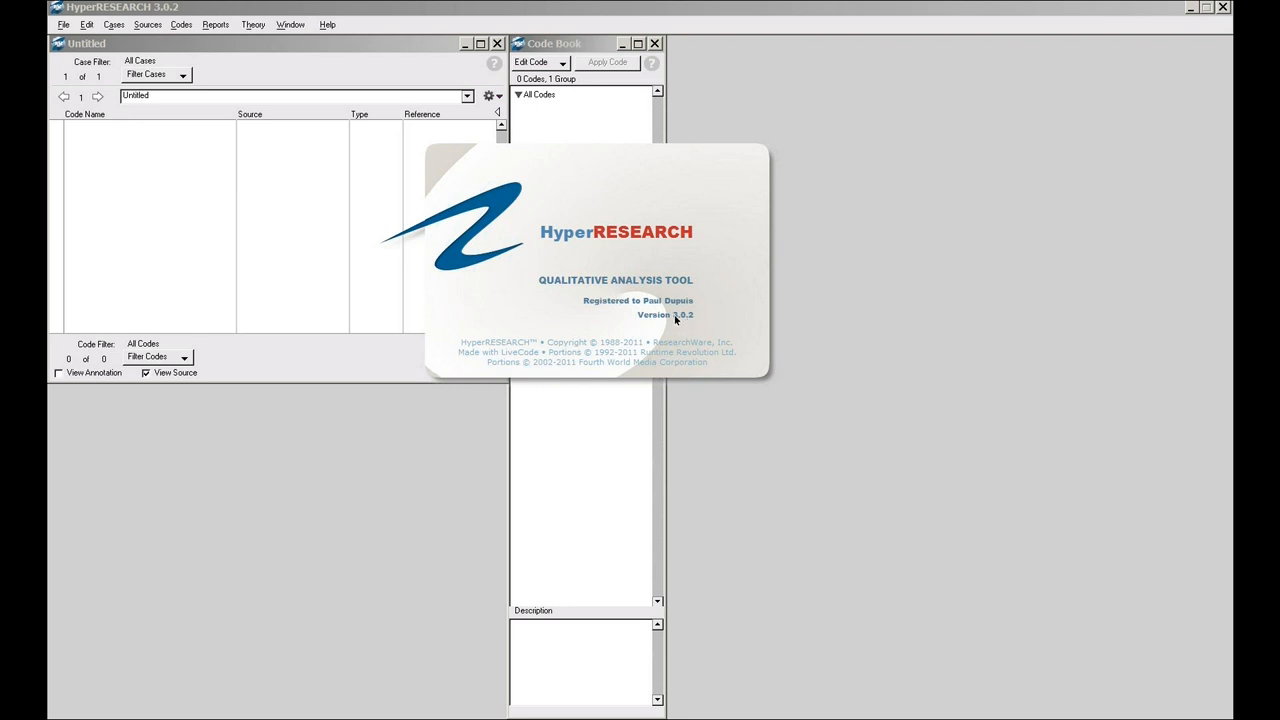
mouse_move(692, 318)
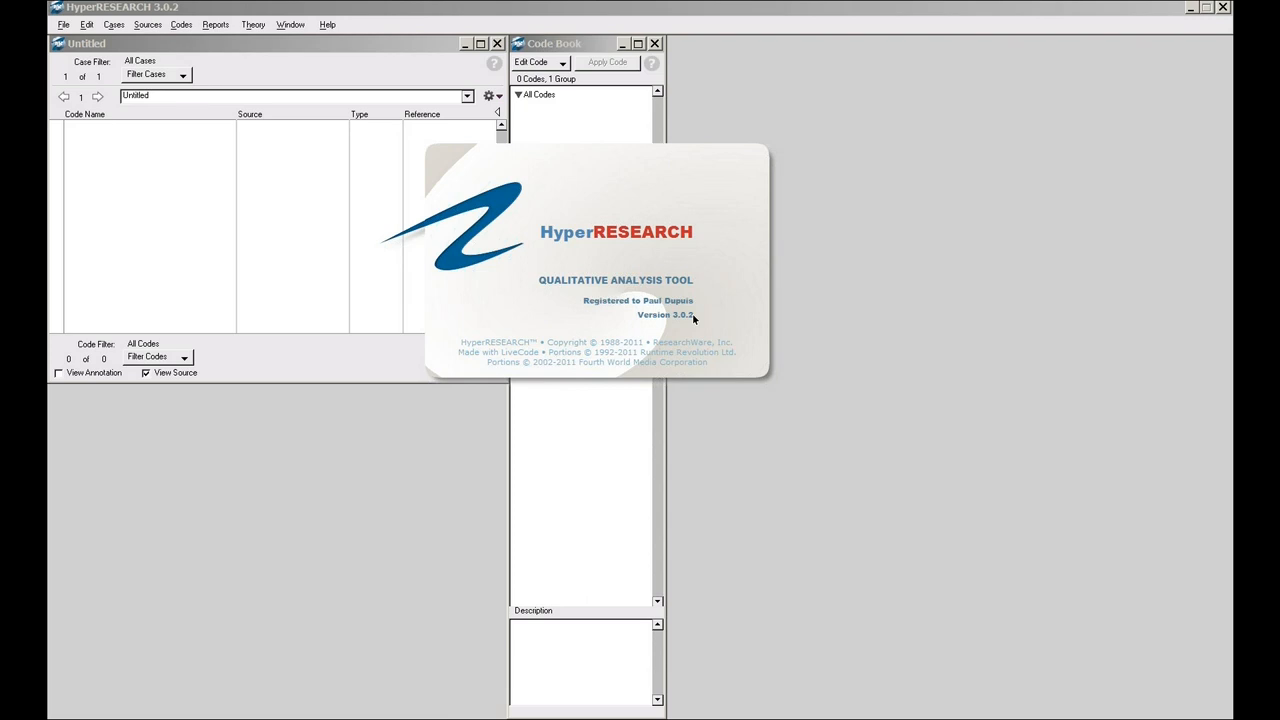
mouse_move(596, 292)
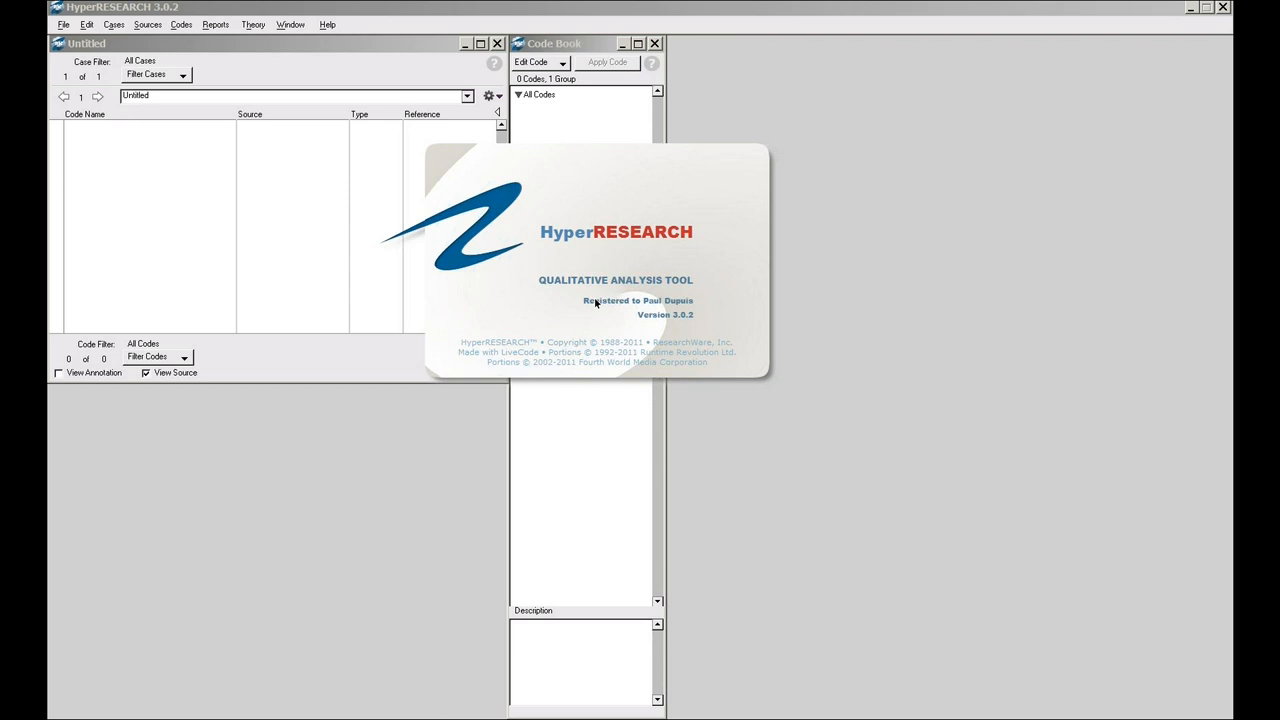
mouse_move(596, 230)
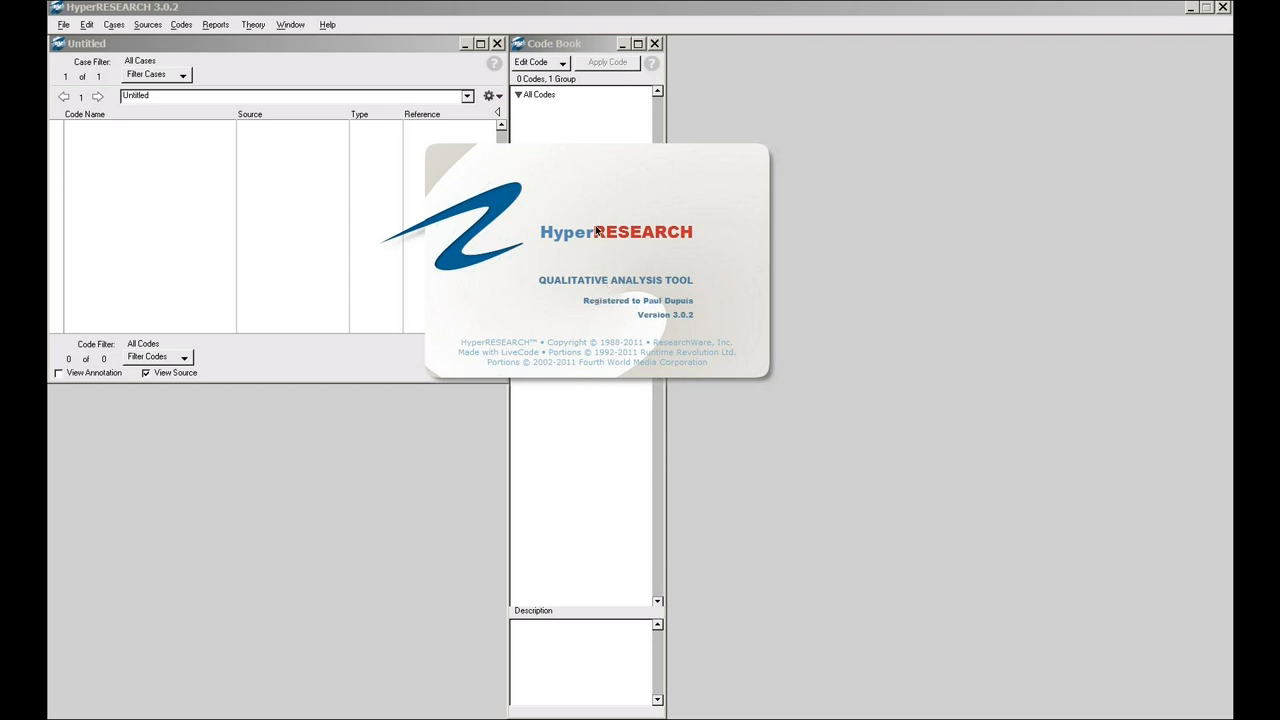
mouse_move(532, 206)
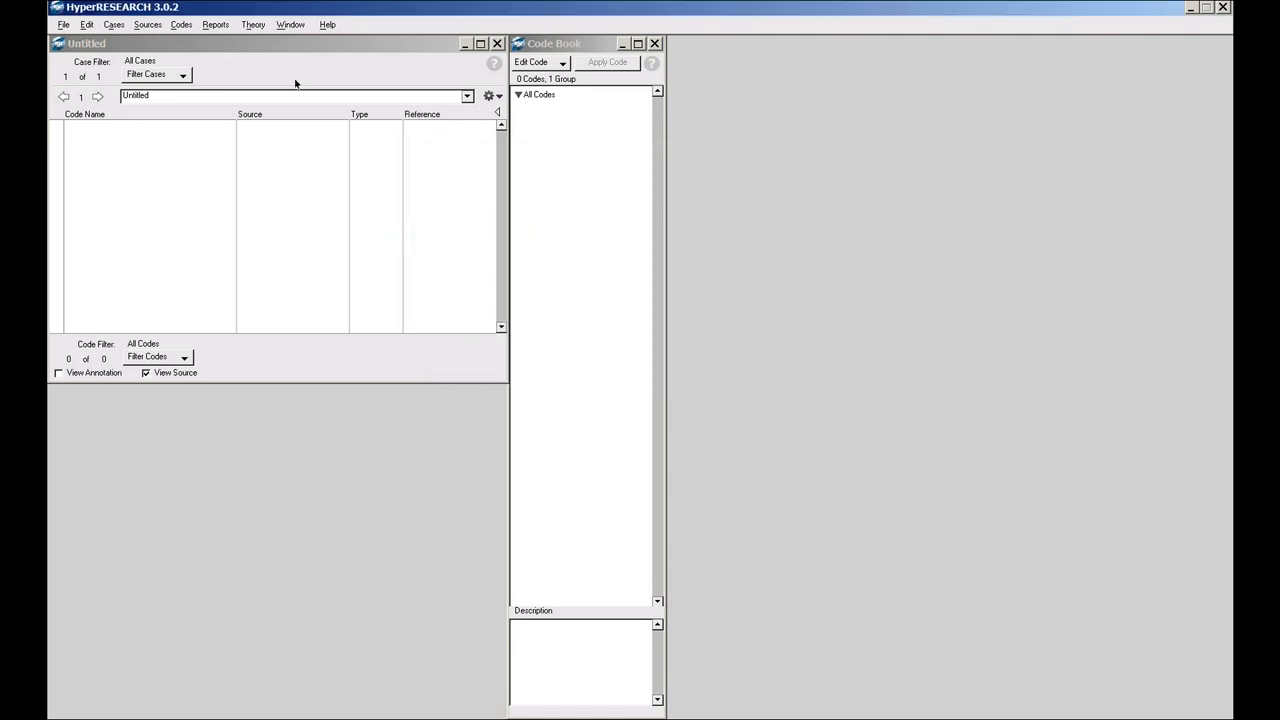
Step: Use the leftmost menu of the HyperRESEARCH window
left_click(64, 24)
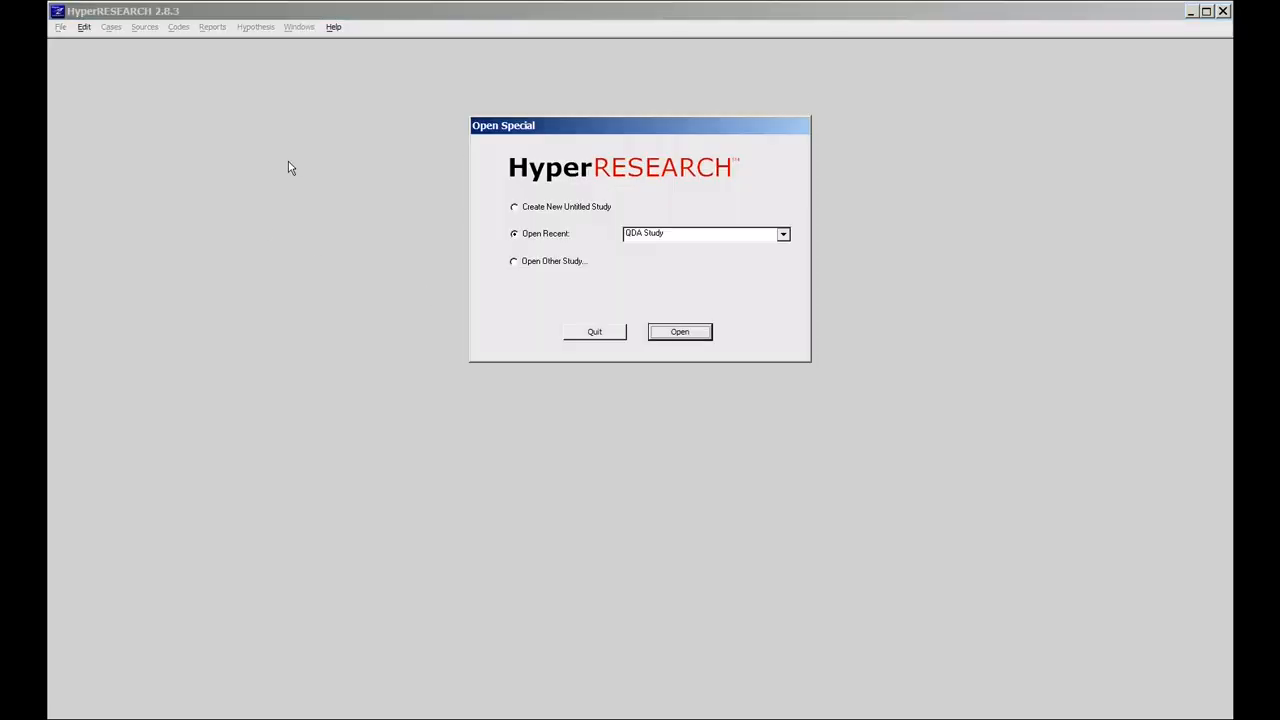
mouse_move(612, 336)
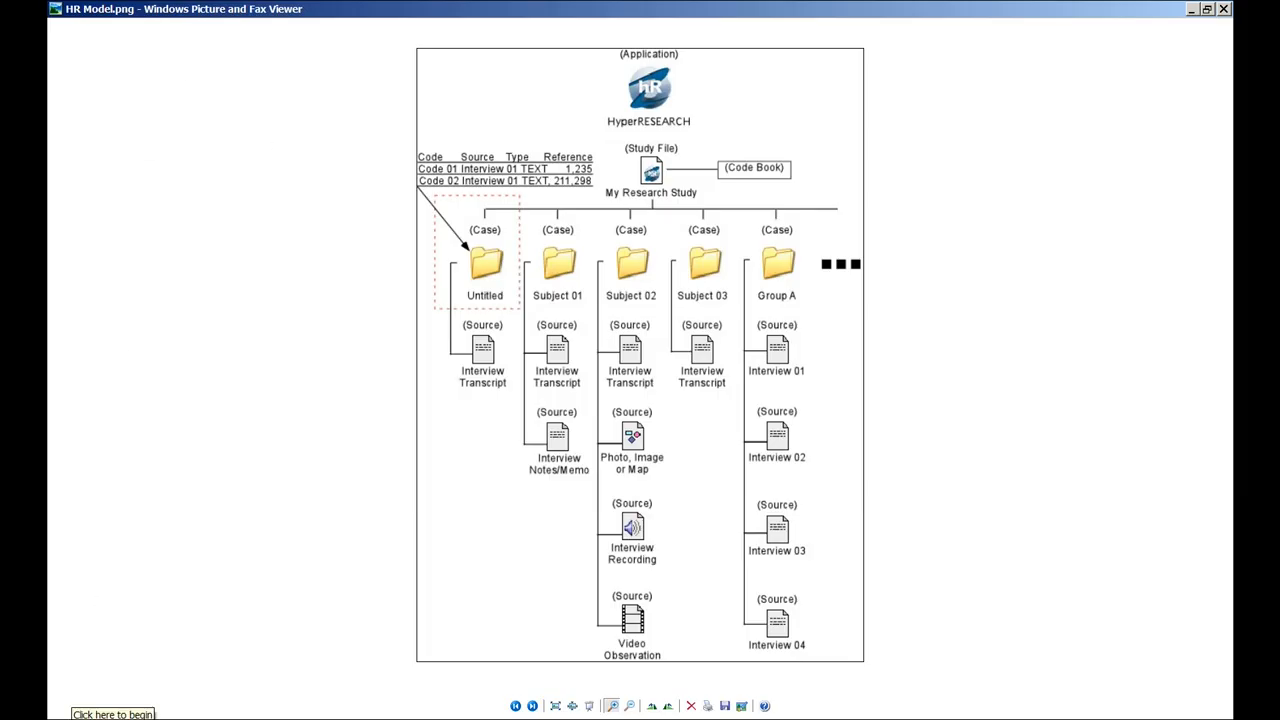
left_click(92, 604)
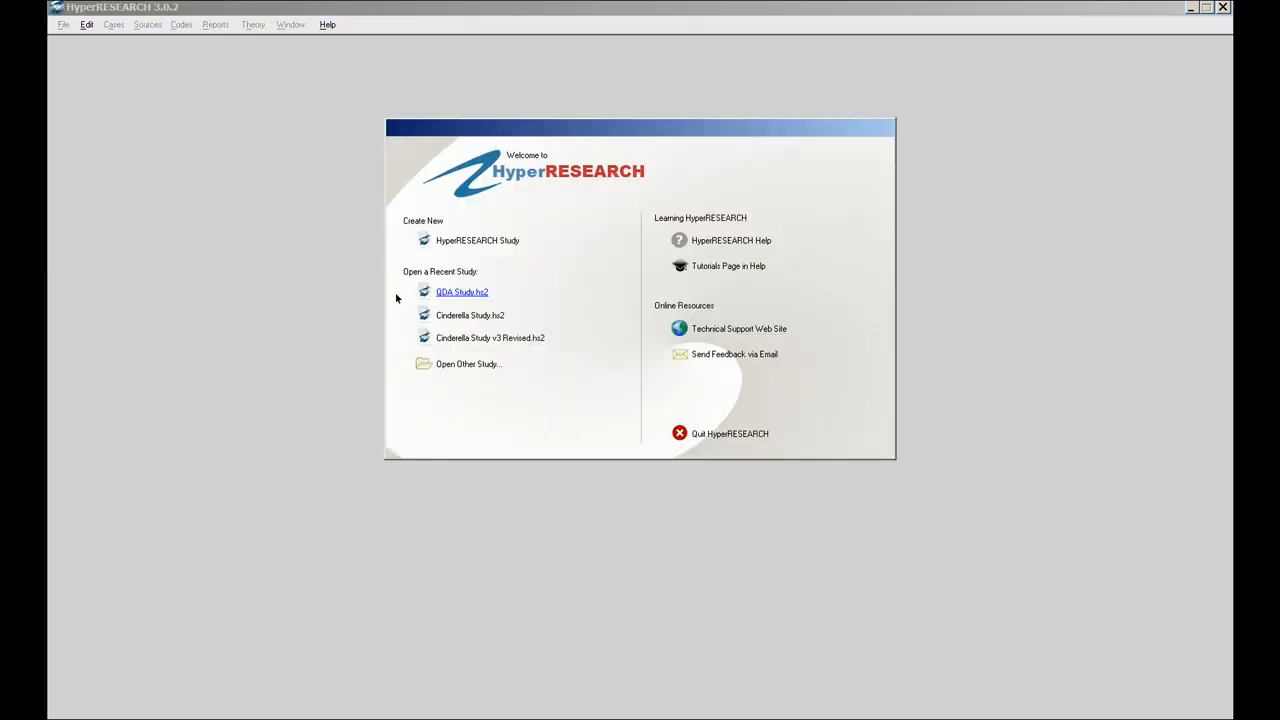
mouse_move(464, 248)
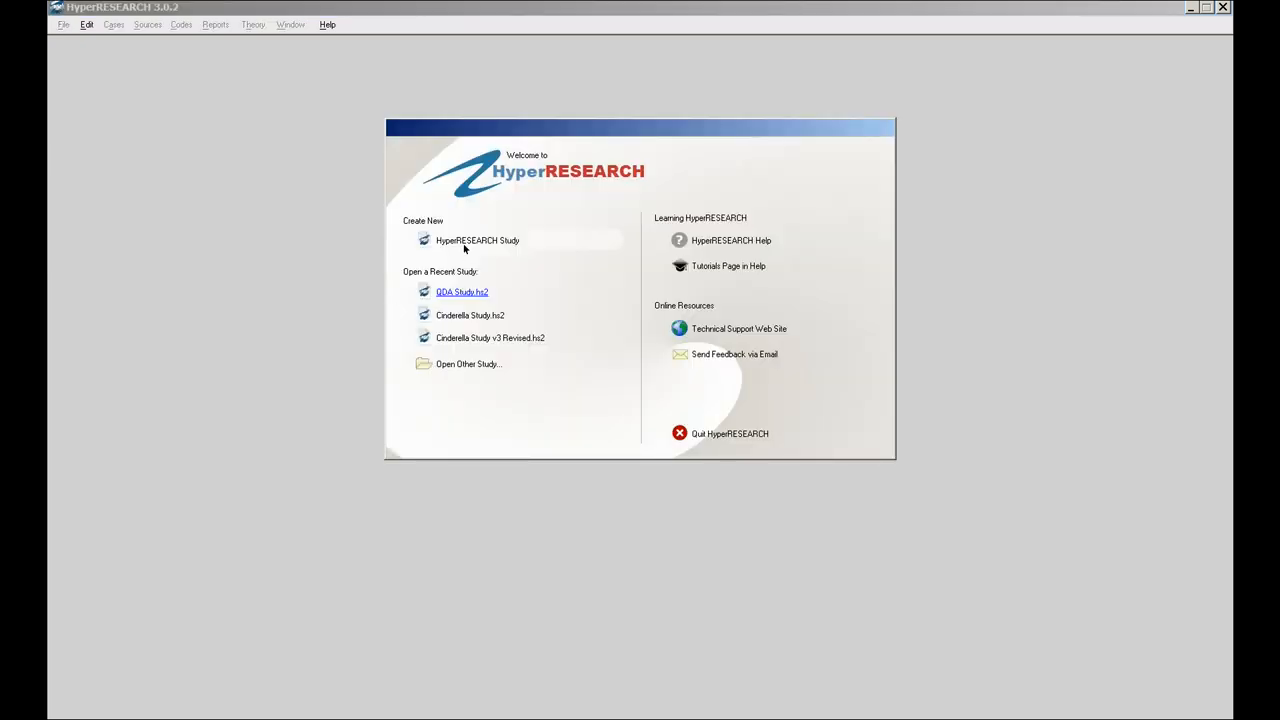
mouse_move(500, 212)
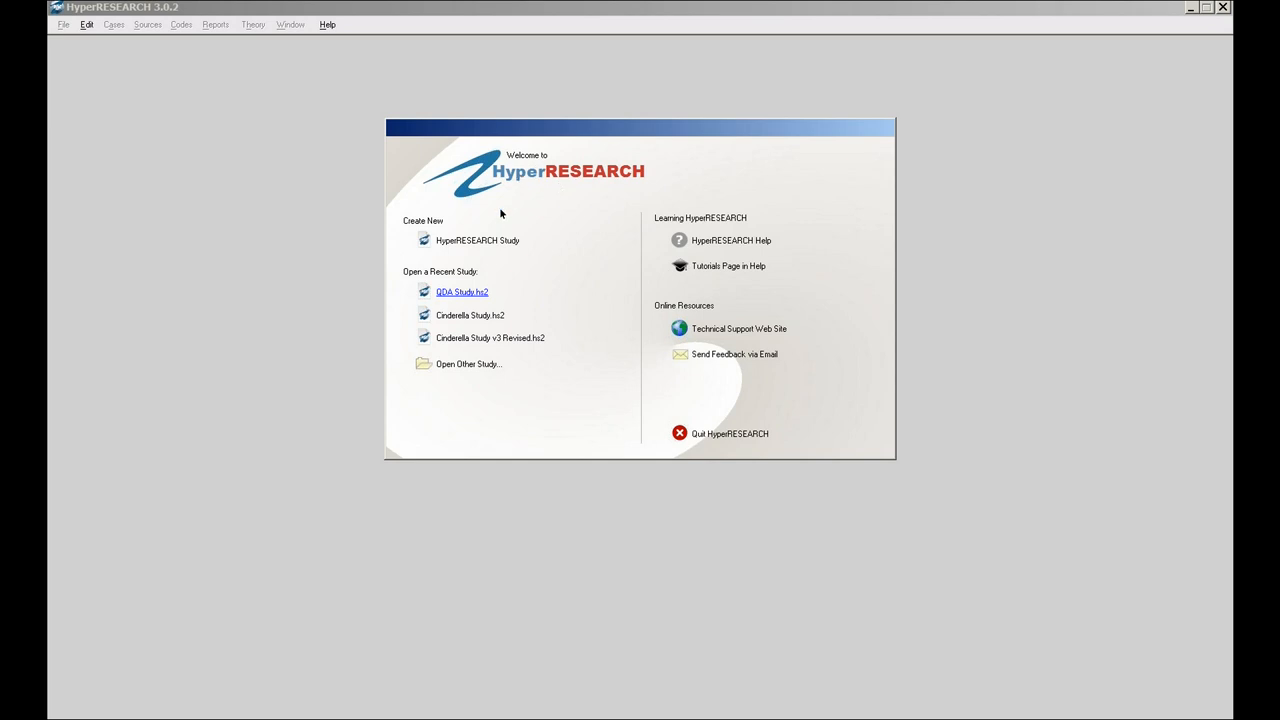
mouse_move(462, 328)
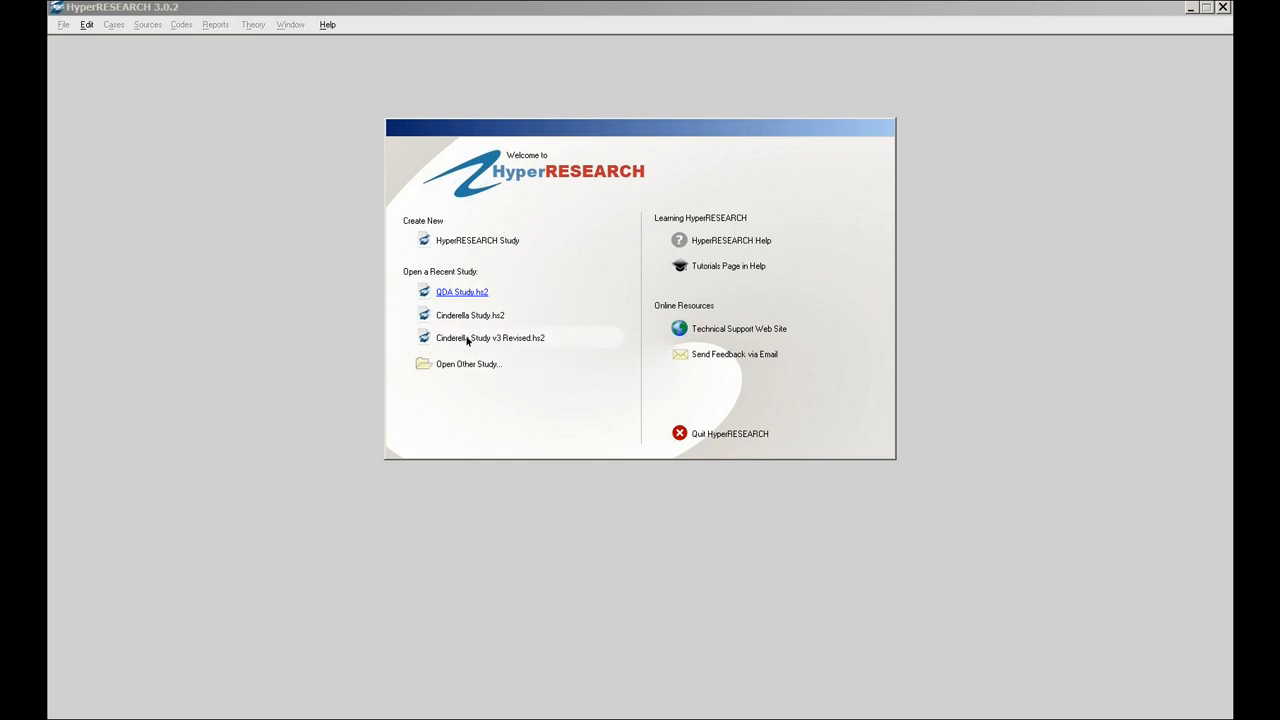
mouse_move(476, 240)
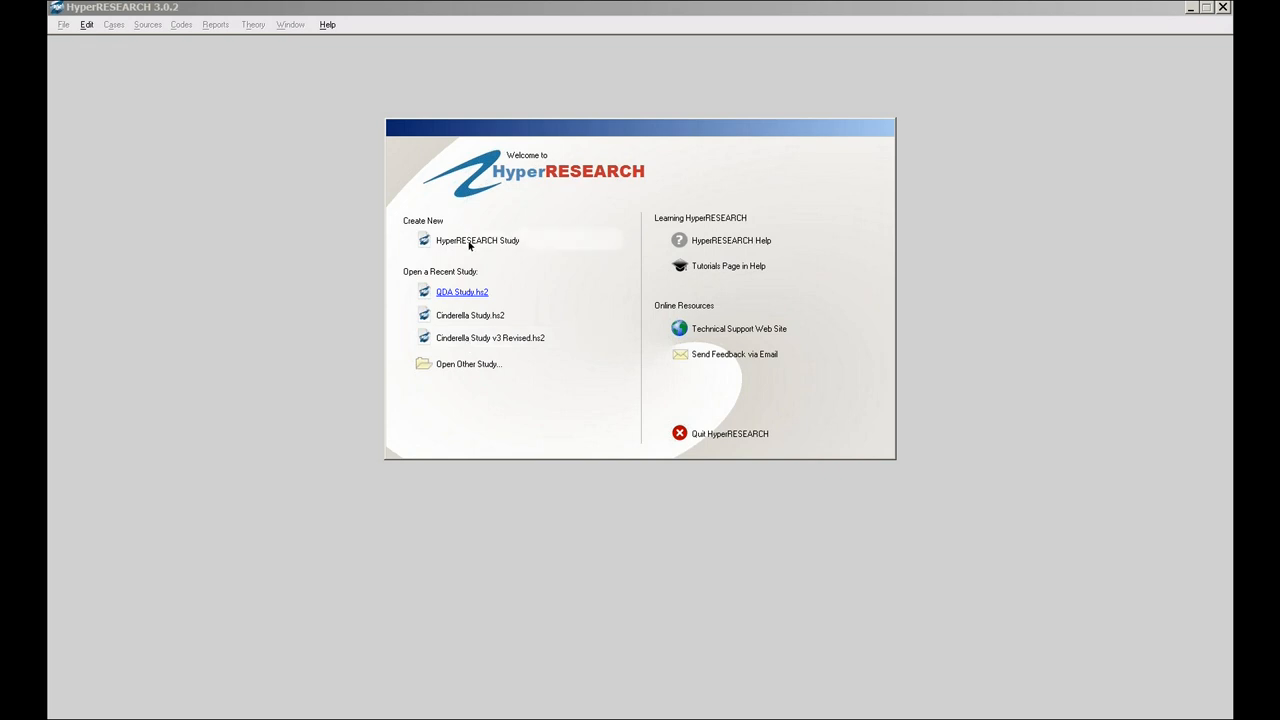
mouse_move(728, 264)
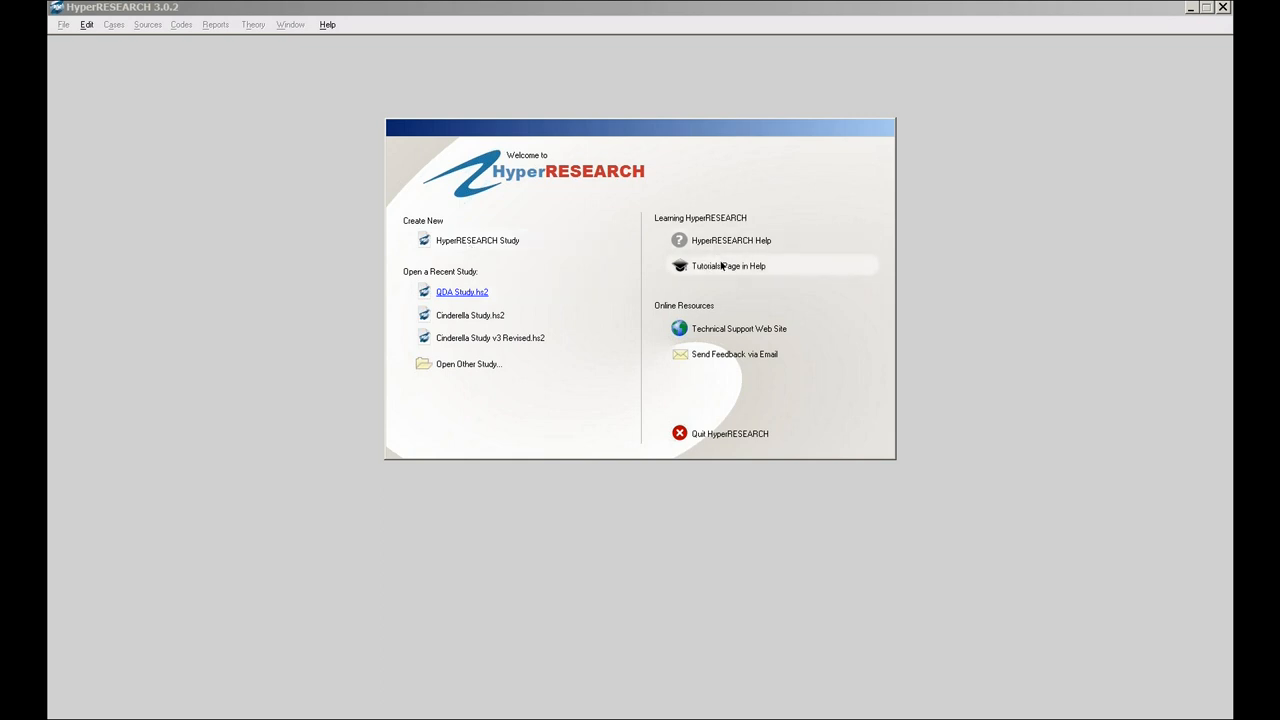
mouse_move(732, 240)
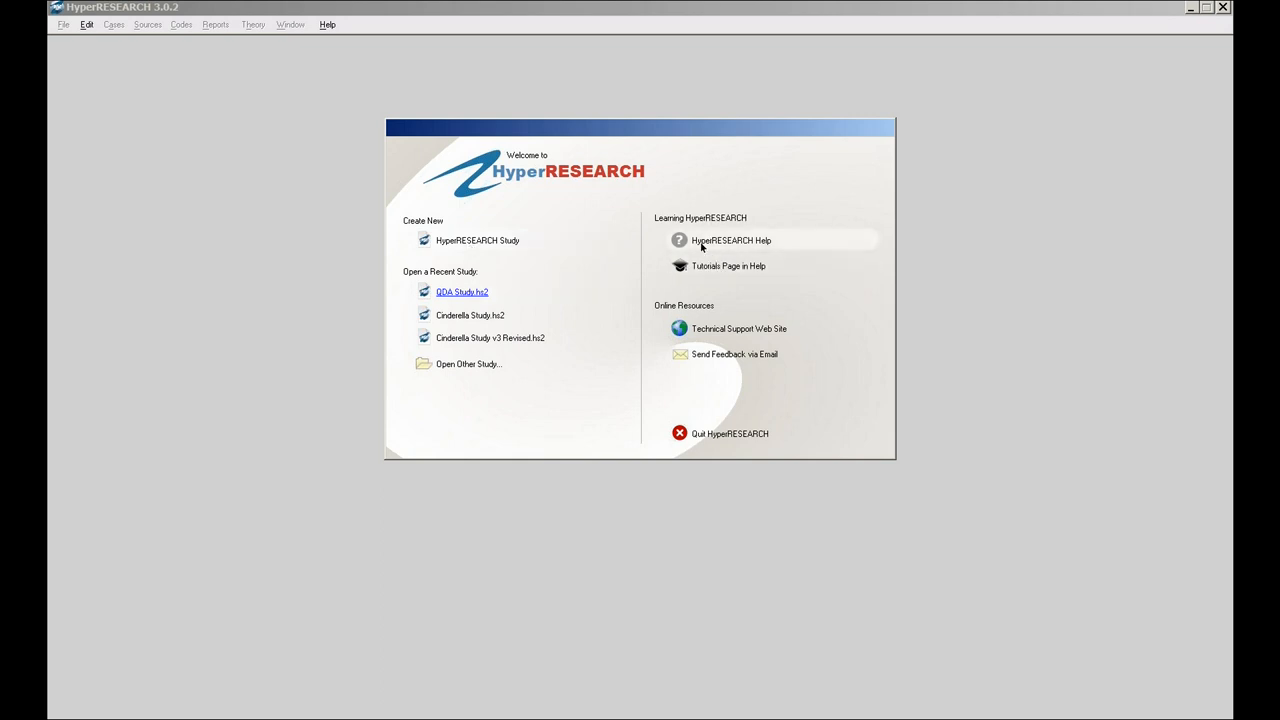
mouse_move(630, 262)
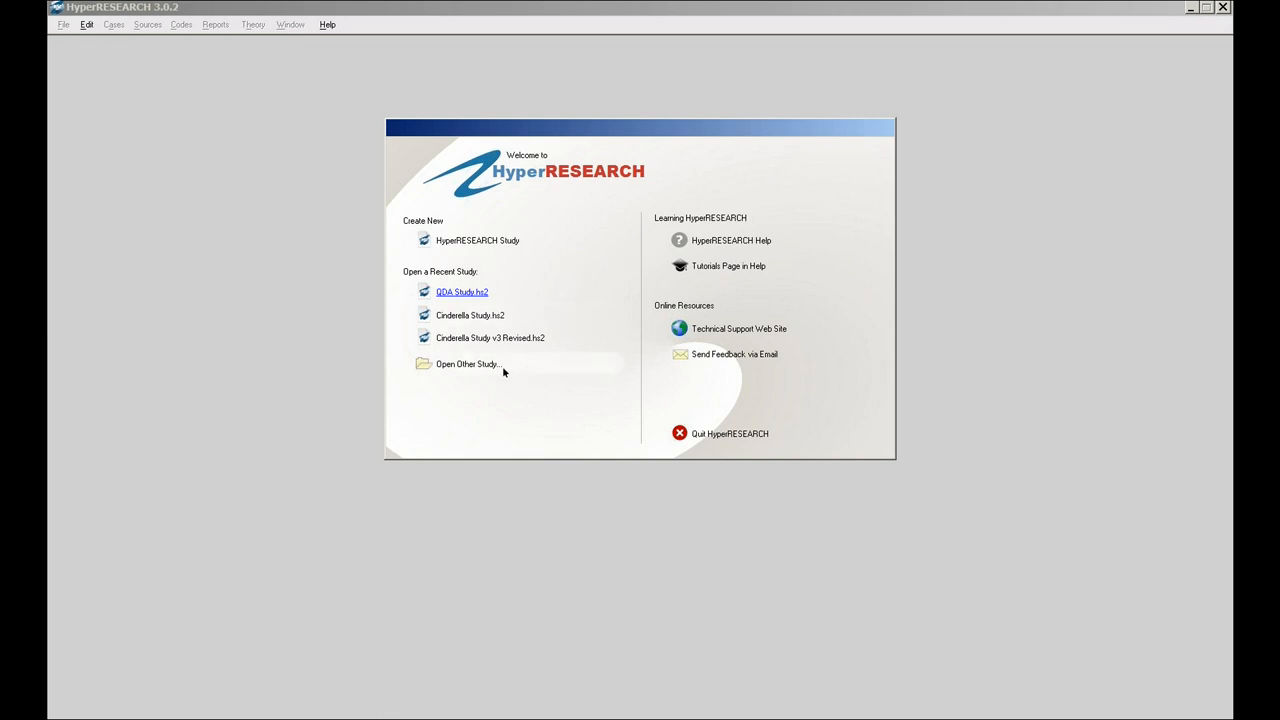
mouse_move(474, 208)
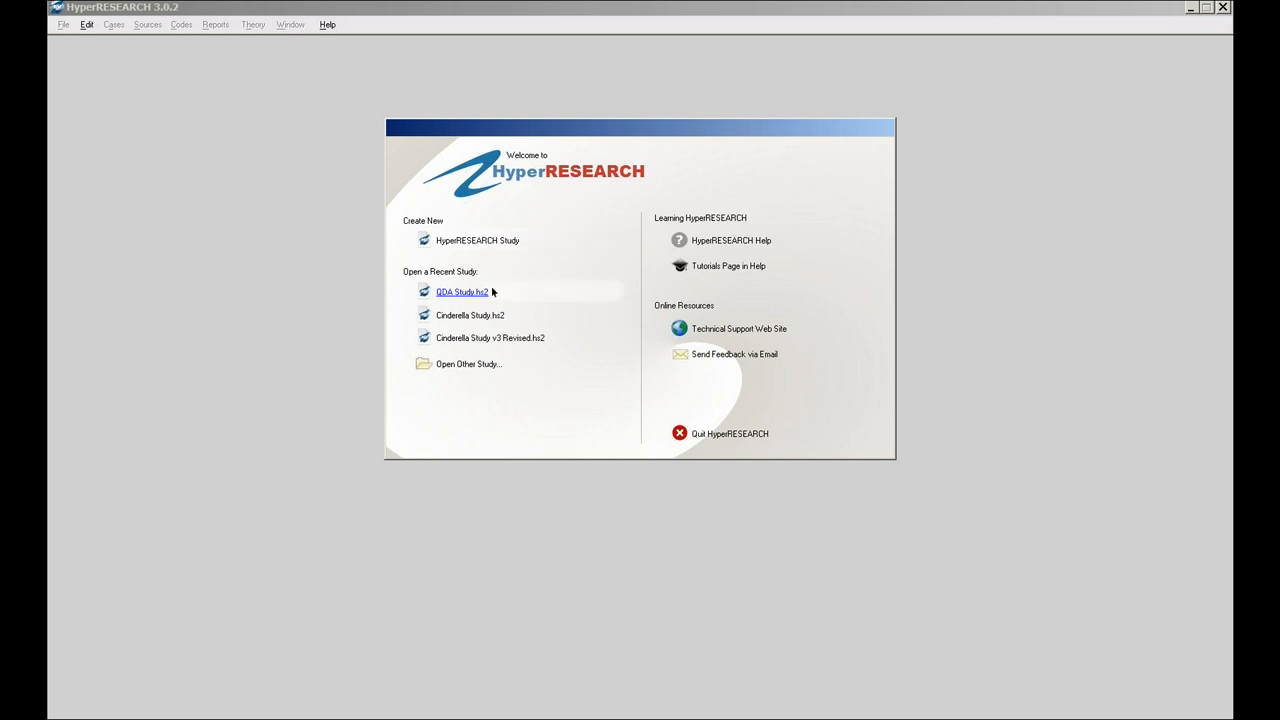
mouse_move(470, 308)
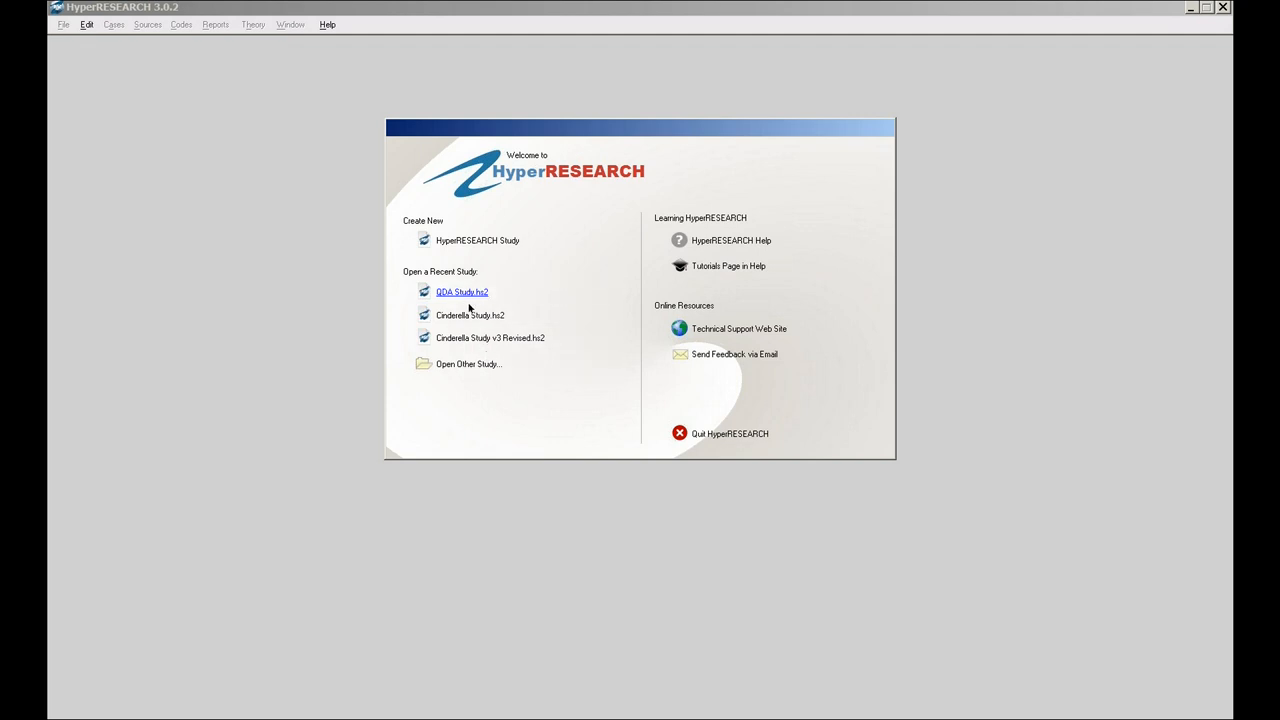
mouse_move(484, 240)
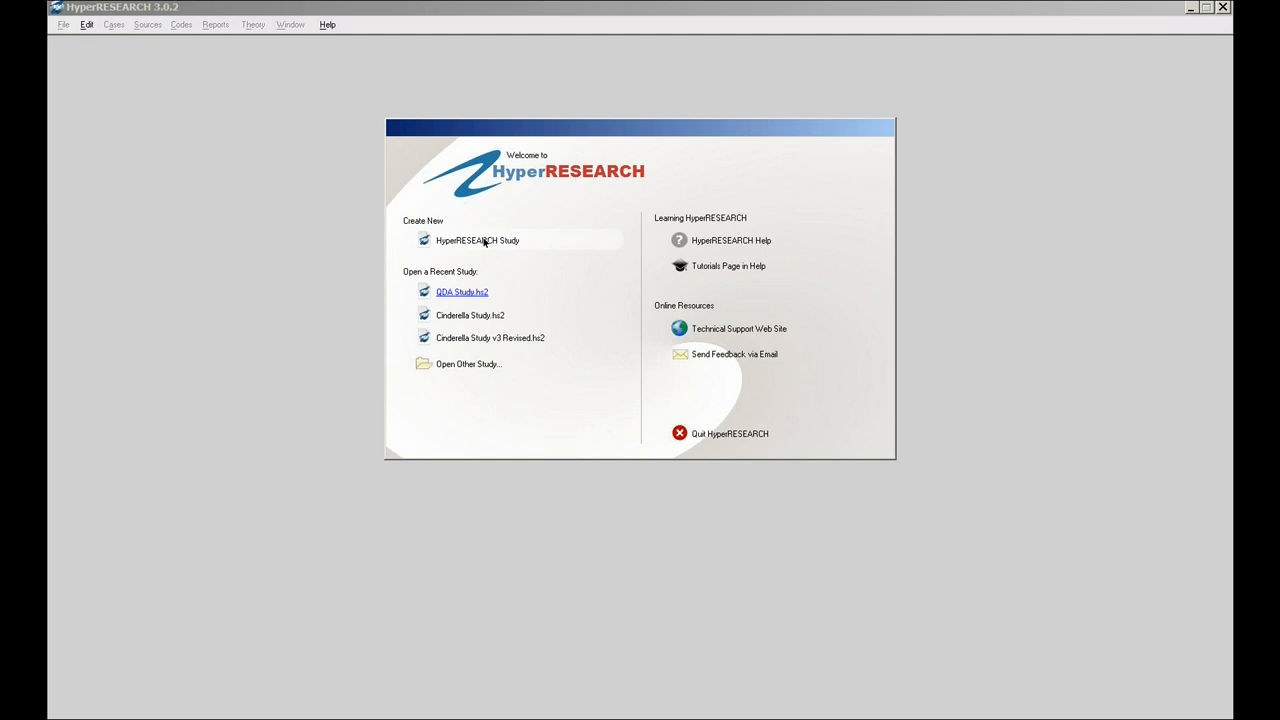
left_click(476, 240)
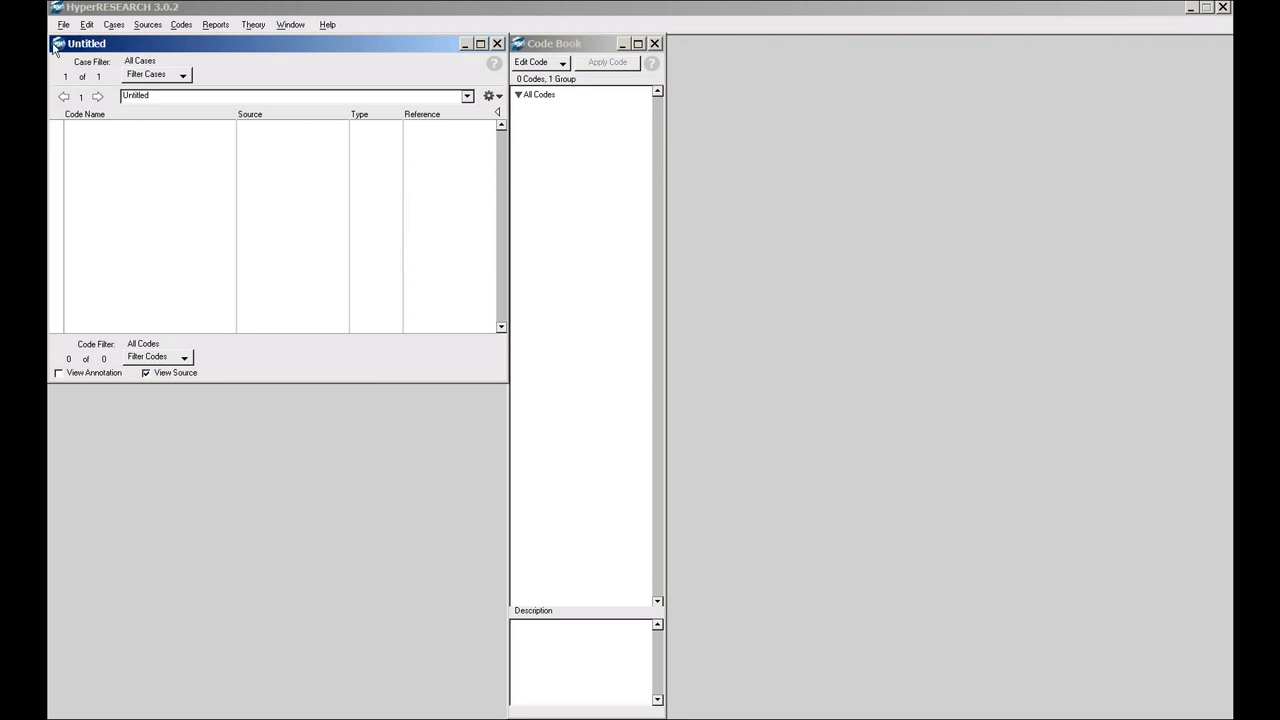
mouse_move(448, 364)
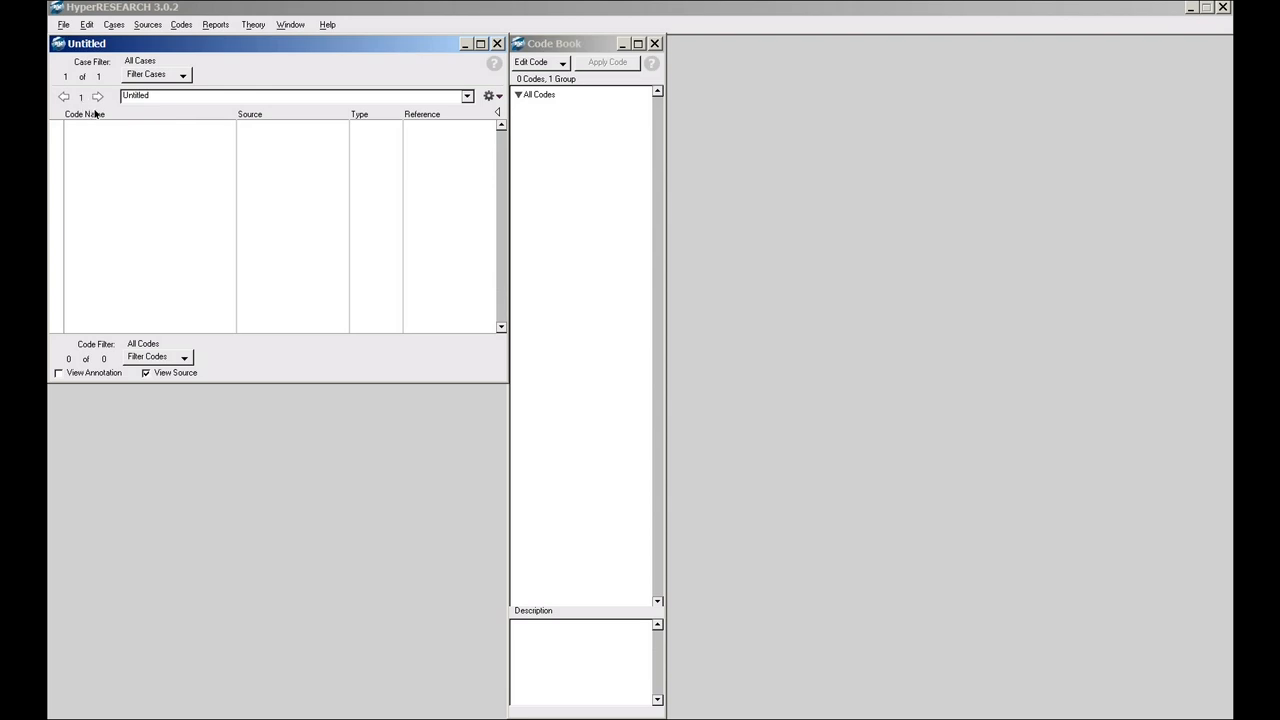
mouse_move(122, 110)
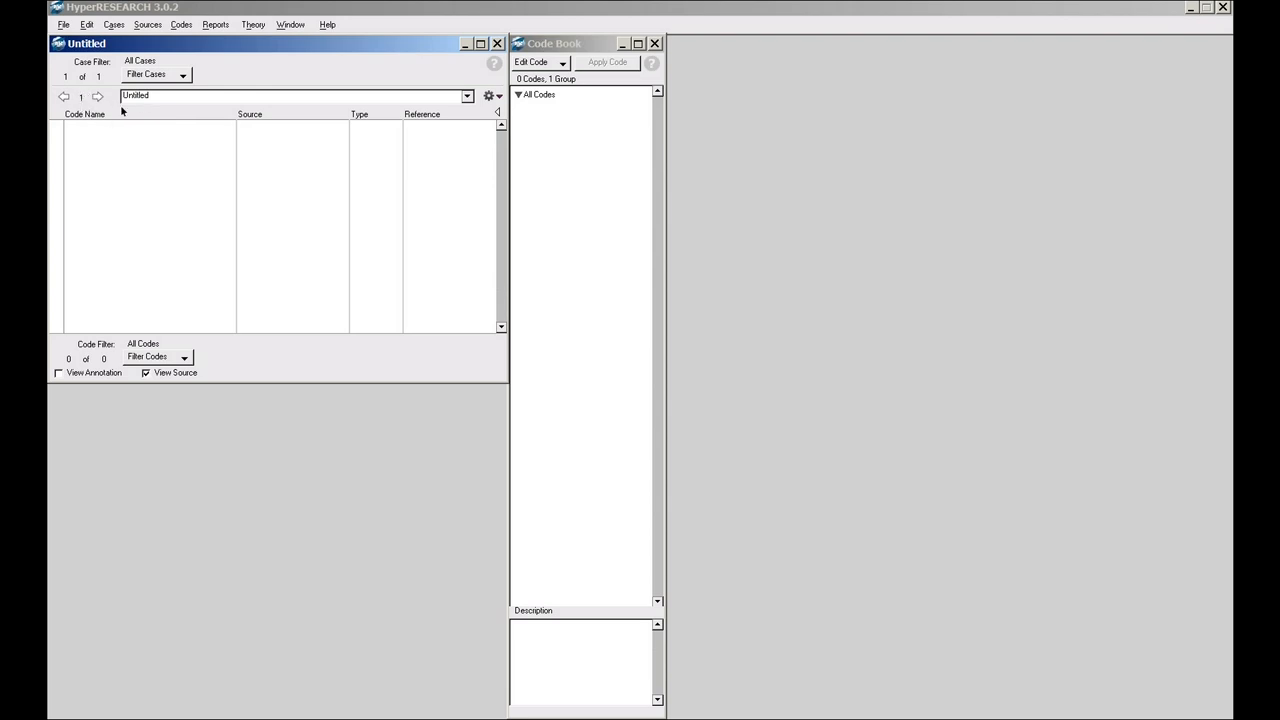
mouse_move(156, 96)
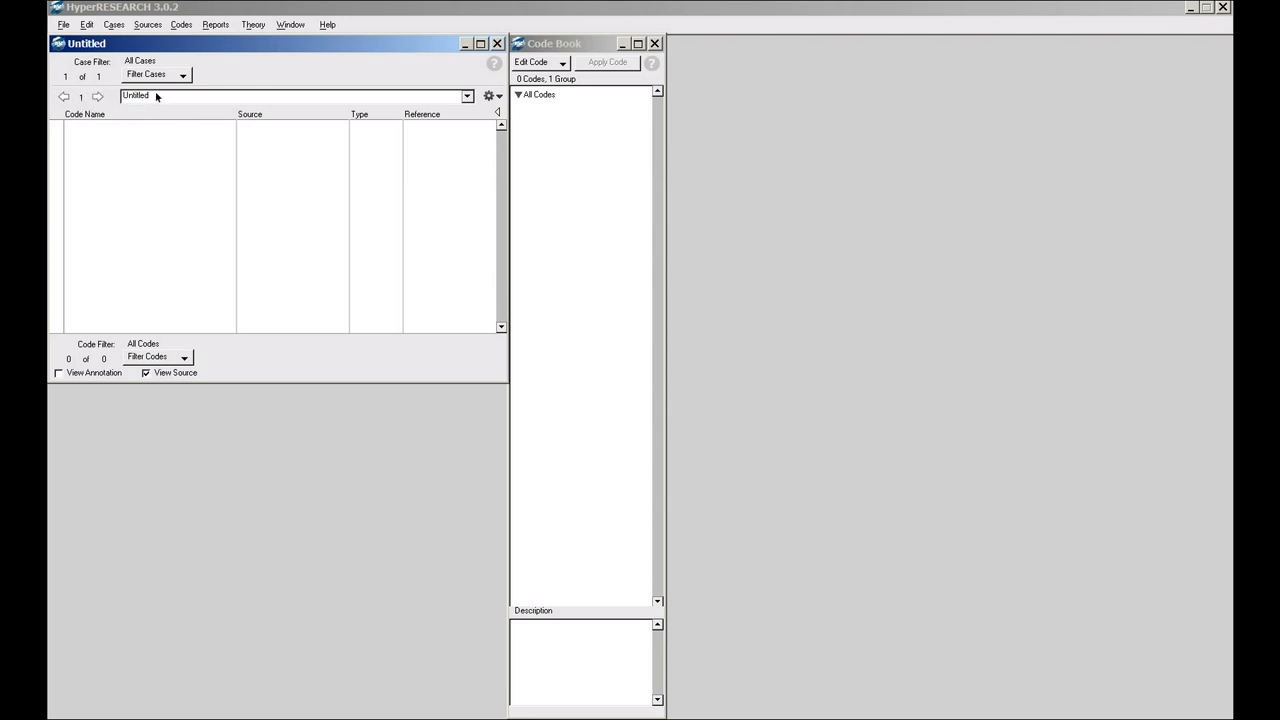
mouse_move(132, 130)
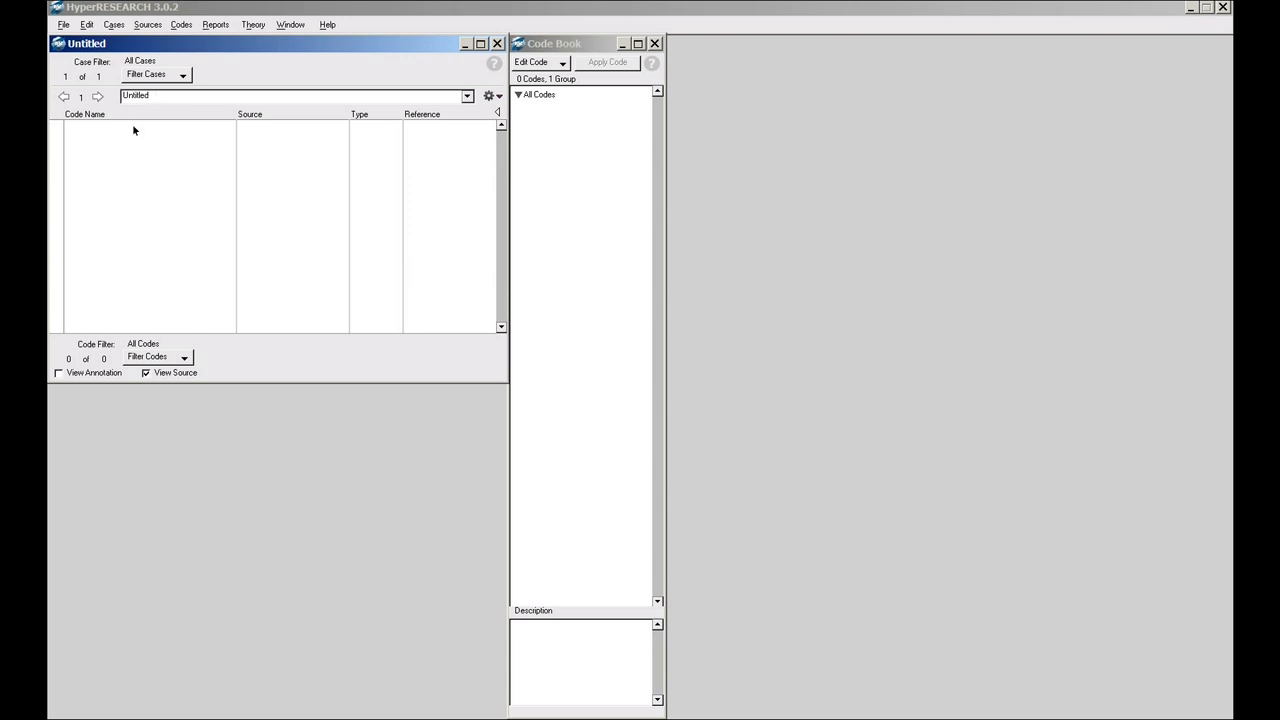
mouse_move(100, 120)
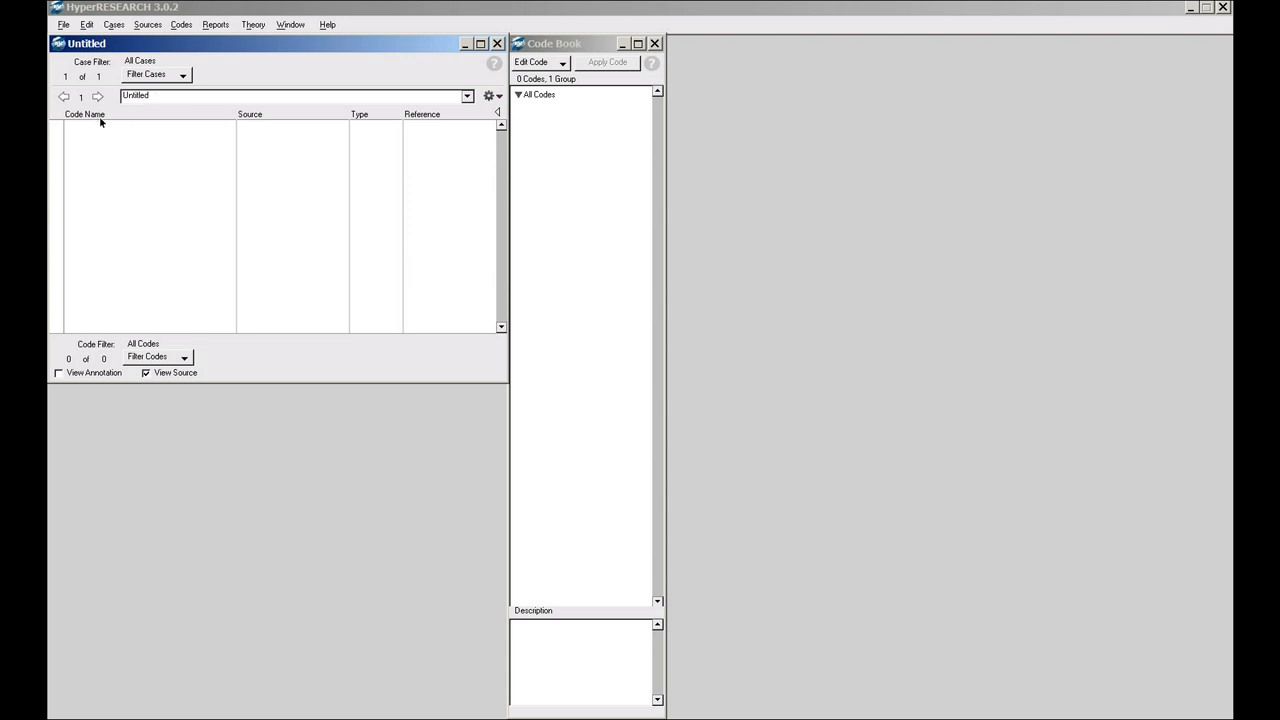
mouse_move(104, 136)
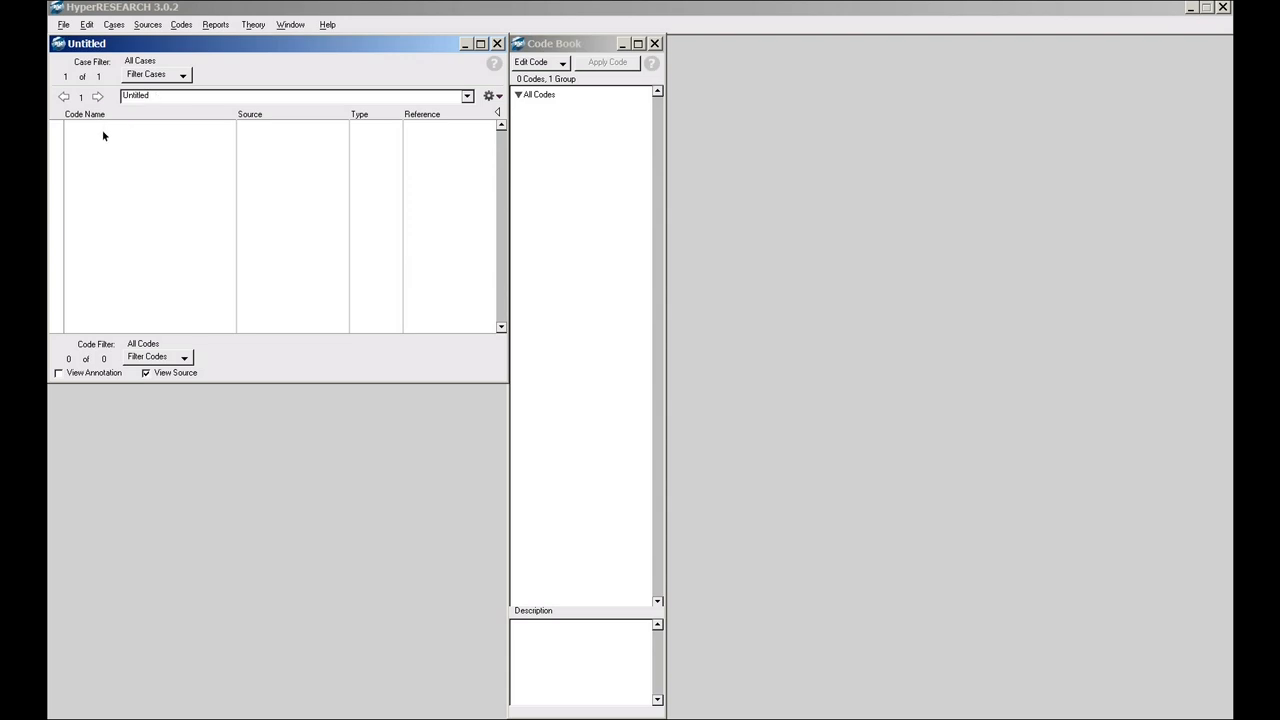
mouse_move(224, 146)
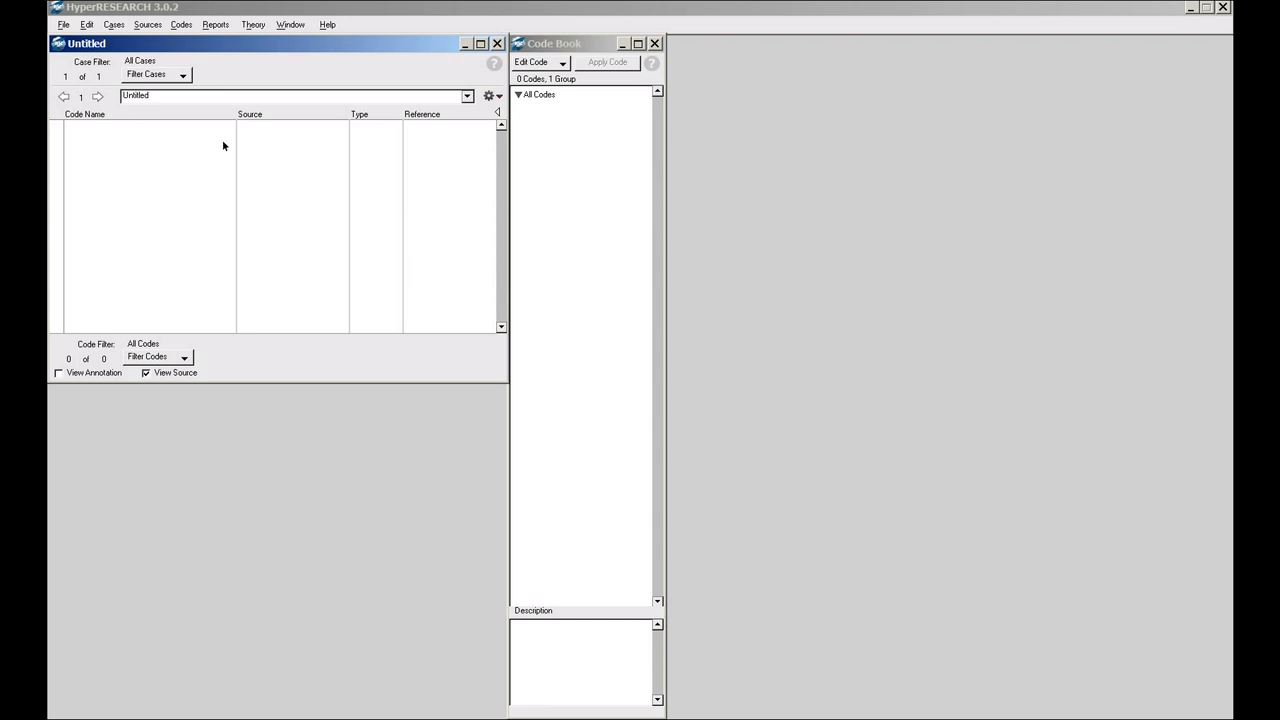
mouse_move(264, 138)
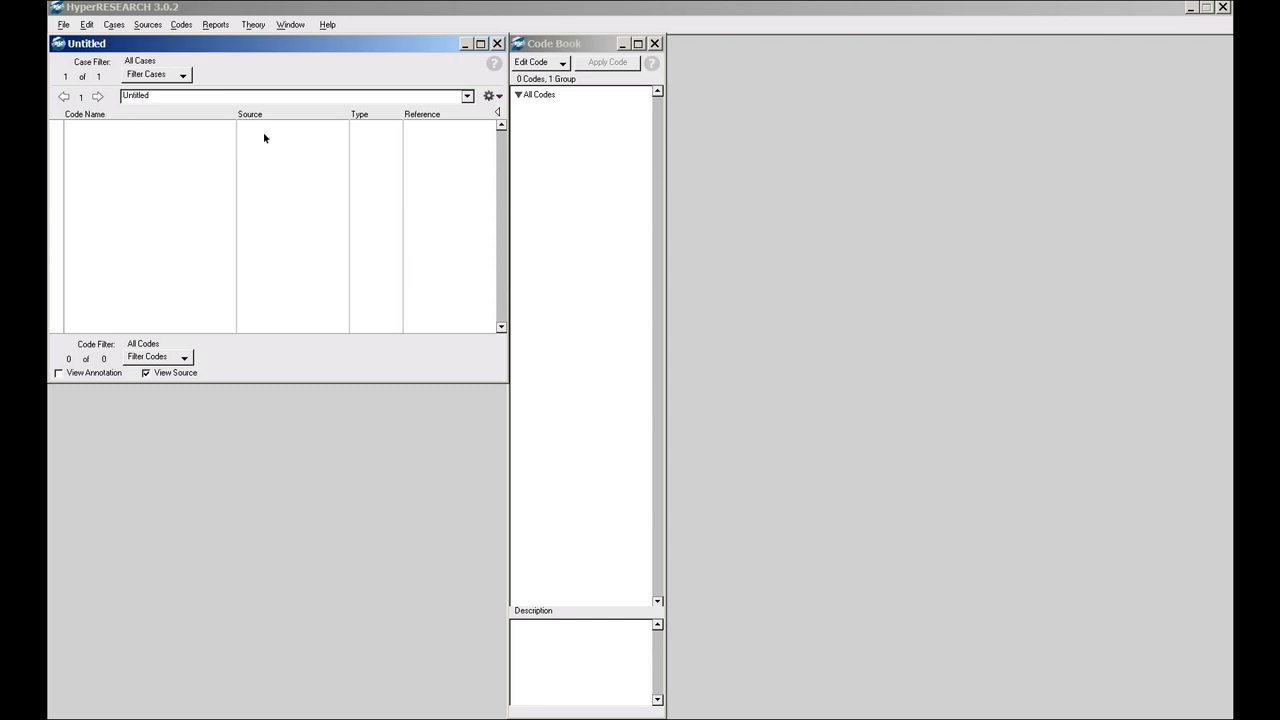
mouse_move(374, 148)
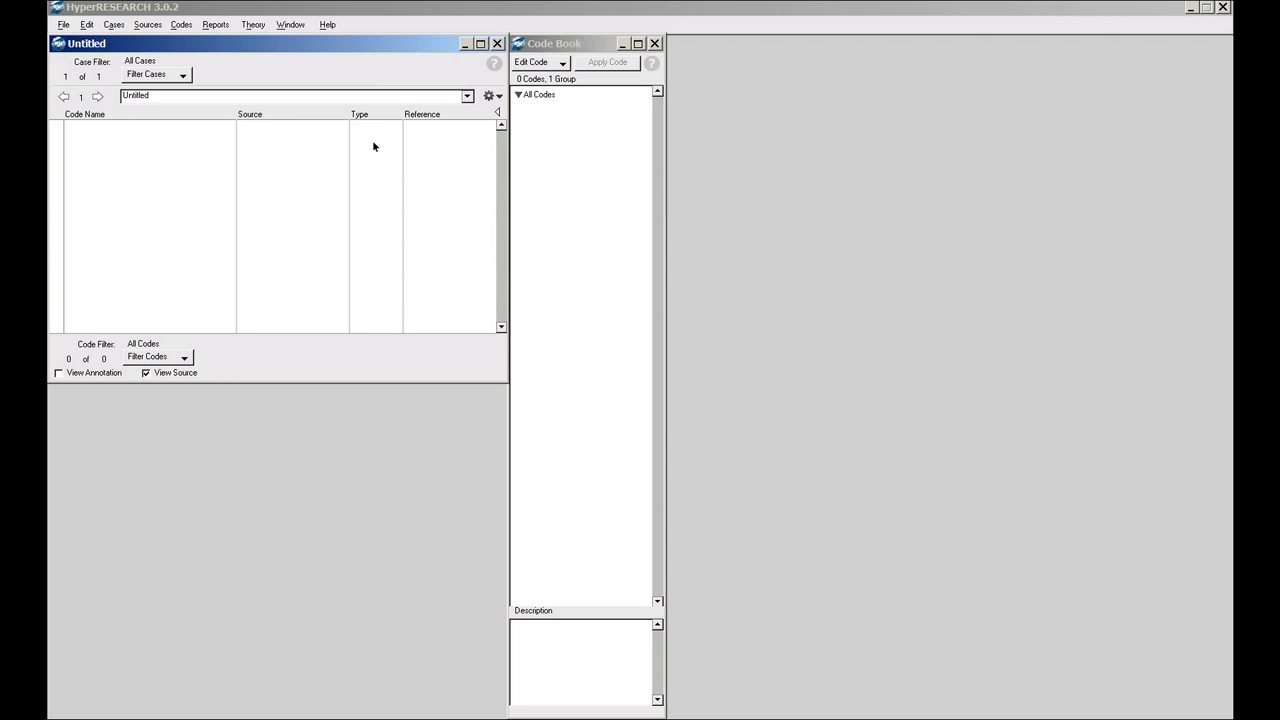
mouse_move(448, 136)
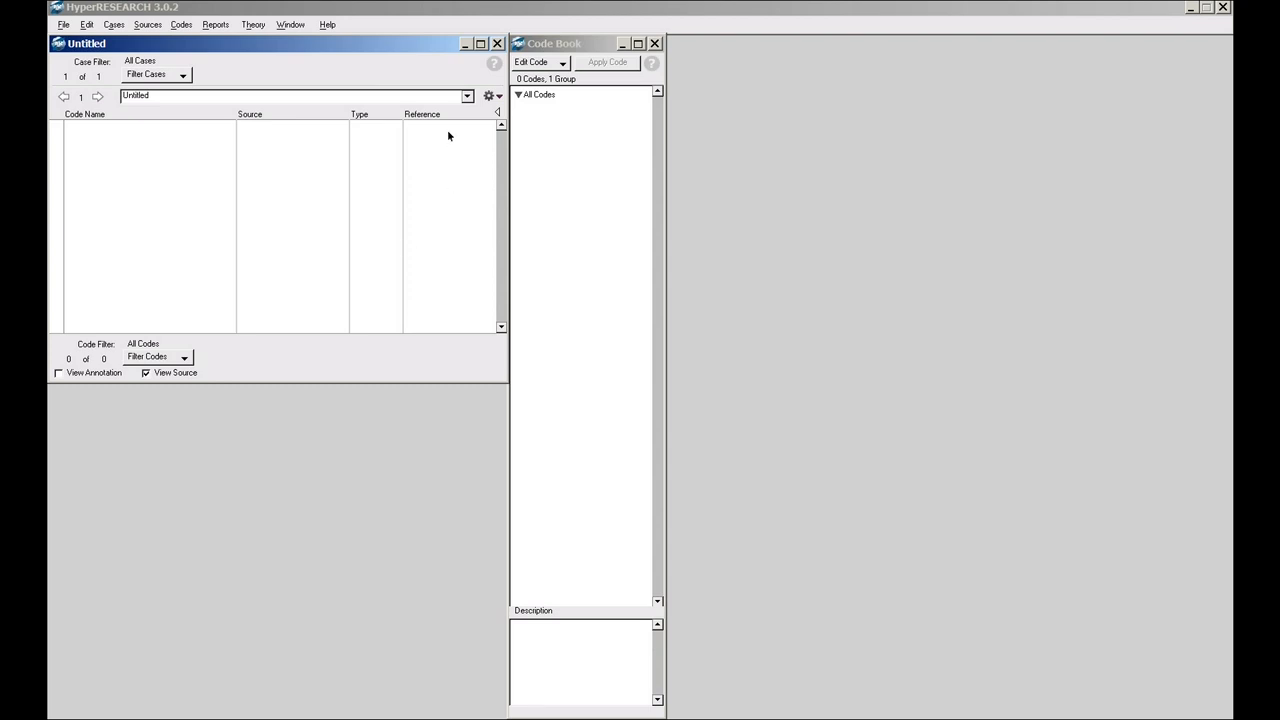
mouse_move(448, 254)
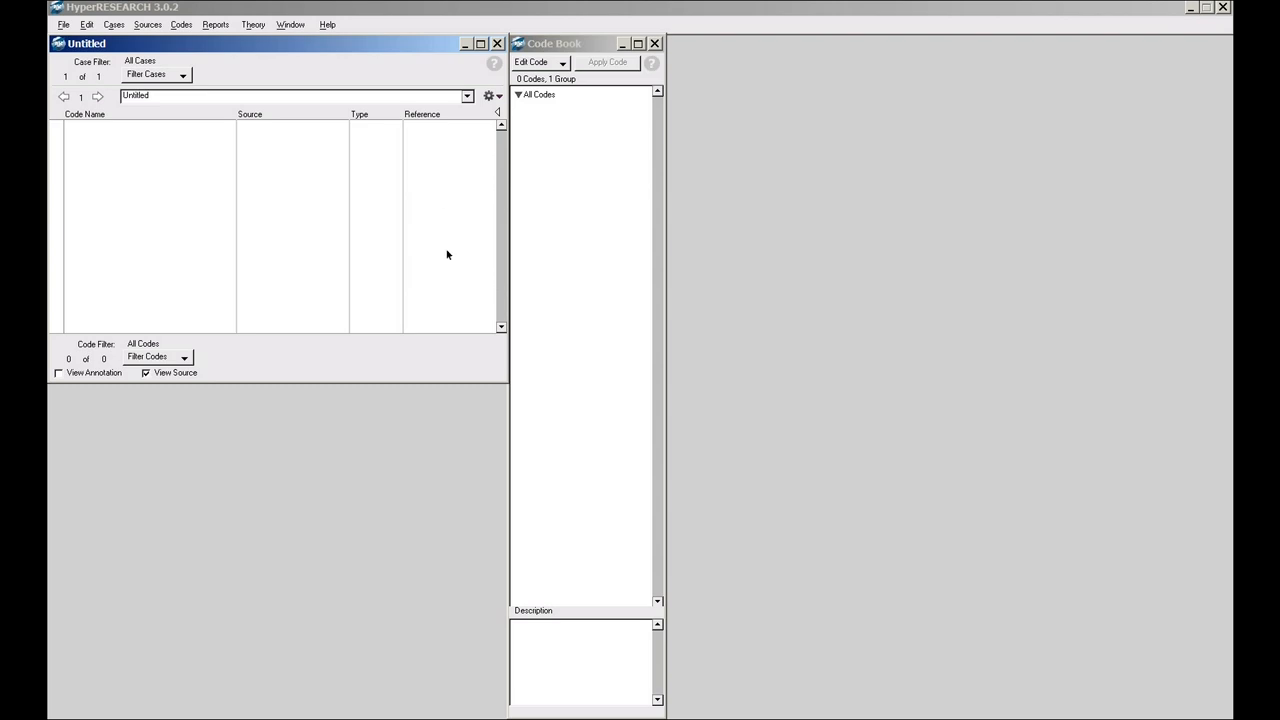
mouse_move(118, 166)
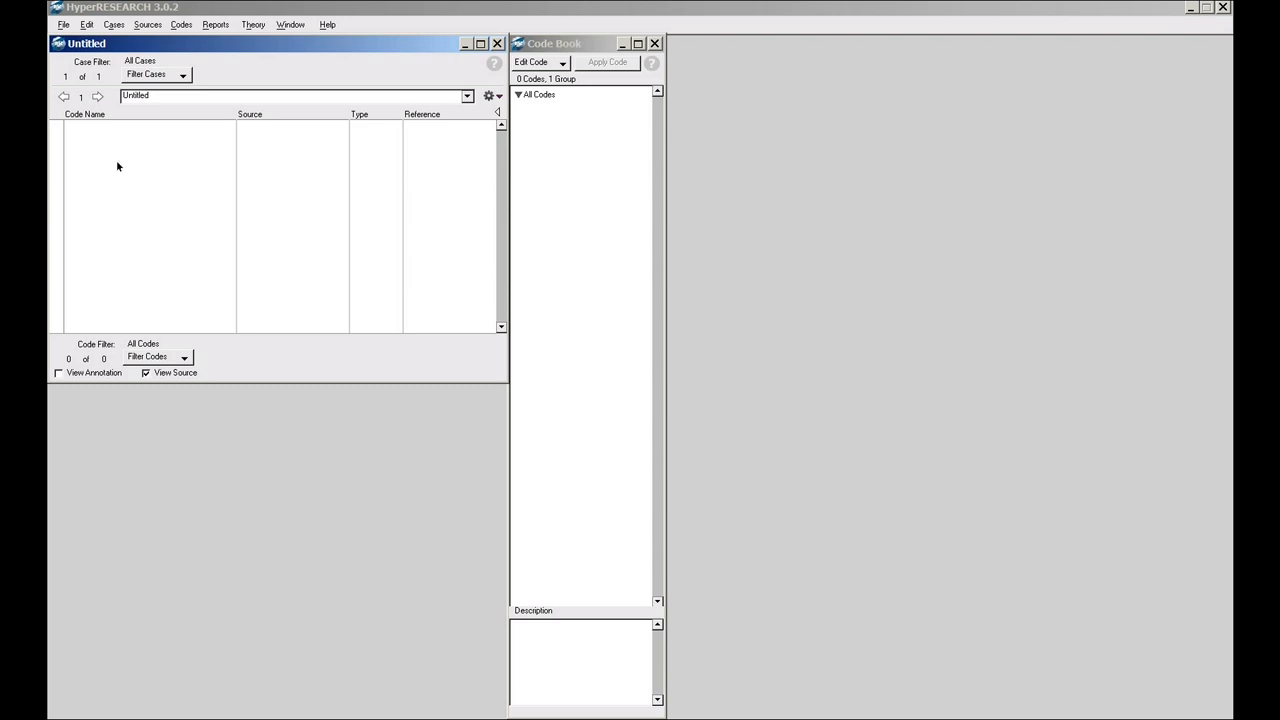
mouse_move(176, 172)
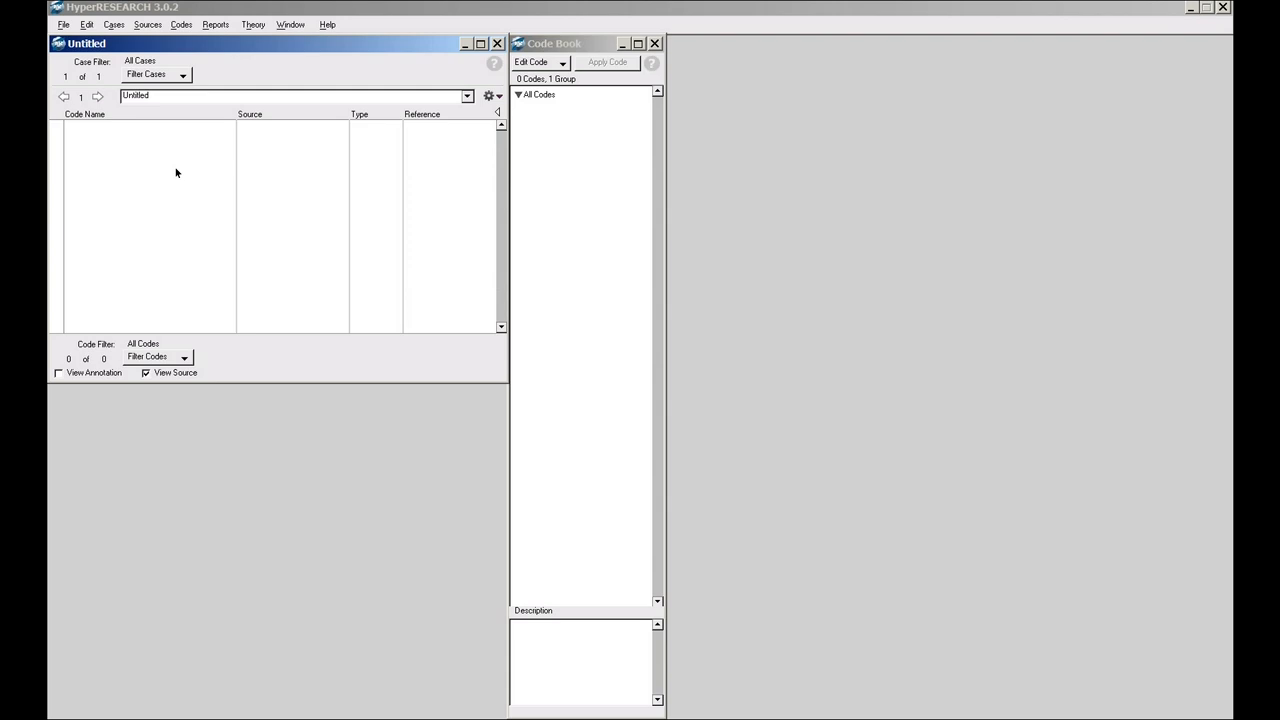
mouse_move(120, 134)
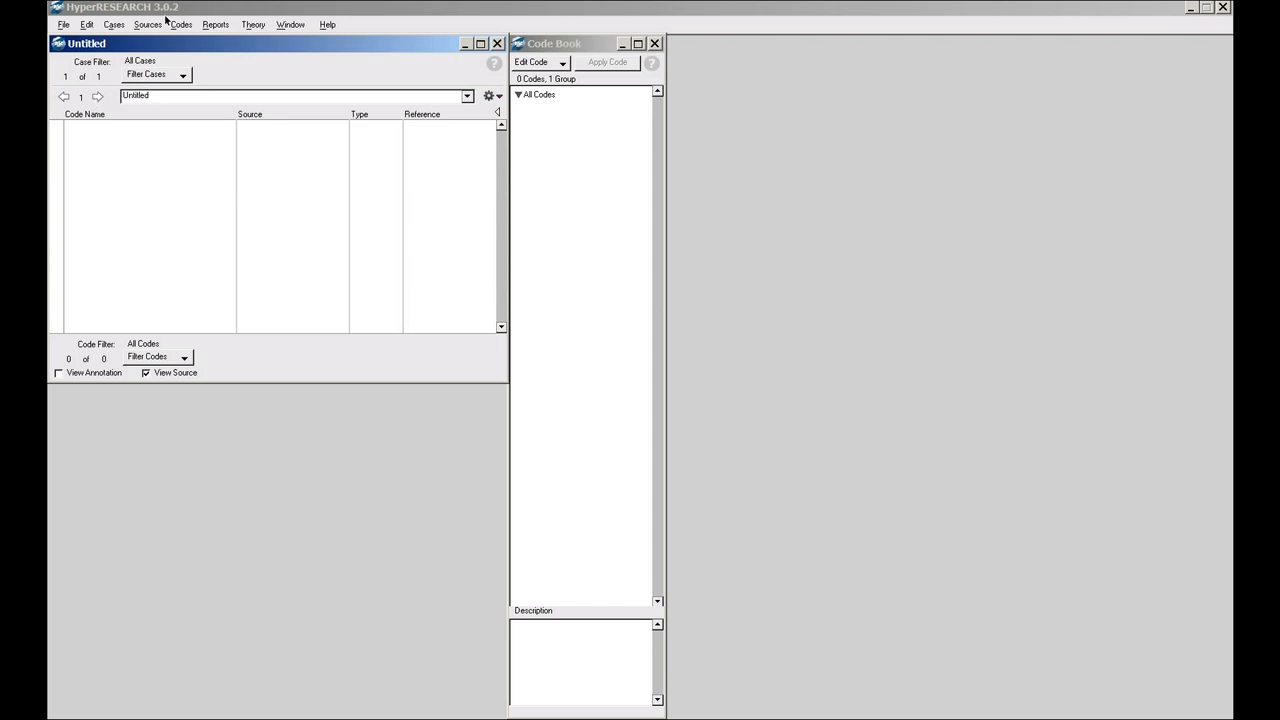
Step: Rename the current case to 'Interview 01' via Cases > Rename and confirm
left_click(112, 24)
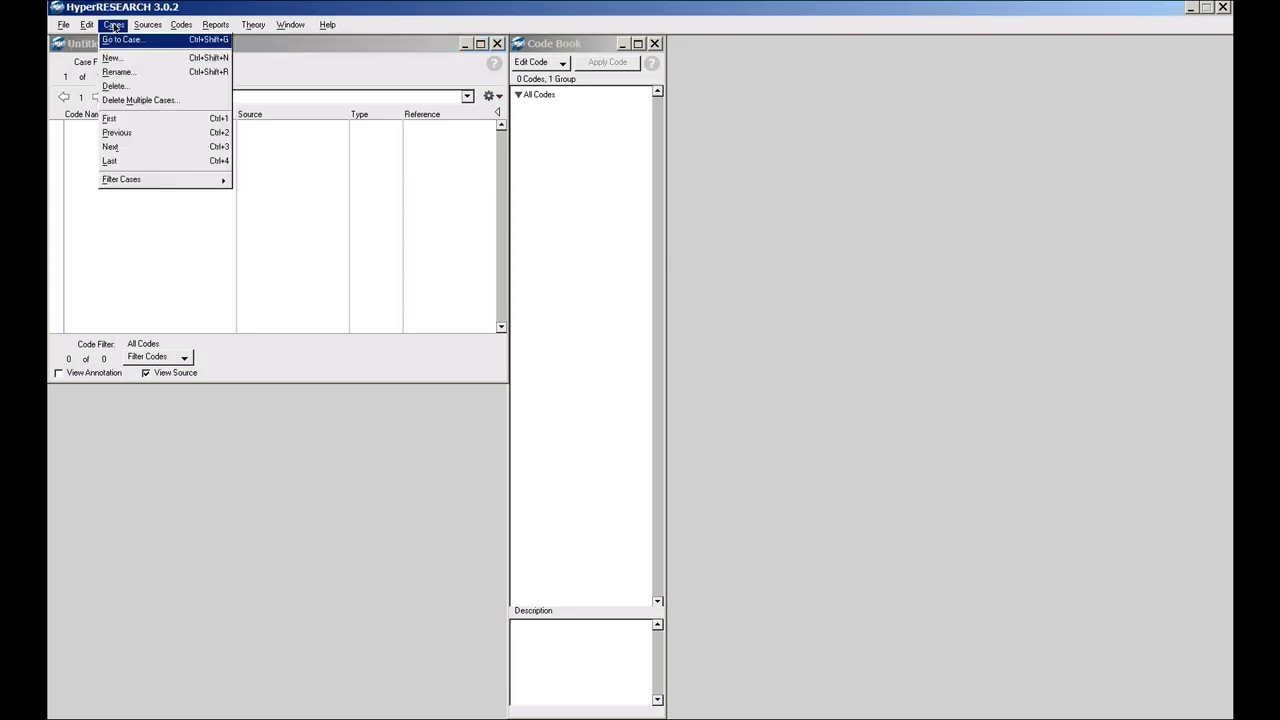
mouse_move(118, 72)
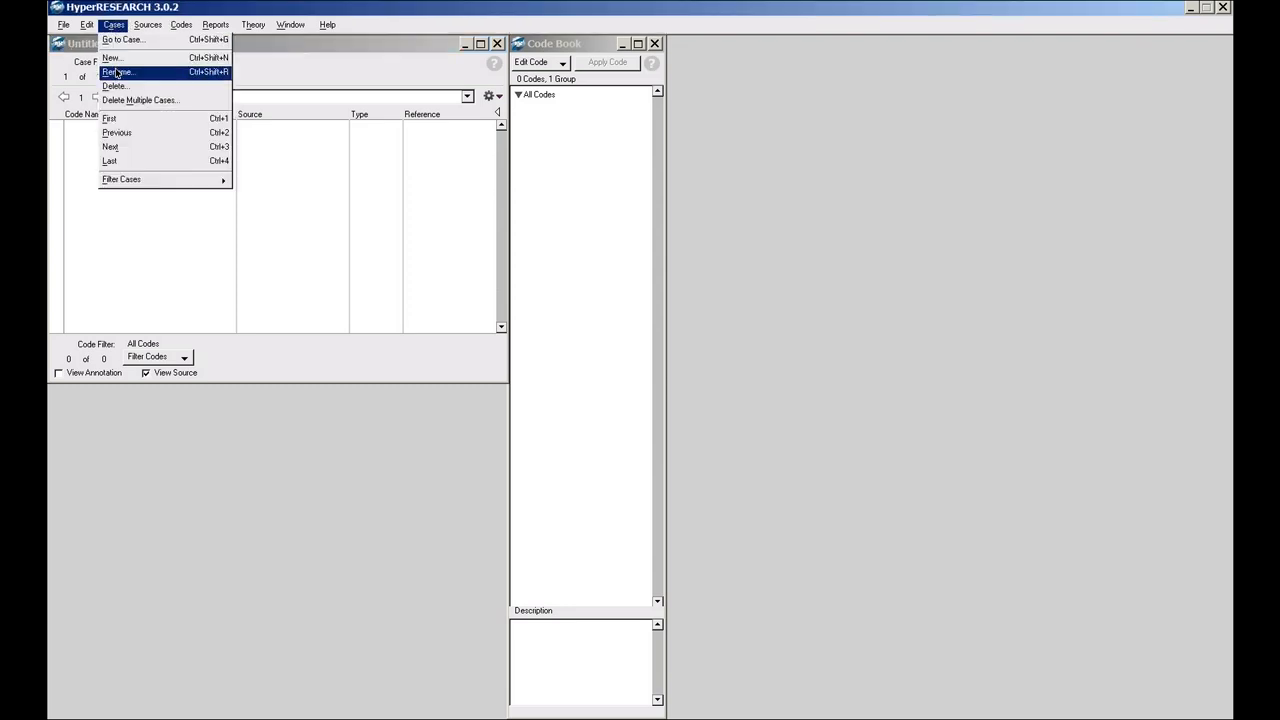
left_click(118, 72)
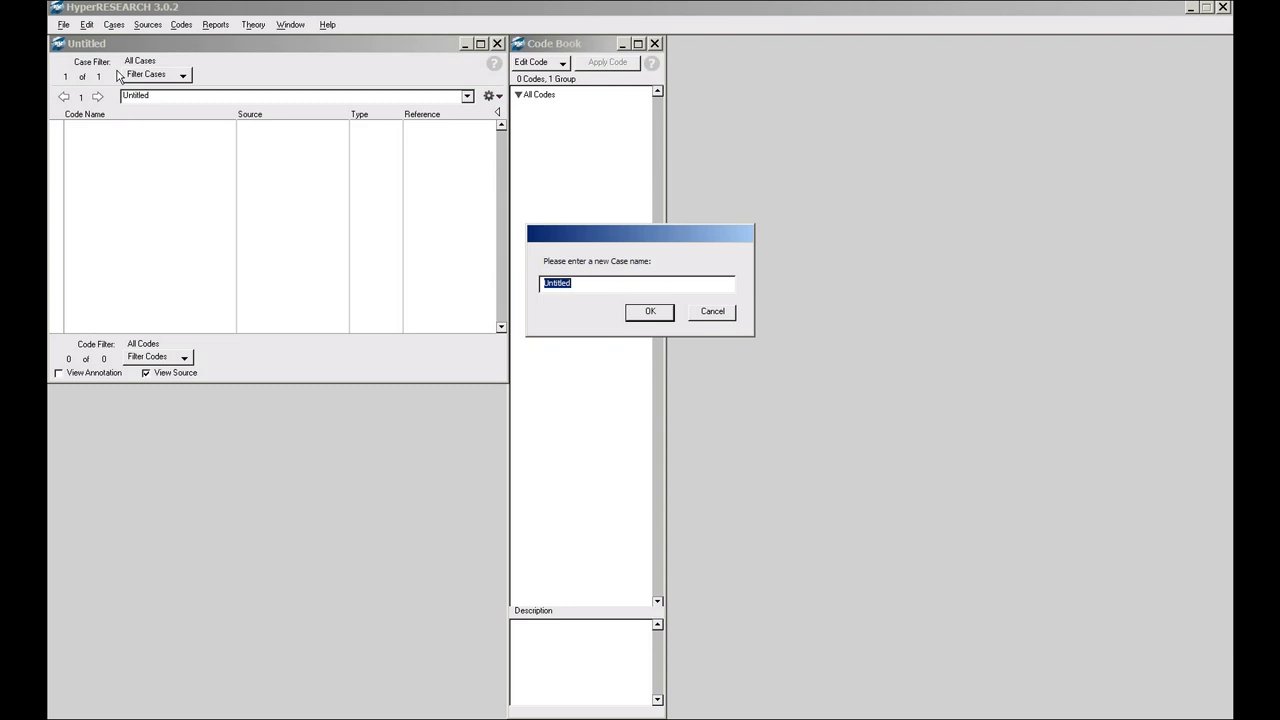
type("Inter")
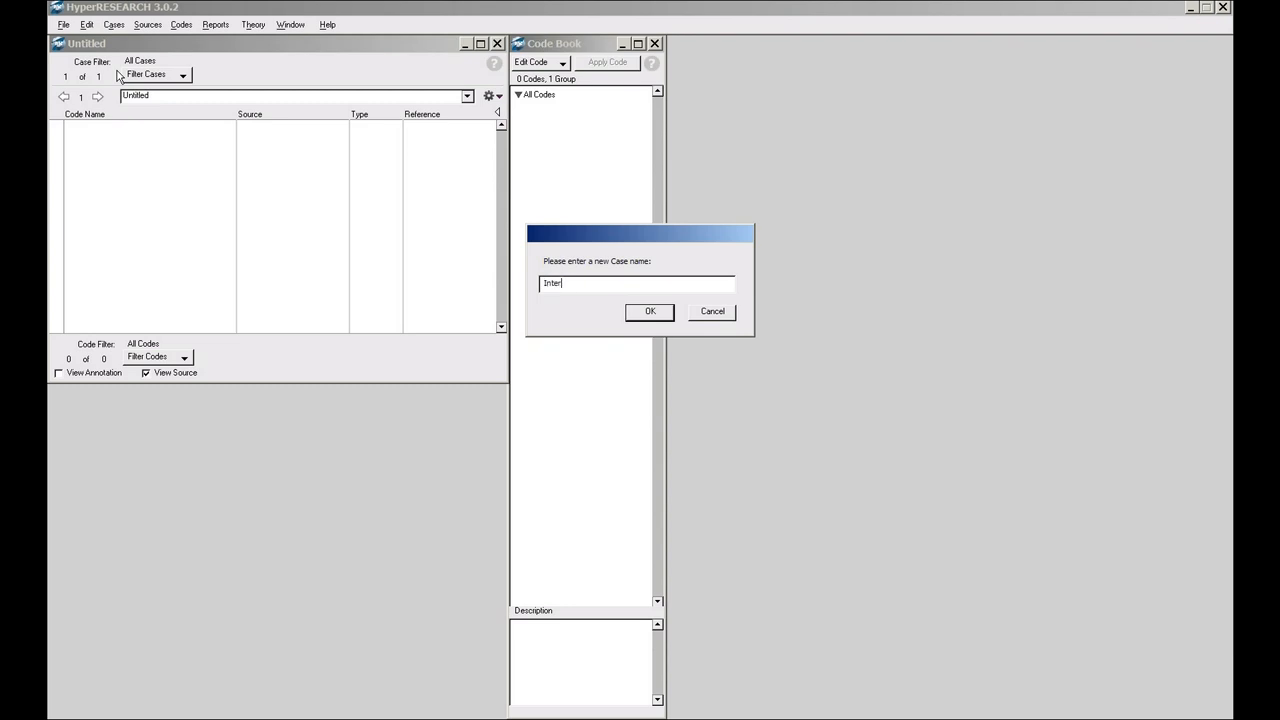
type("view")
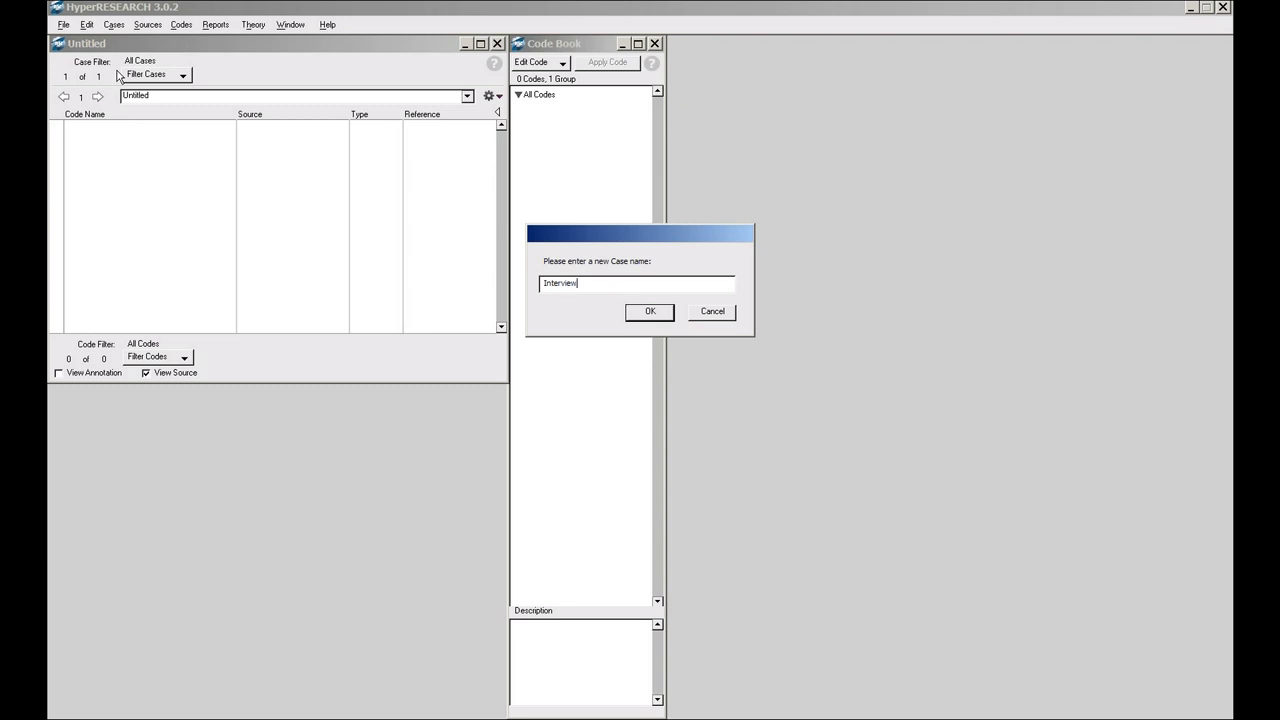
type("01")
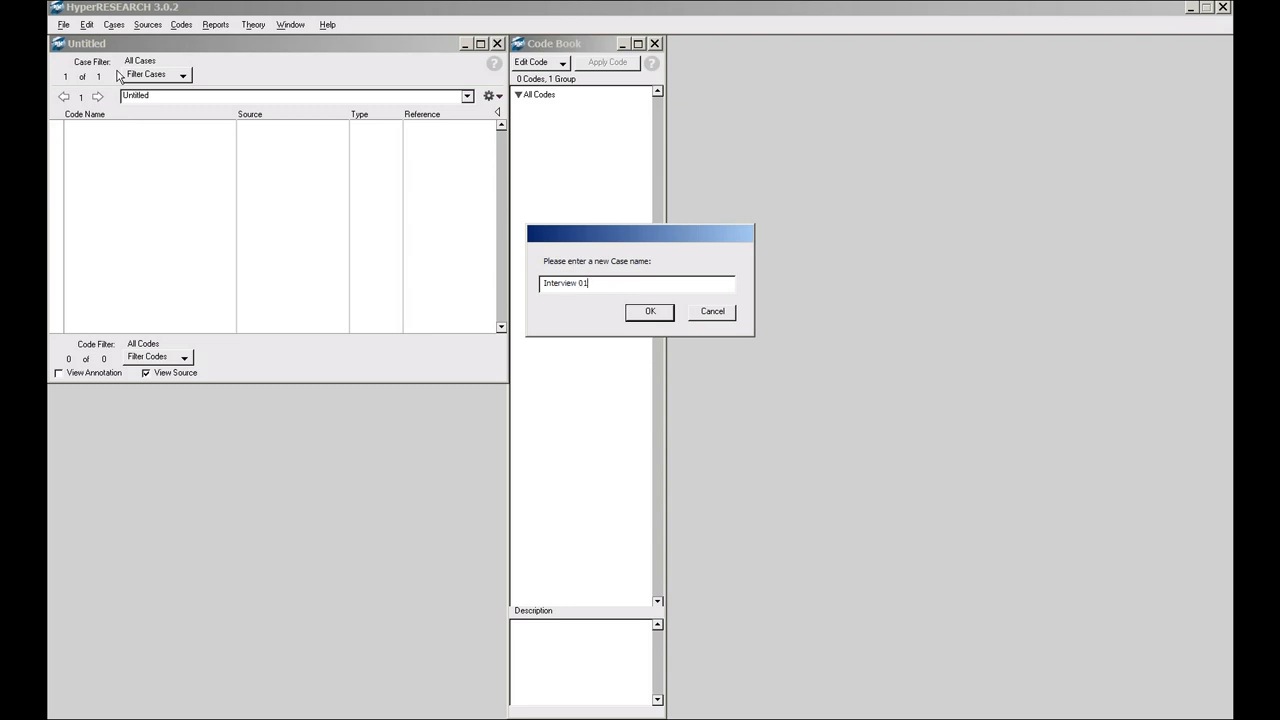
mouse_move(372, 182)
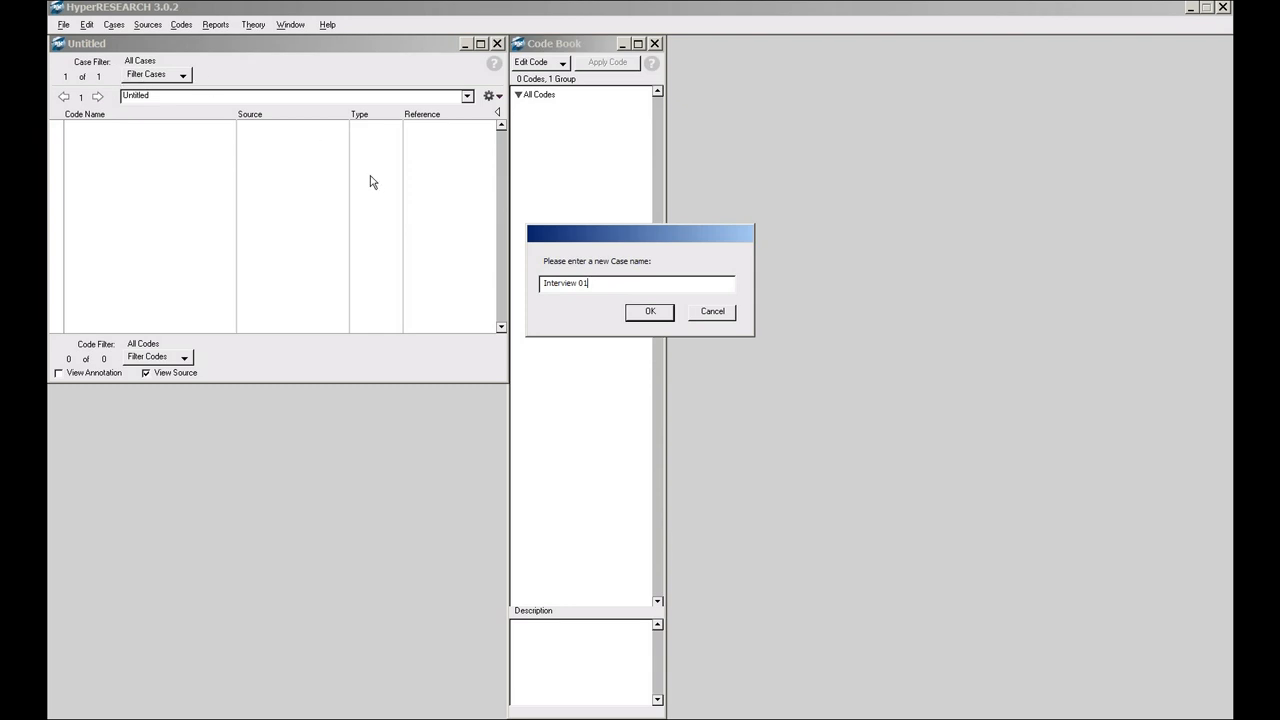
left_click(648, 312)
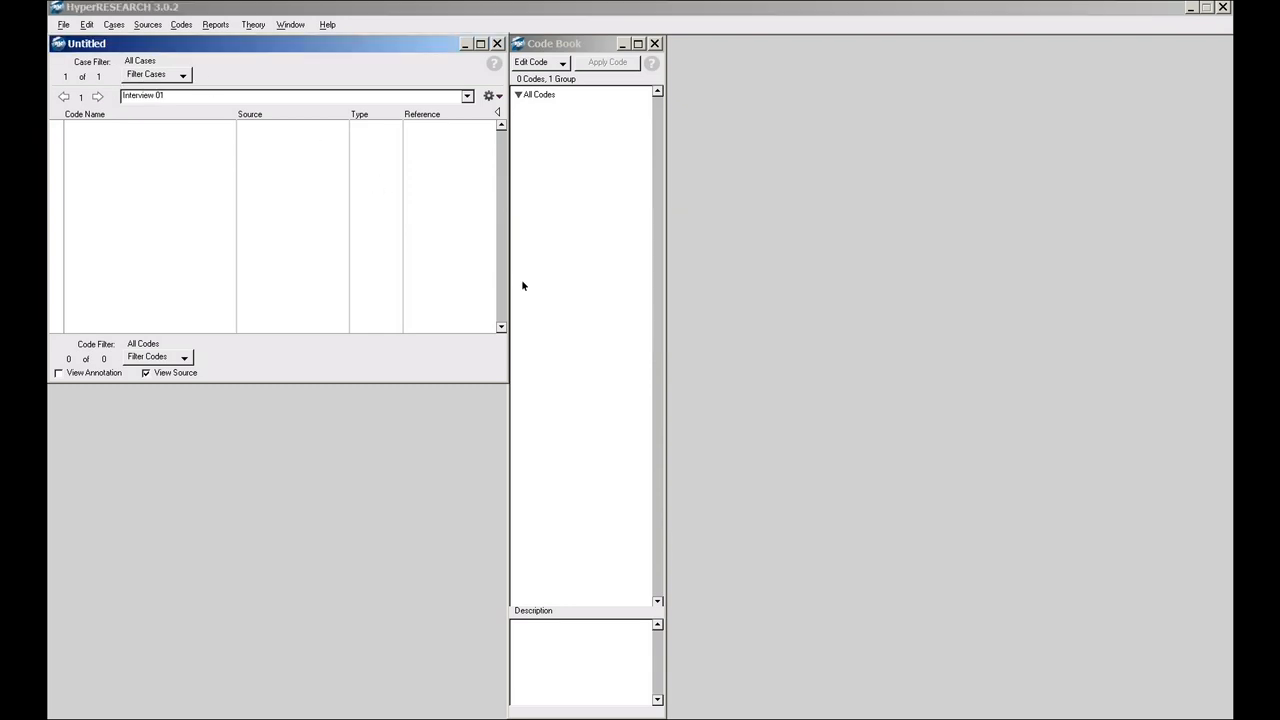
mouse_move(228, 150)
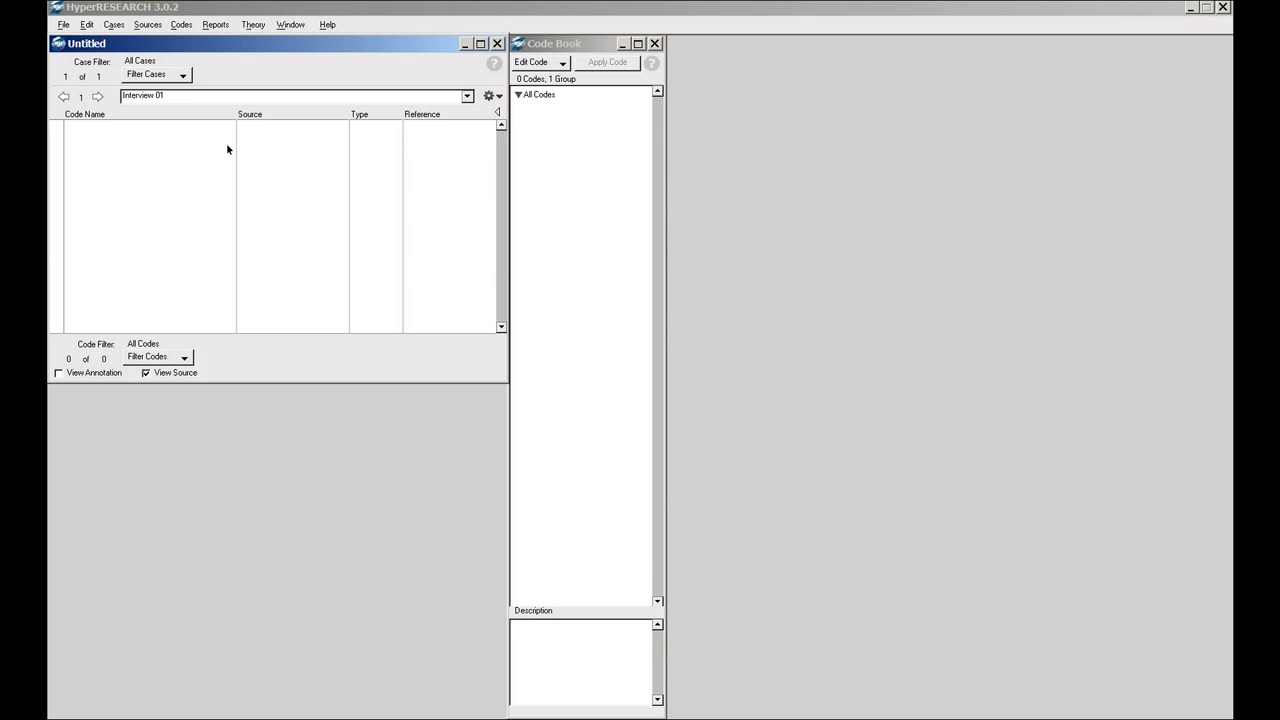
mouse_move(200, 142)
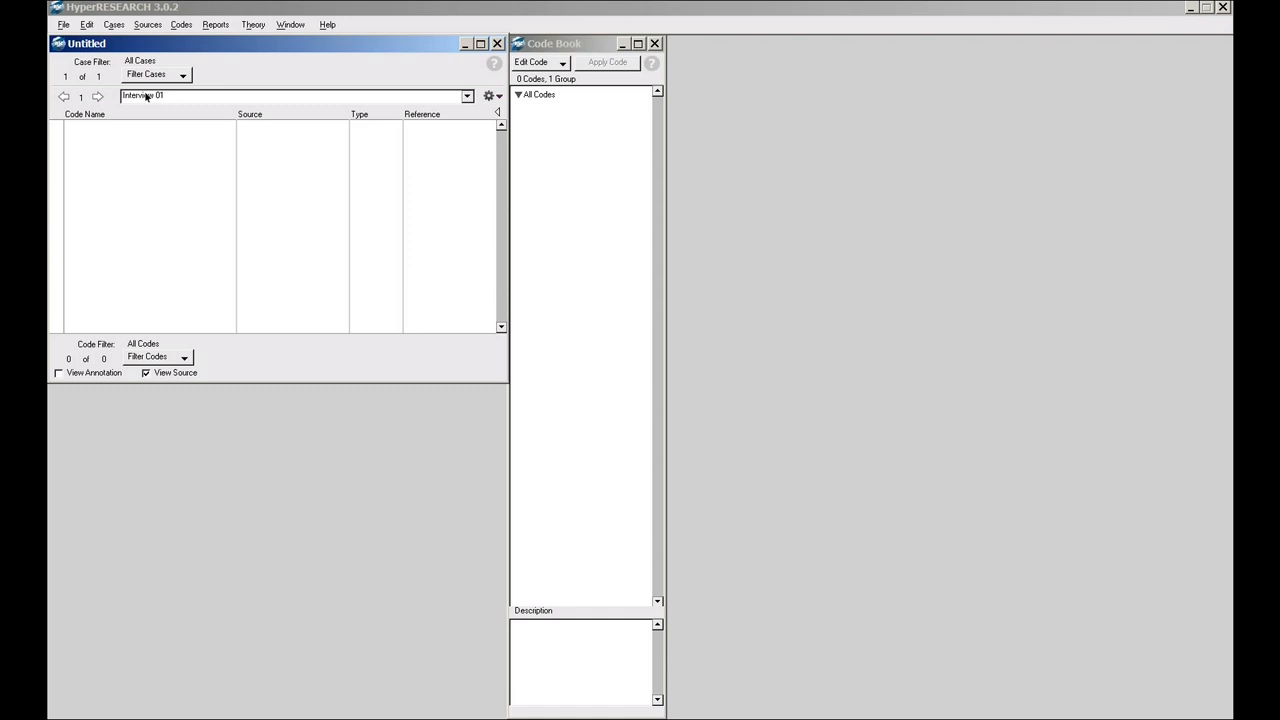
mouse_move(184, 106)
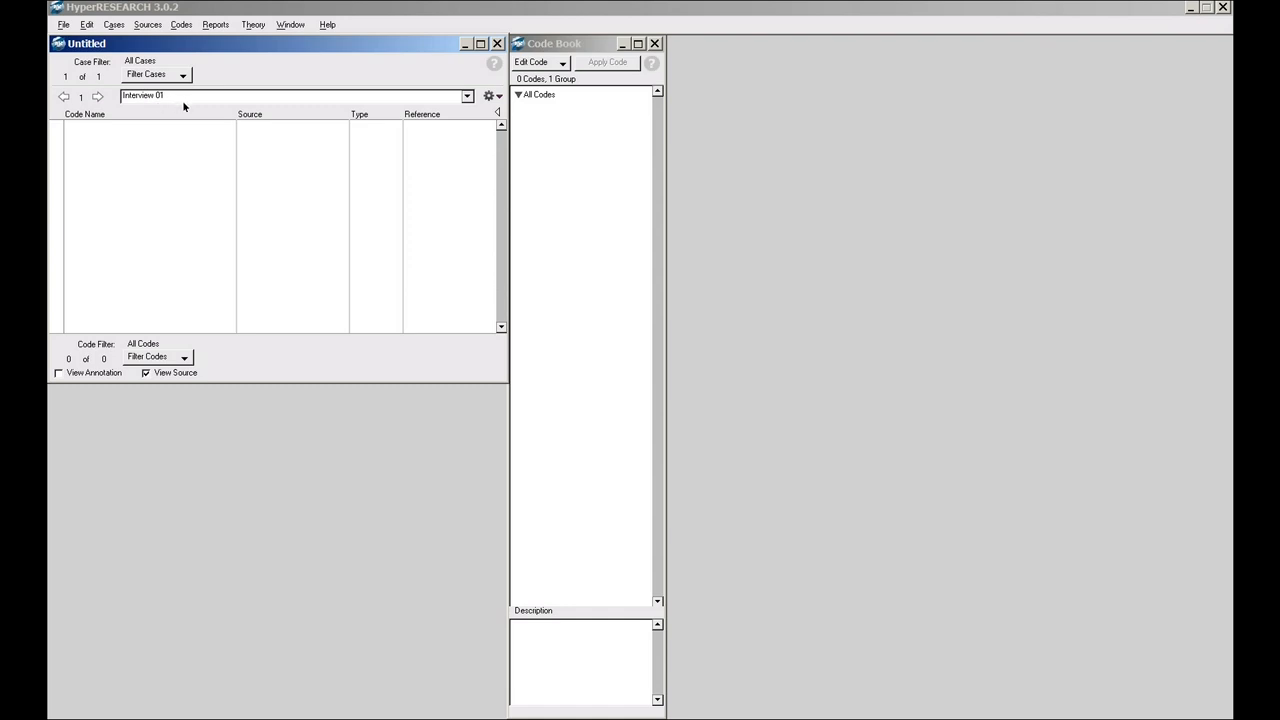
mouse_move(160, 98)
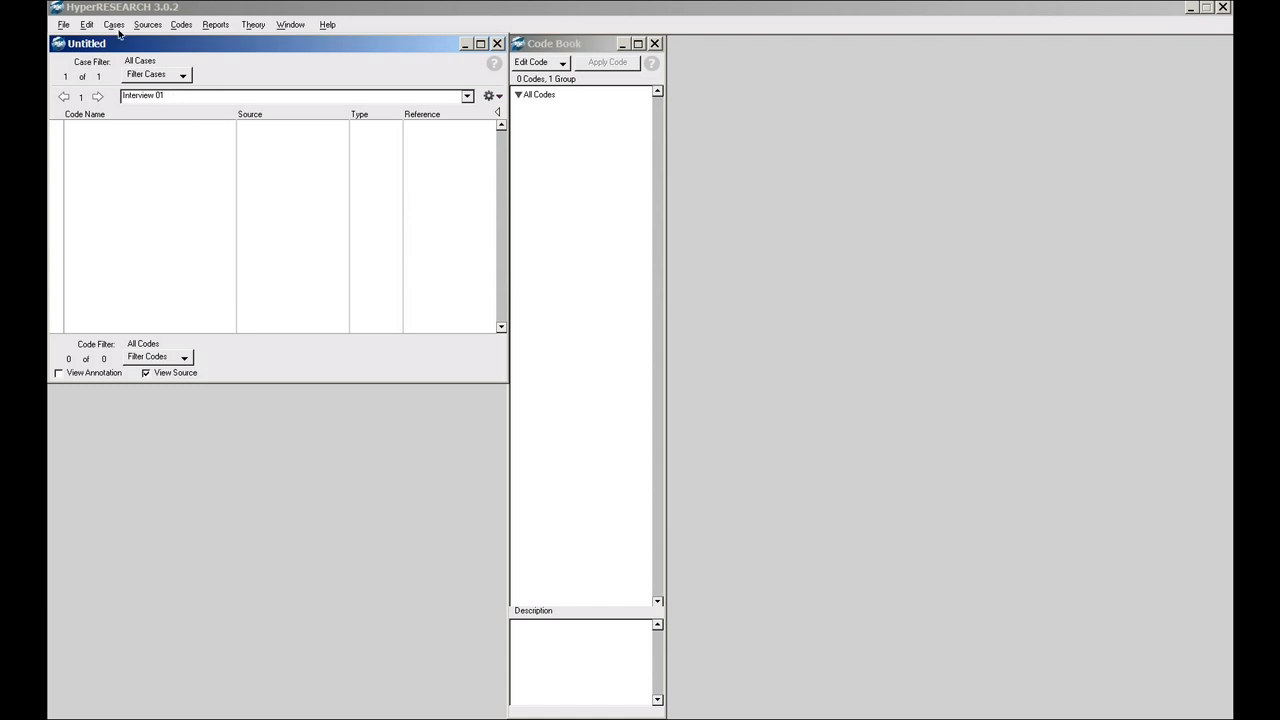
Step: Choose Sources > Open Text File to bring up the new source text file chooser
left_click(148, 24)
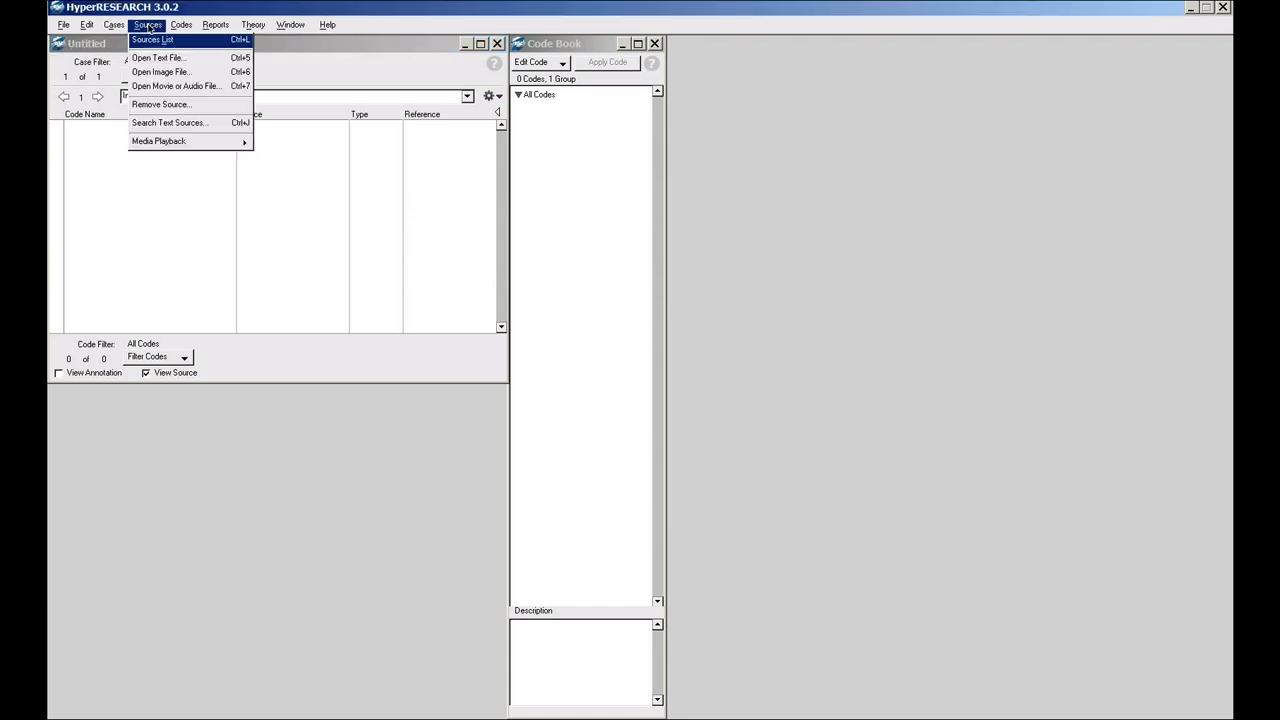
mouse_move(158, 56)
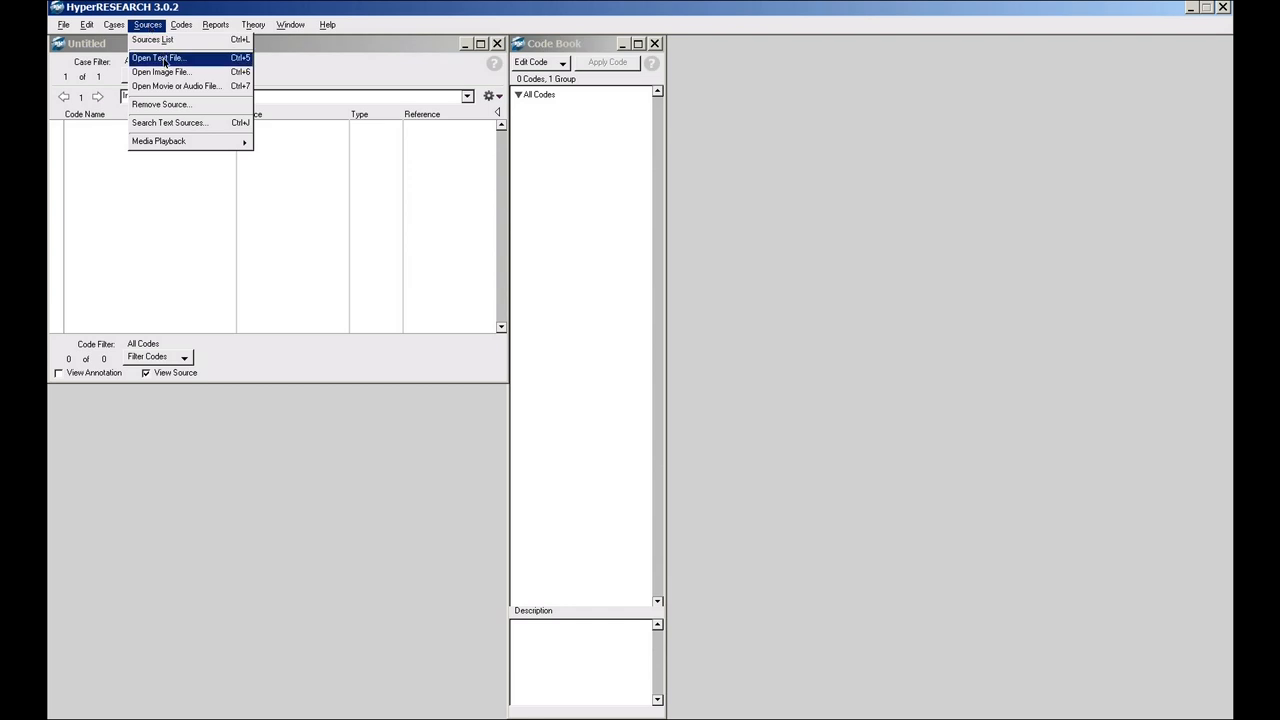
left_click(158, 56)
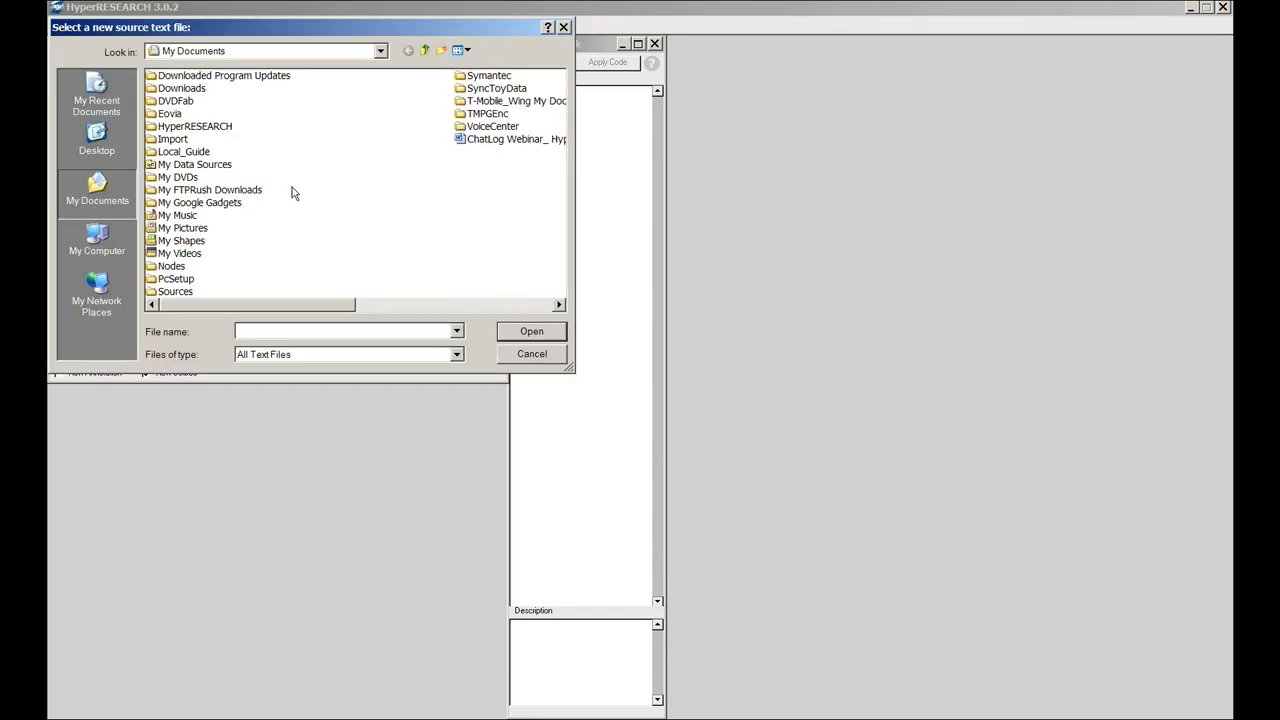